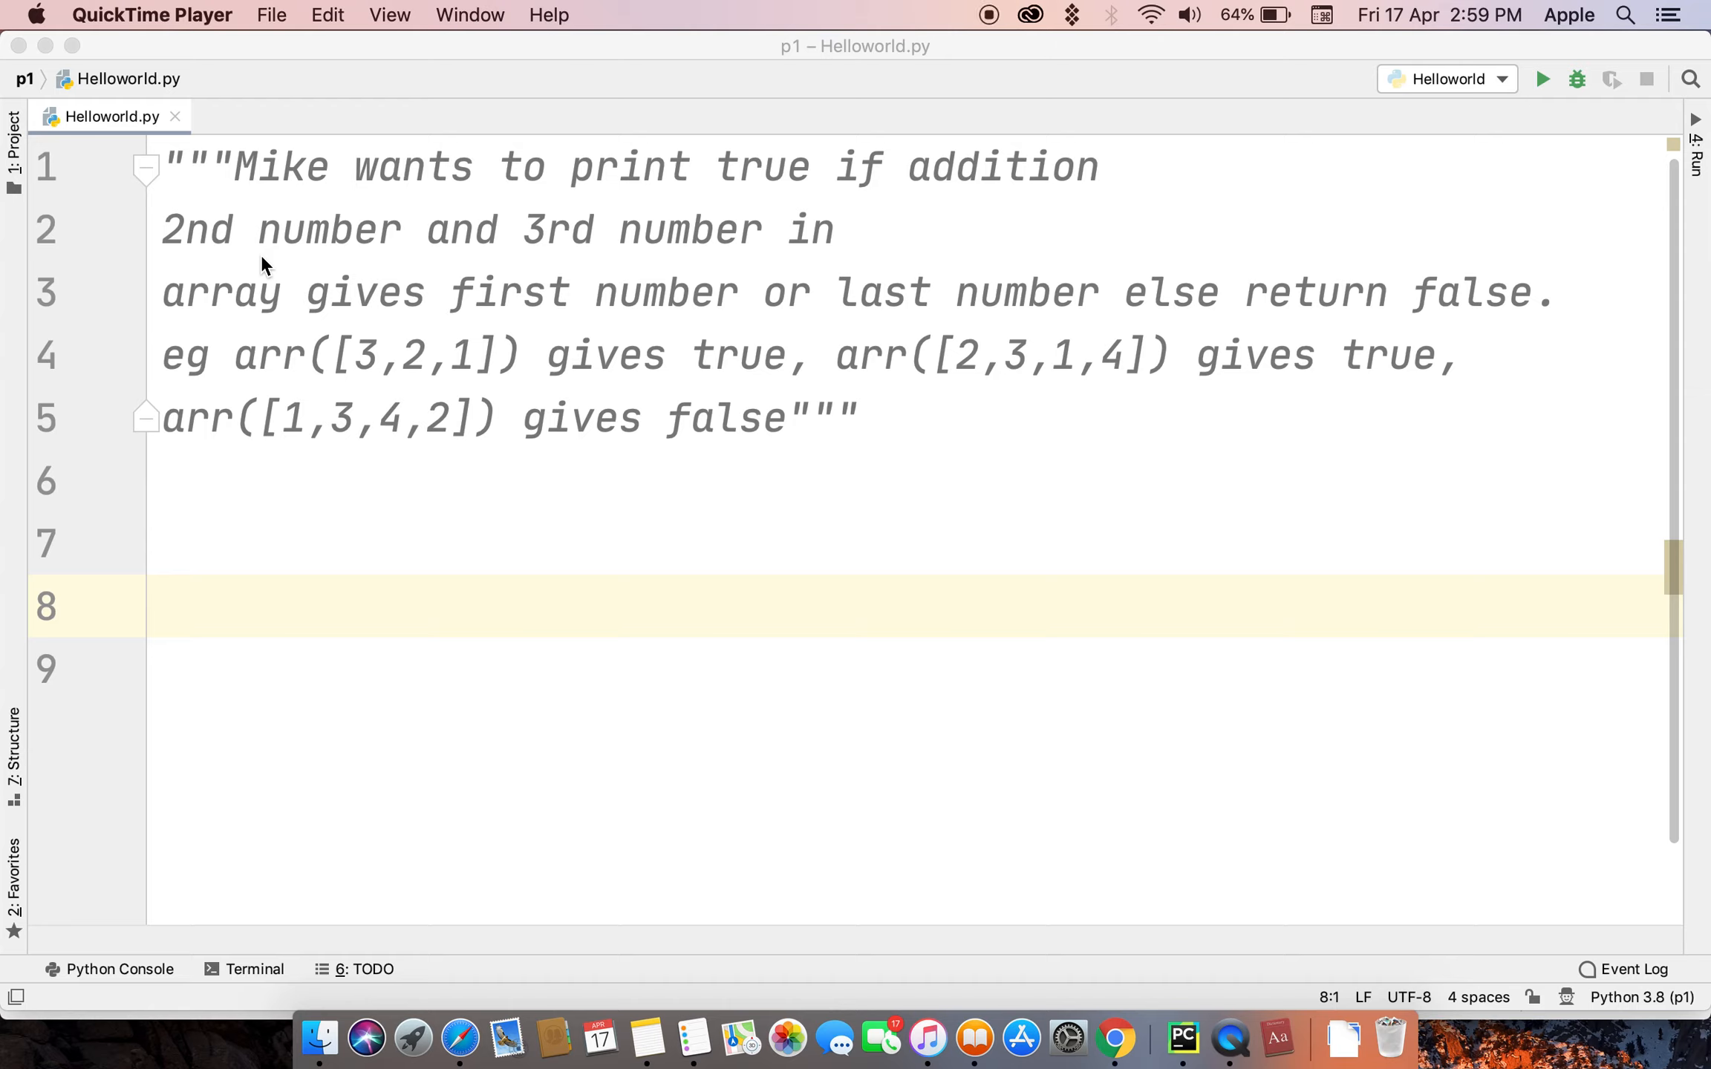
pyautogui.moveTo(273, 213)
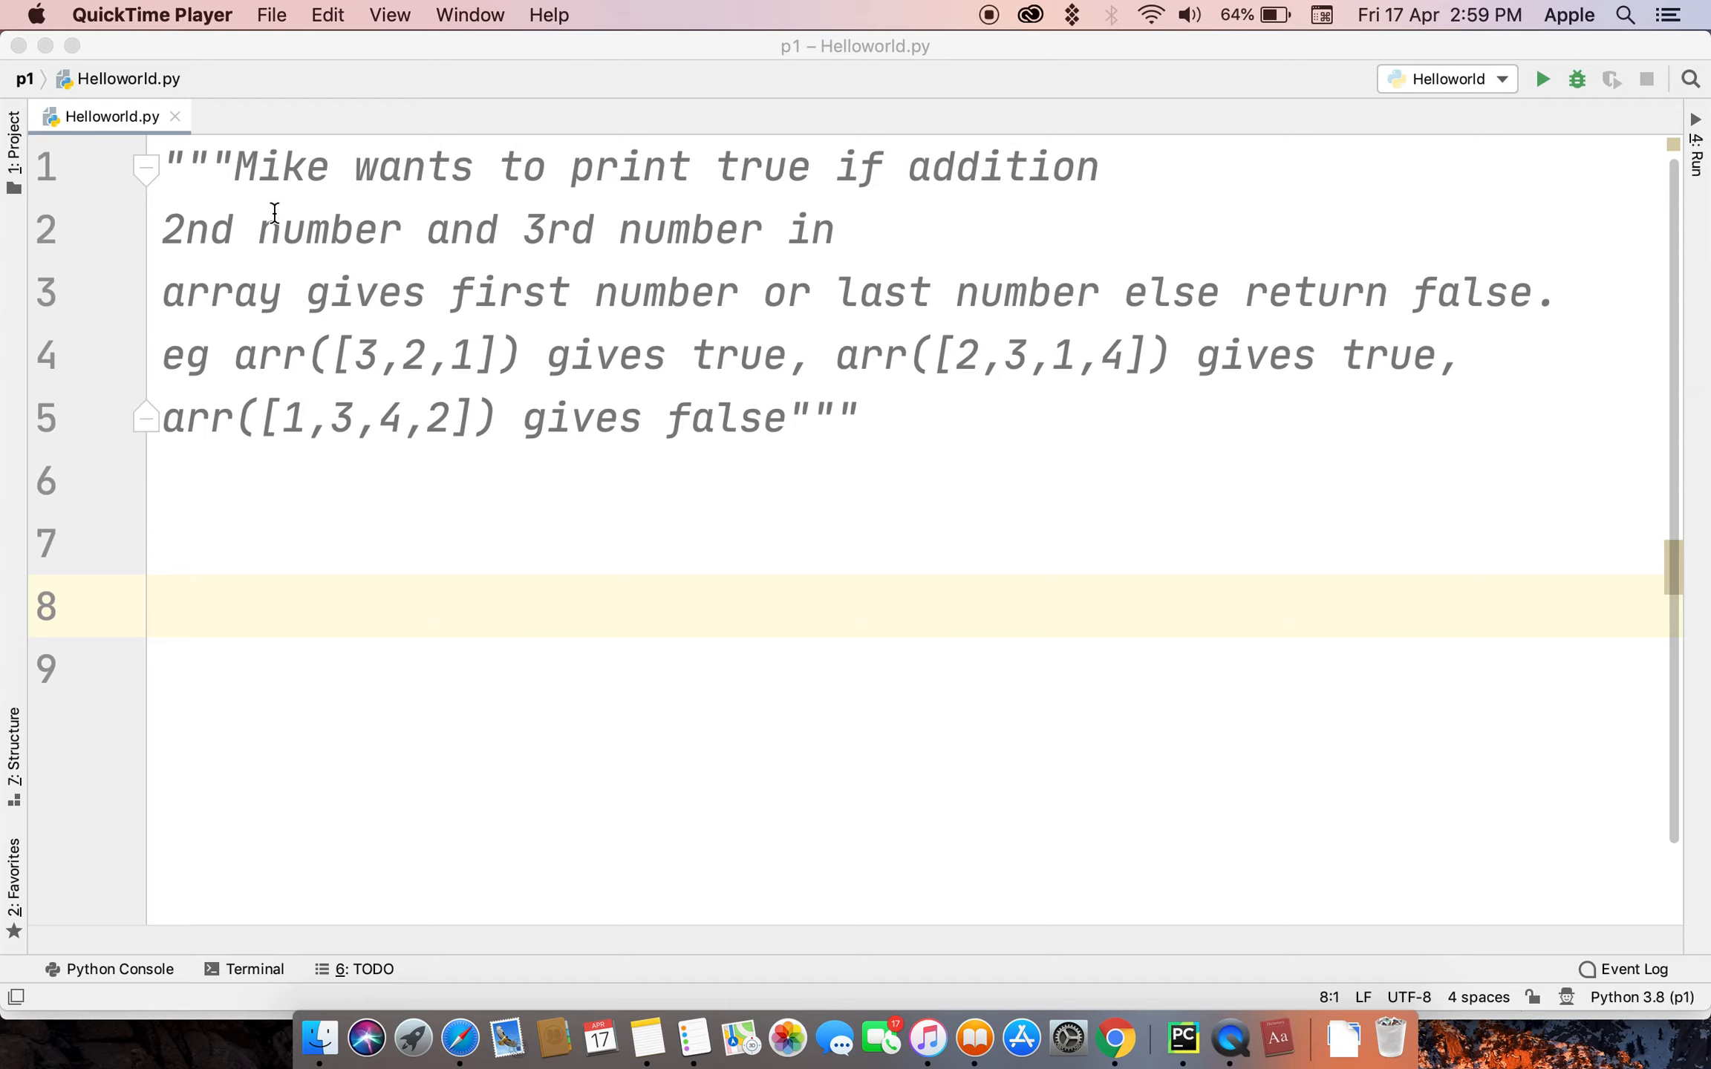
pyautogui.moveTo(598, 216)
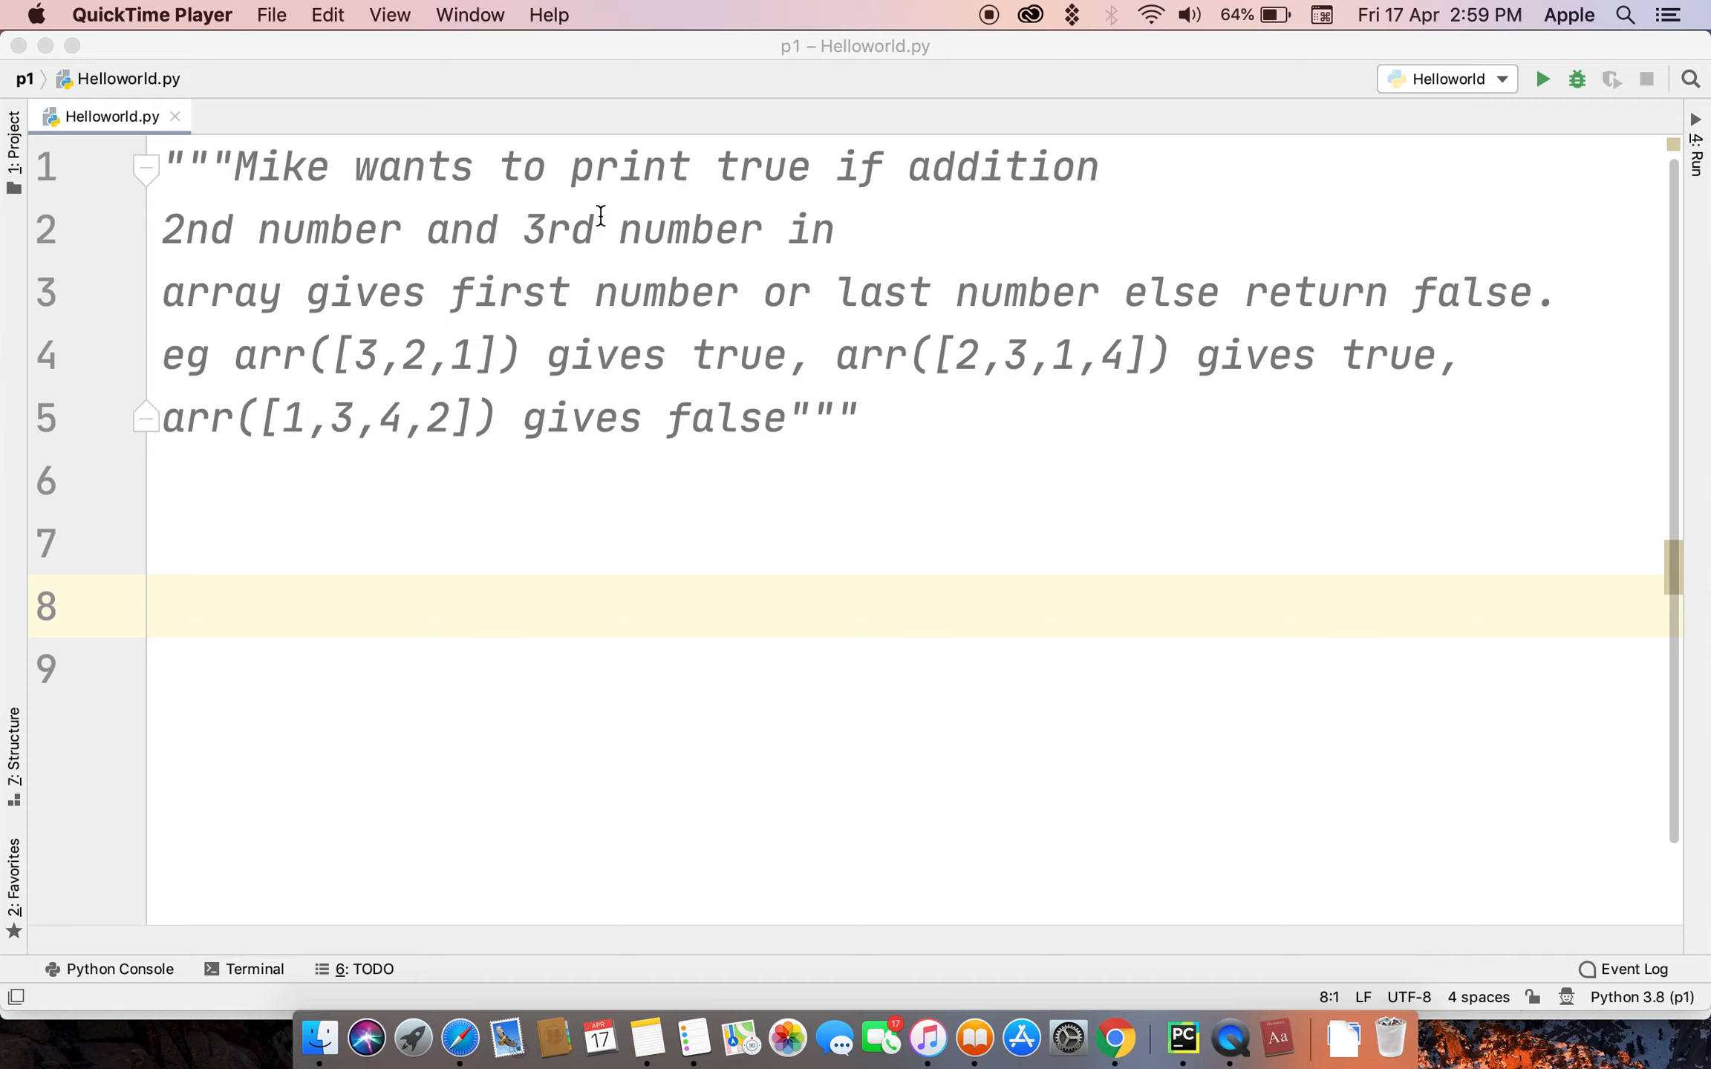
pyautogui.moveTo(545, 261)
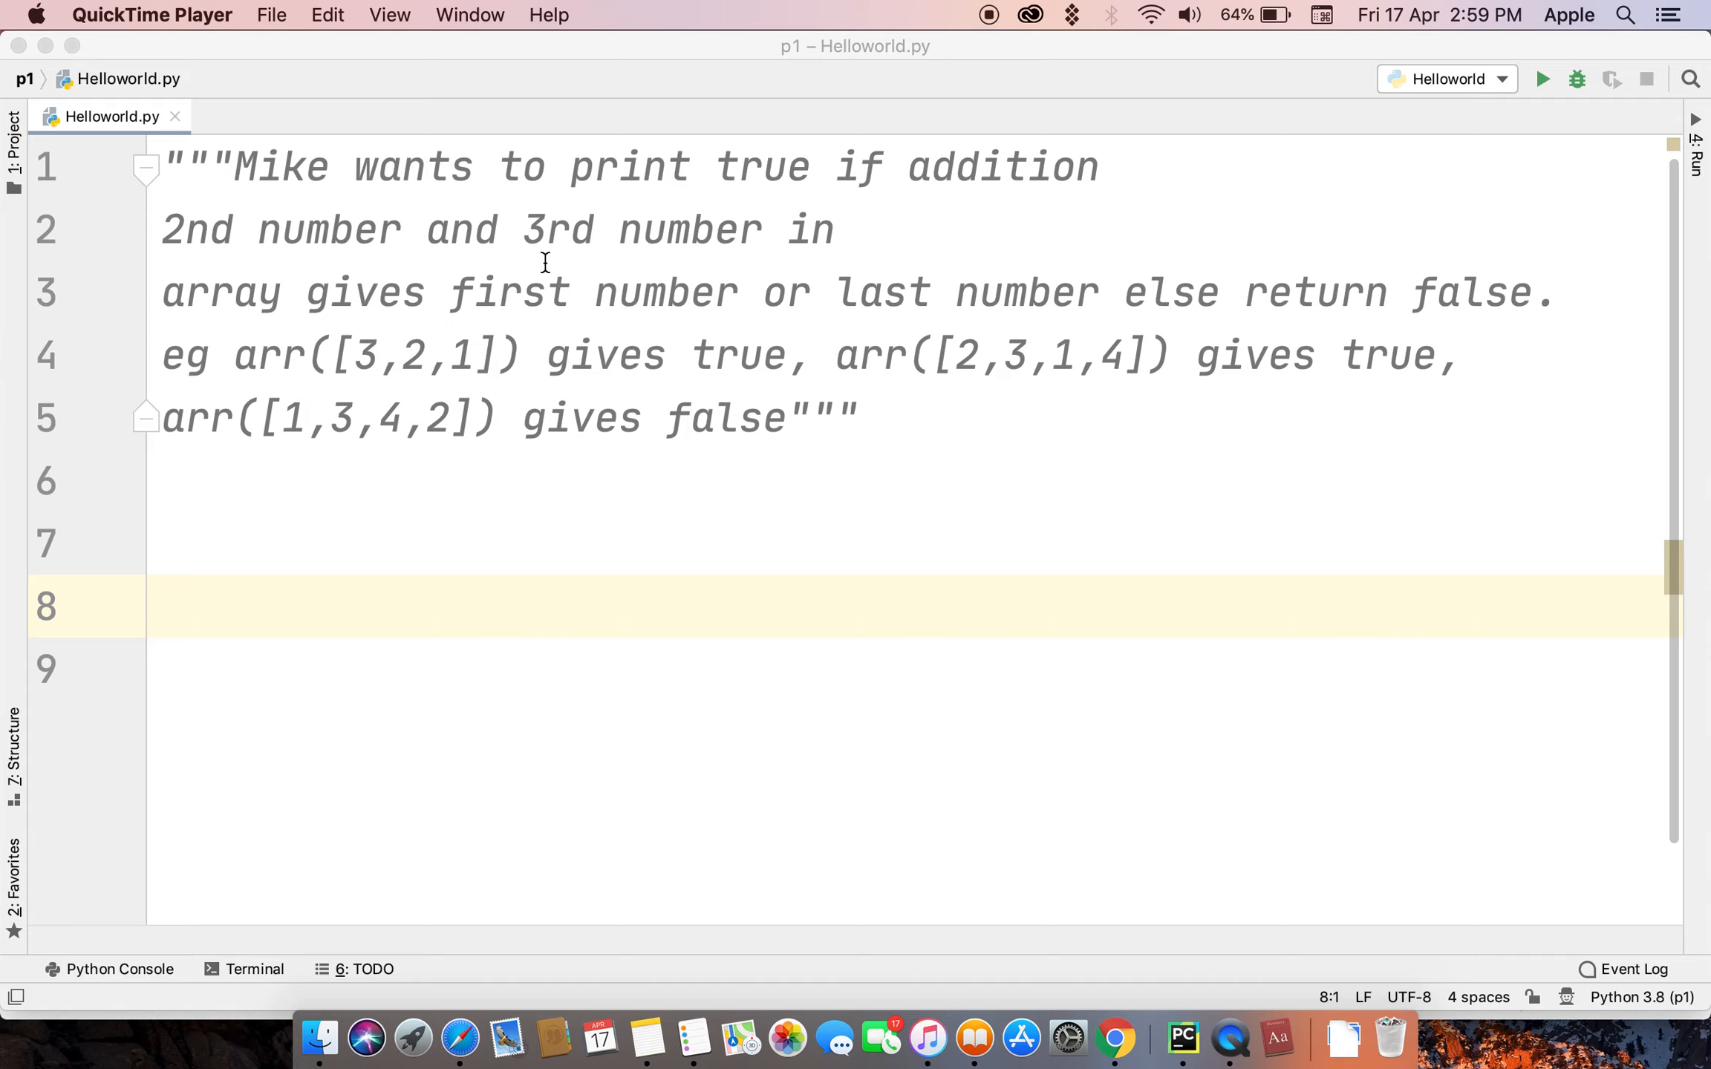
pyautogui.moveTo(736, 311)
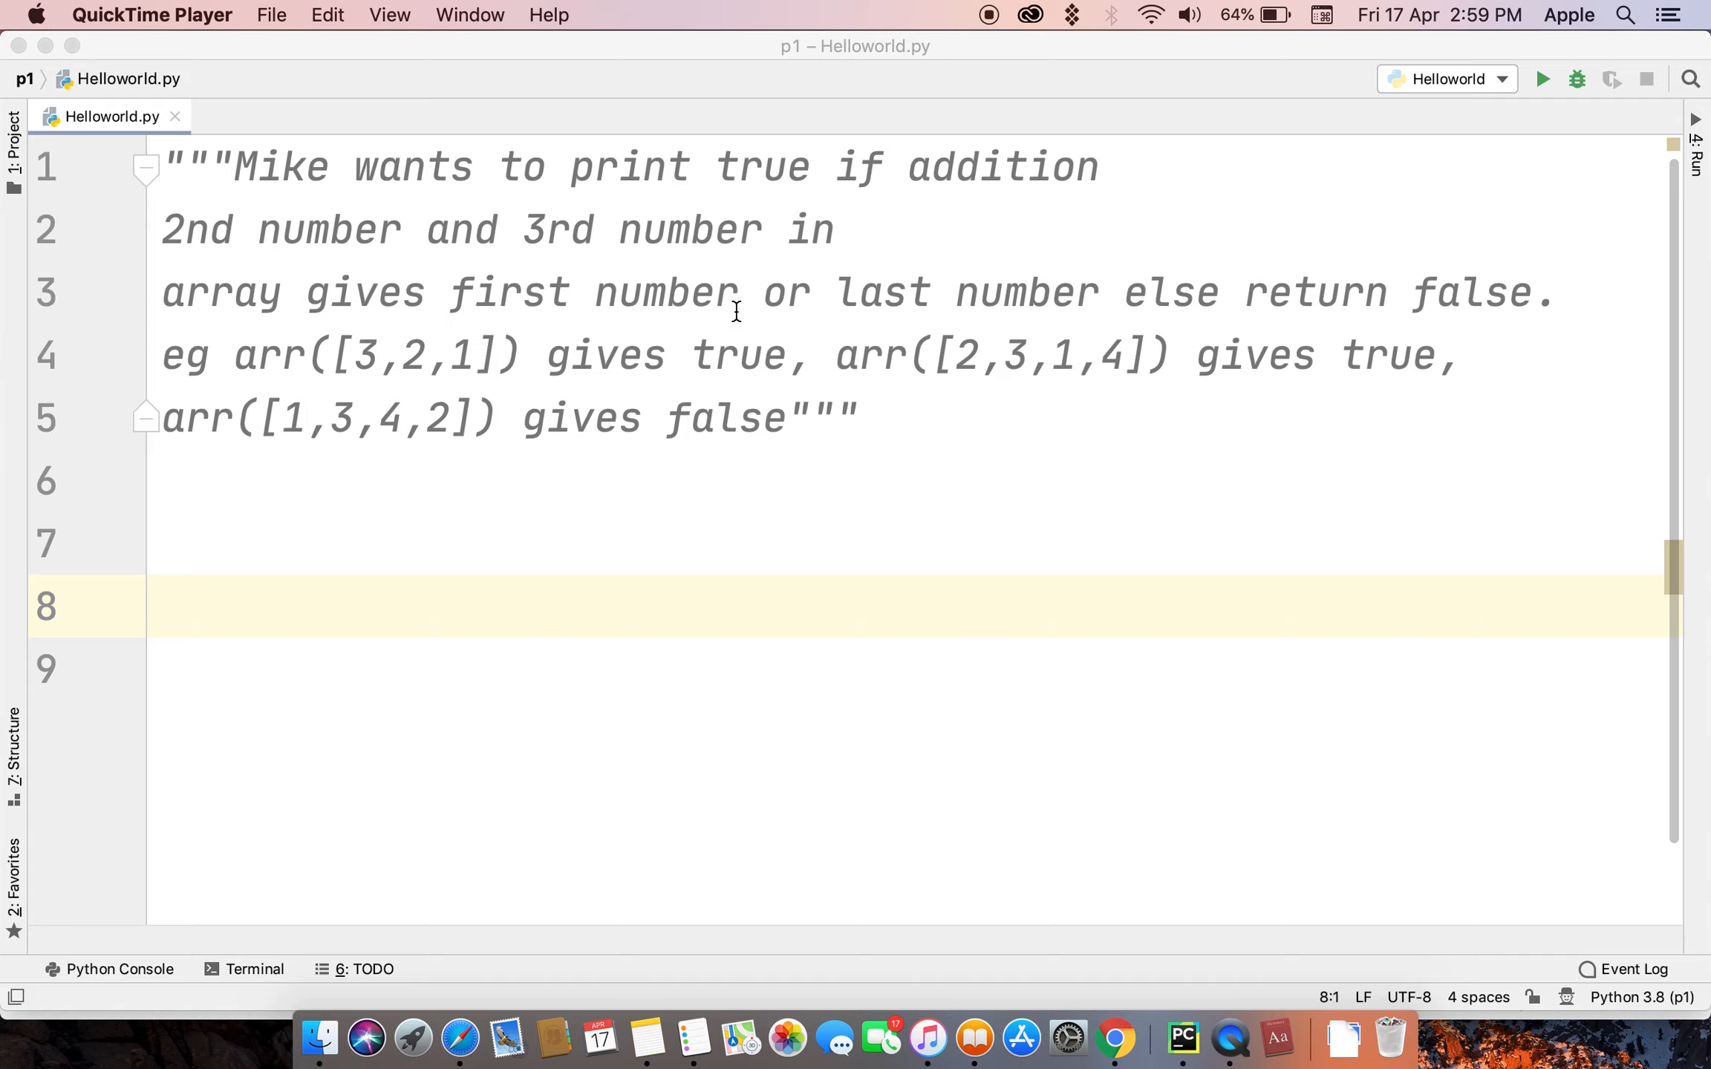
pyautogui.moveTo(474, 435)
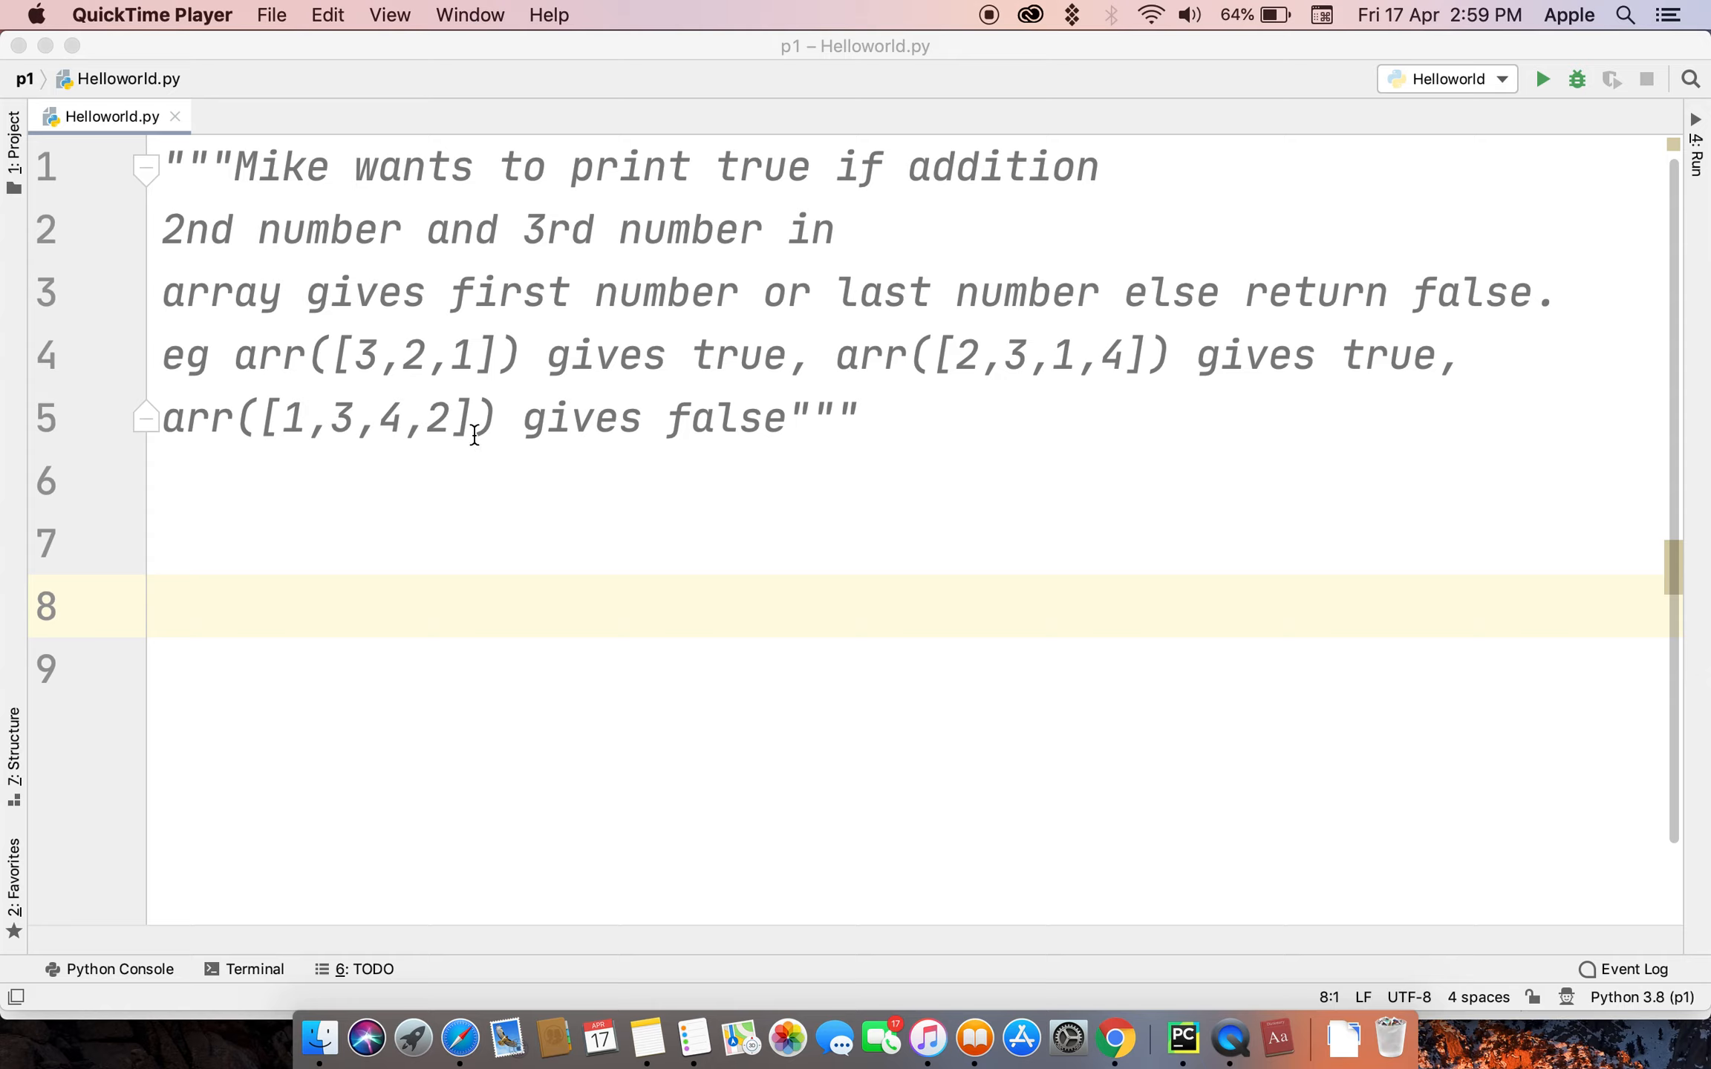
pyautogui.moveTo(398, 359)
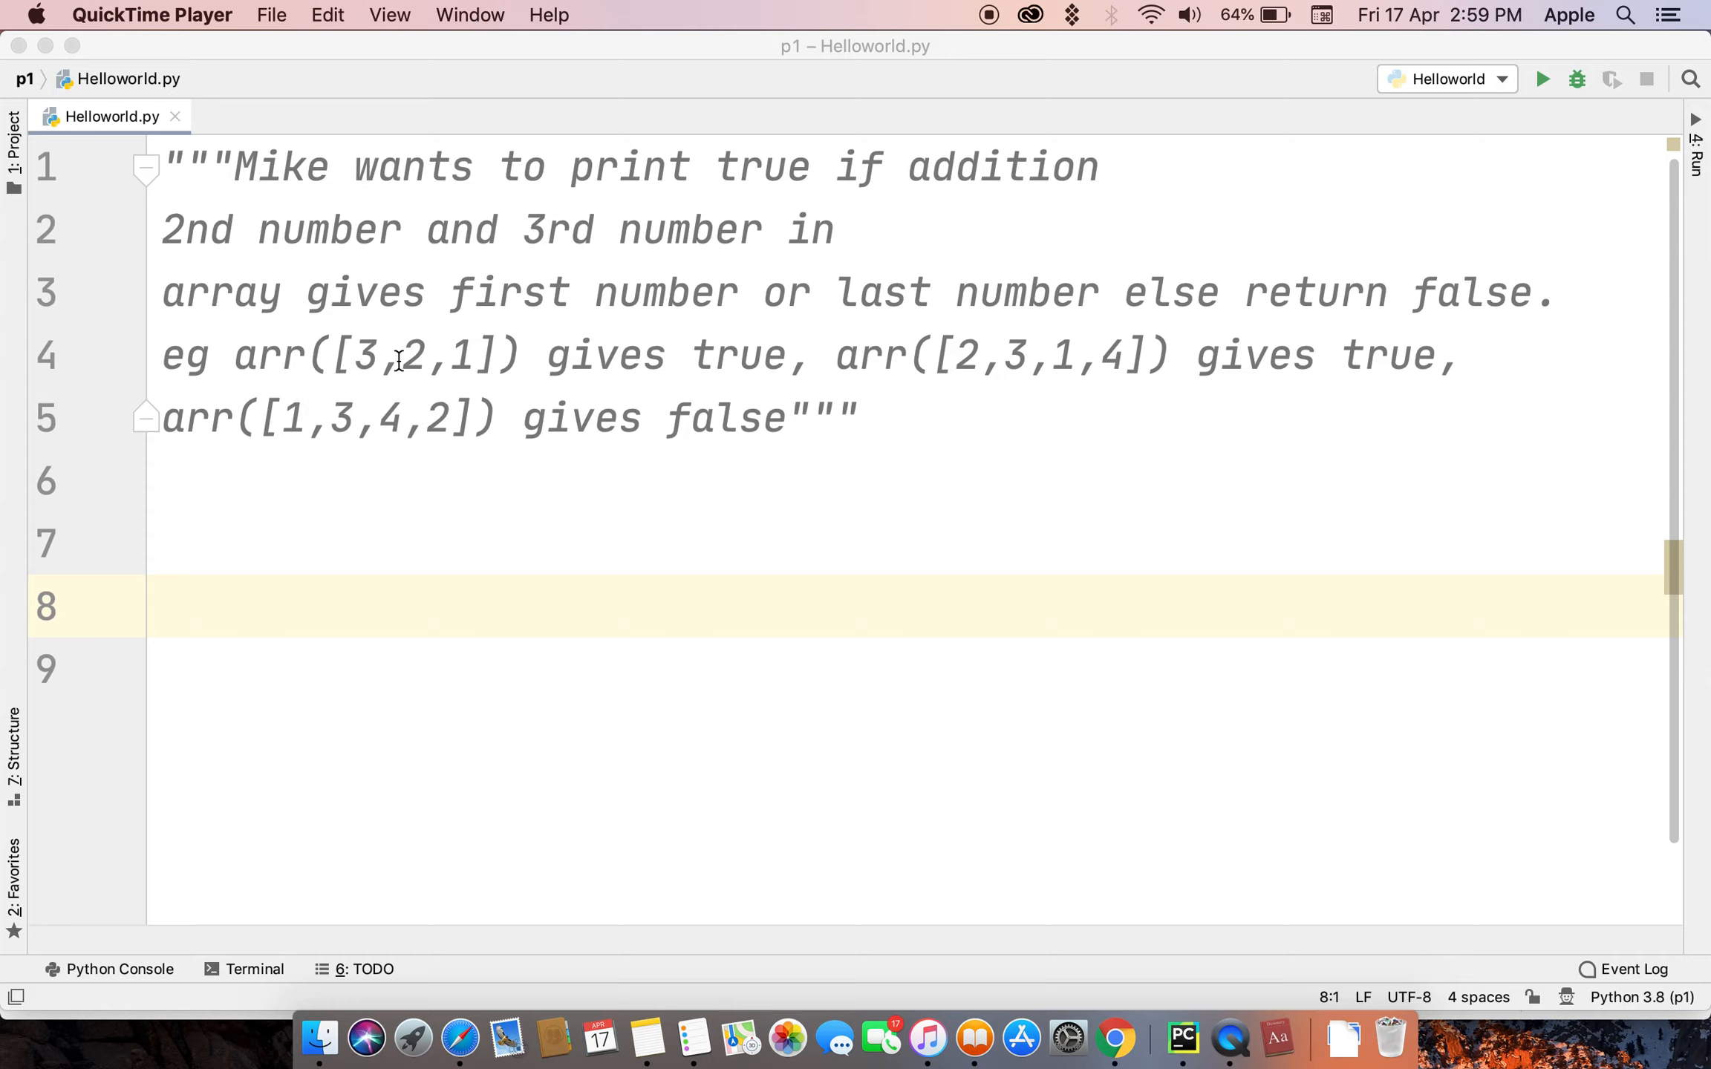
pyautogui.moveTo(900, 356)
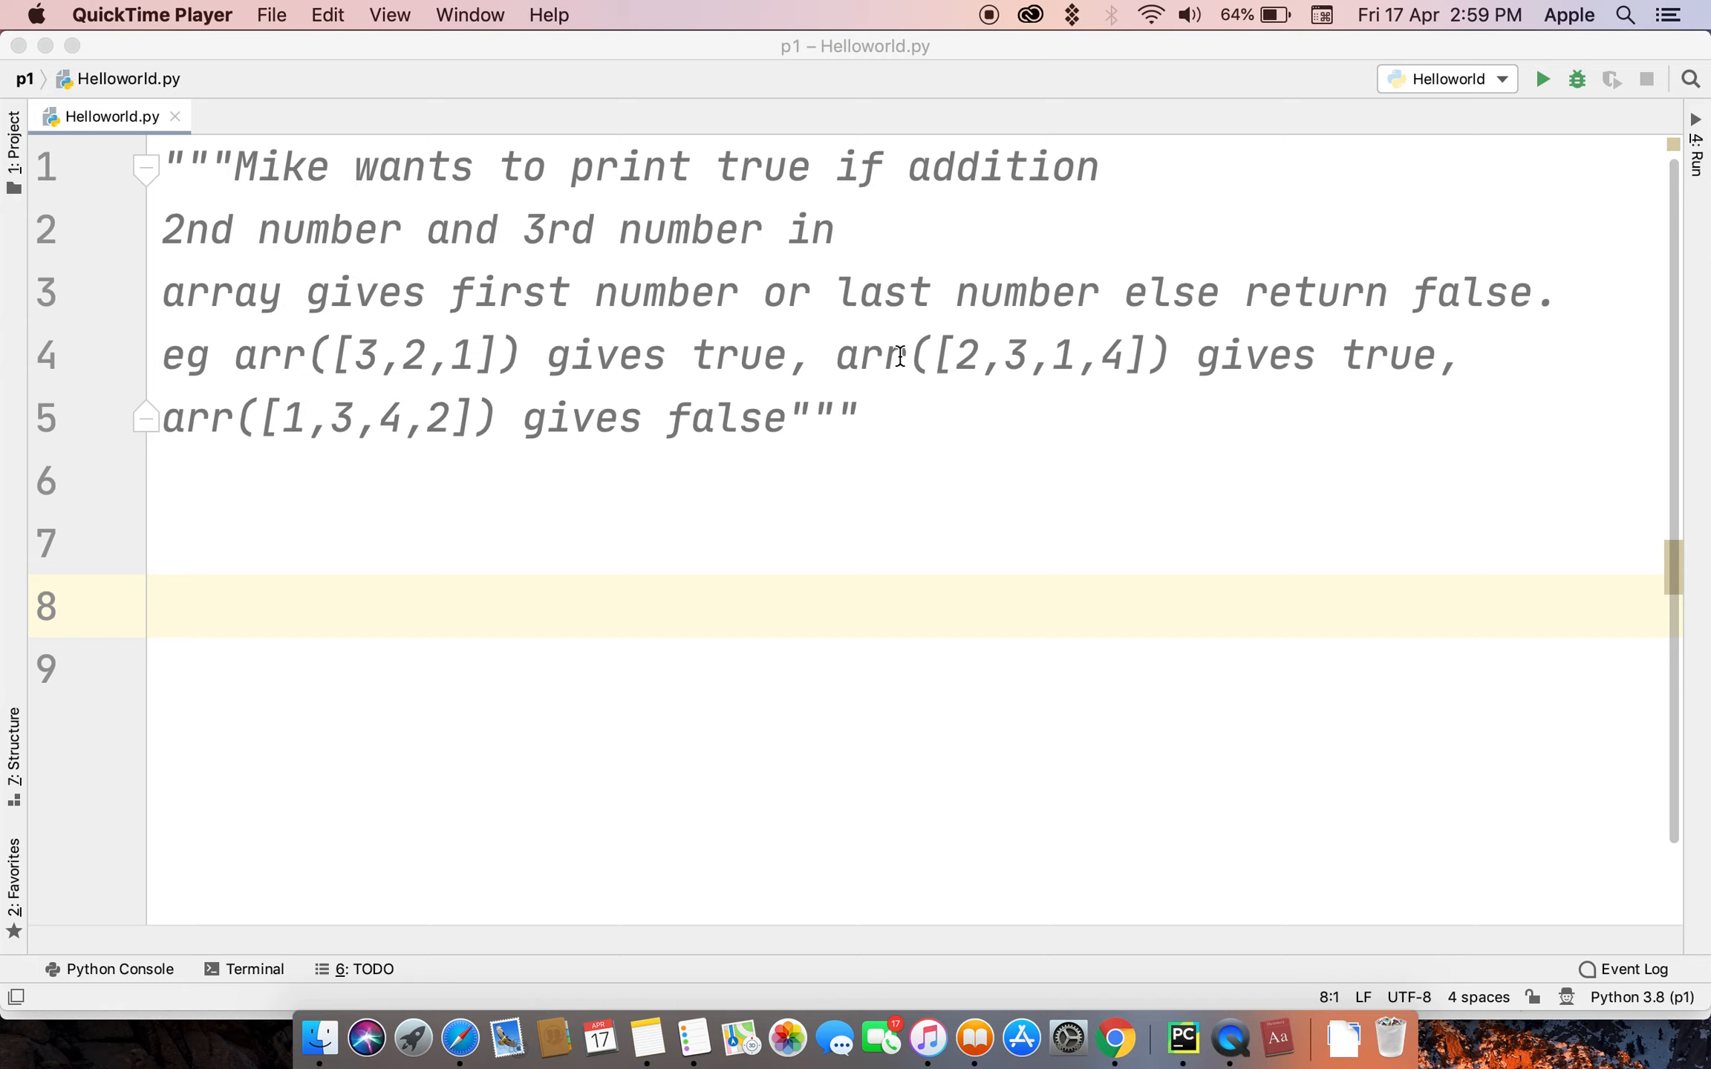
pyautogui.moveTo(1292, 376)
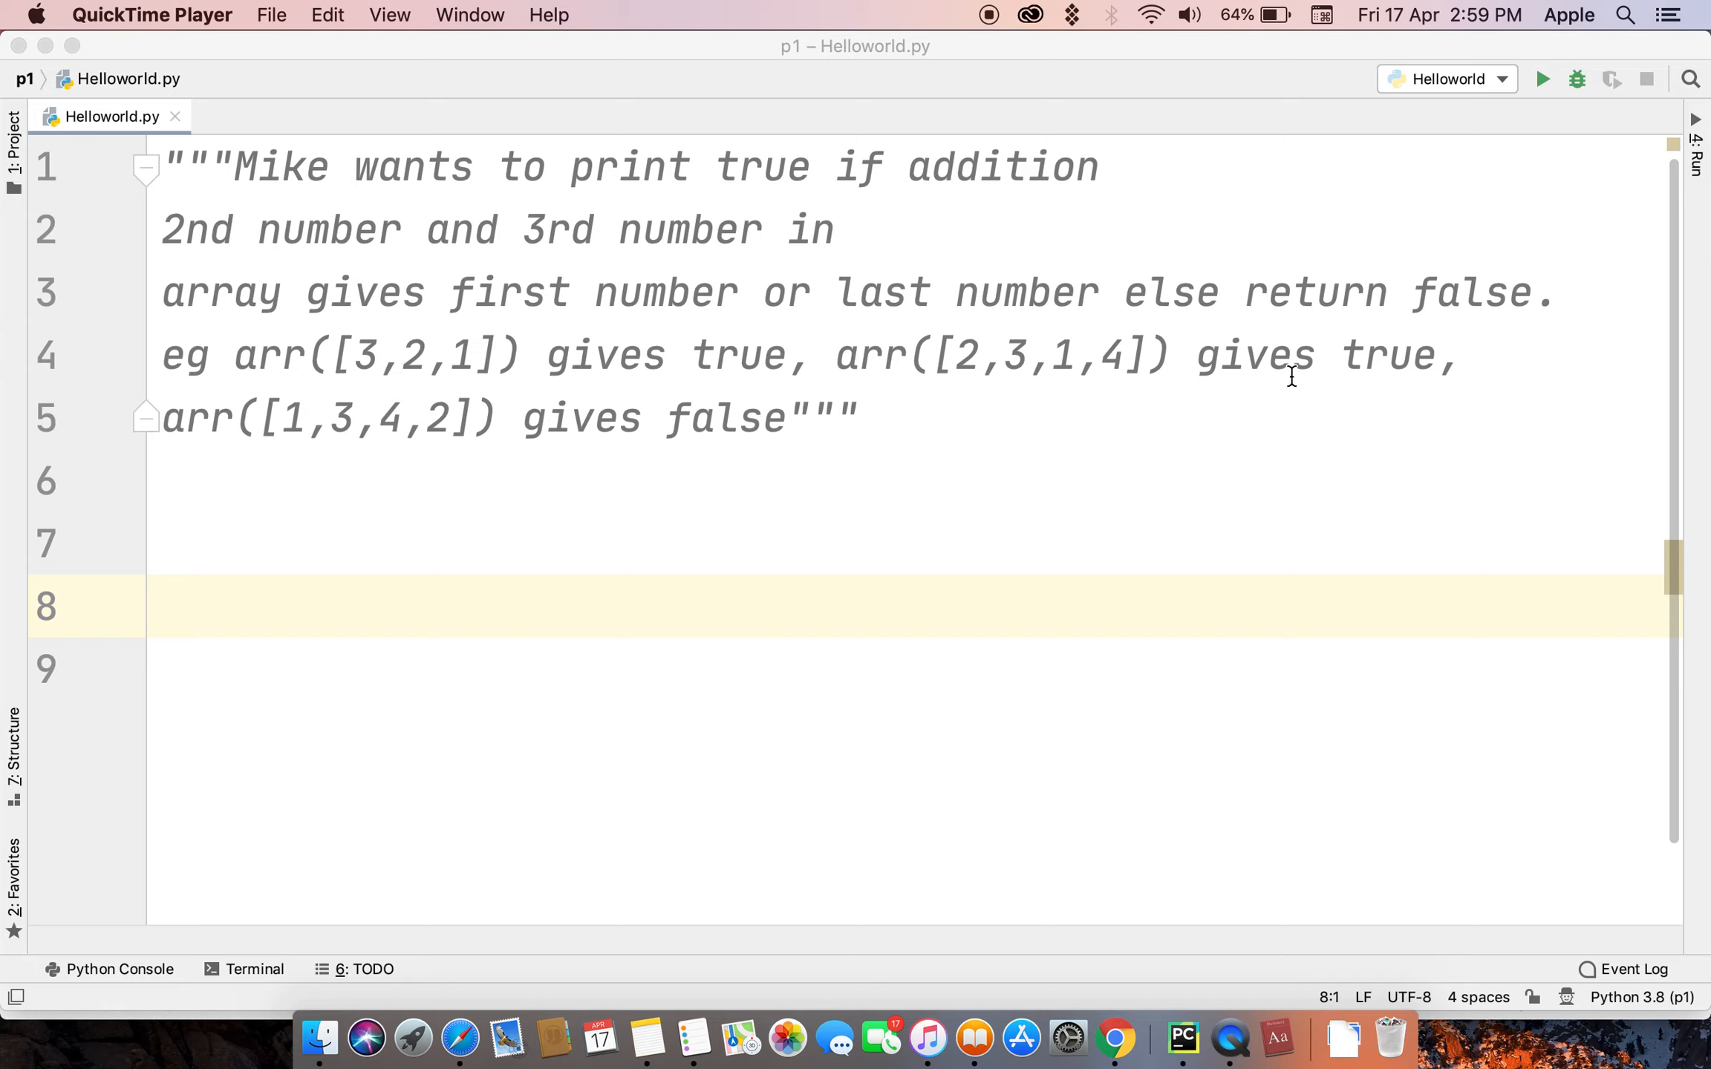
pyautogui.moveTo(359, 456)
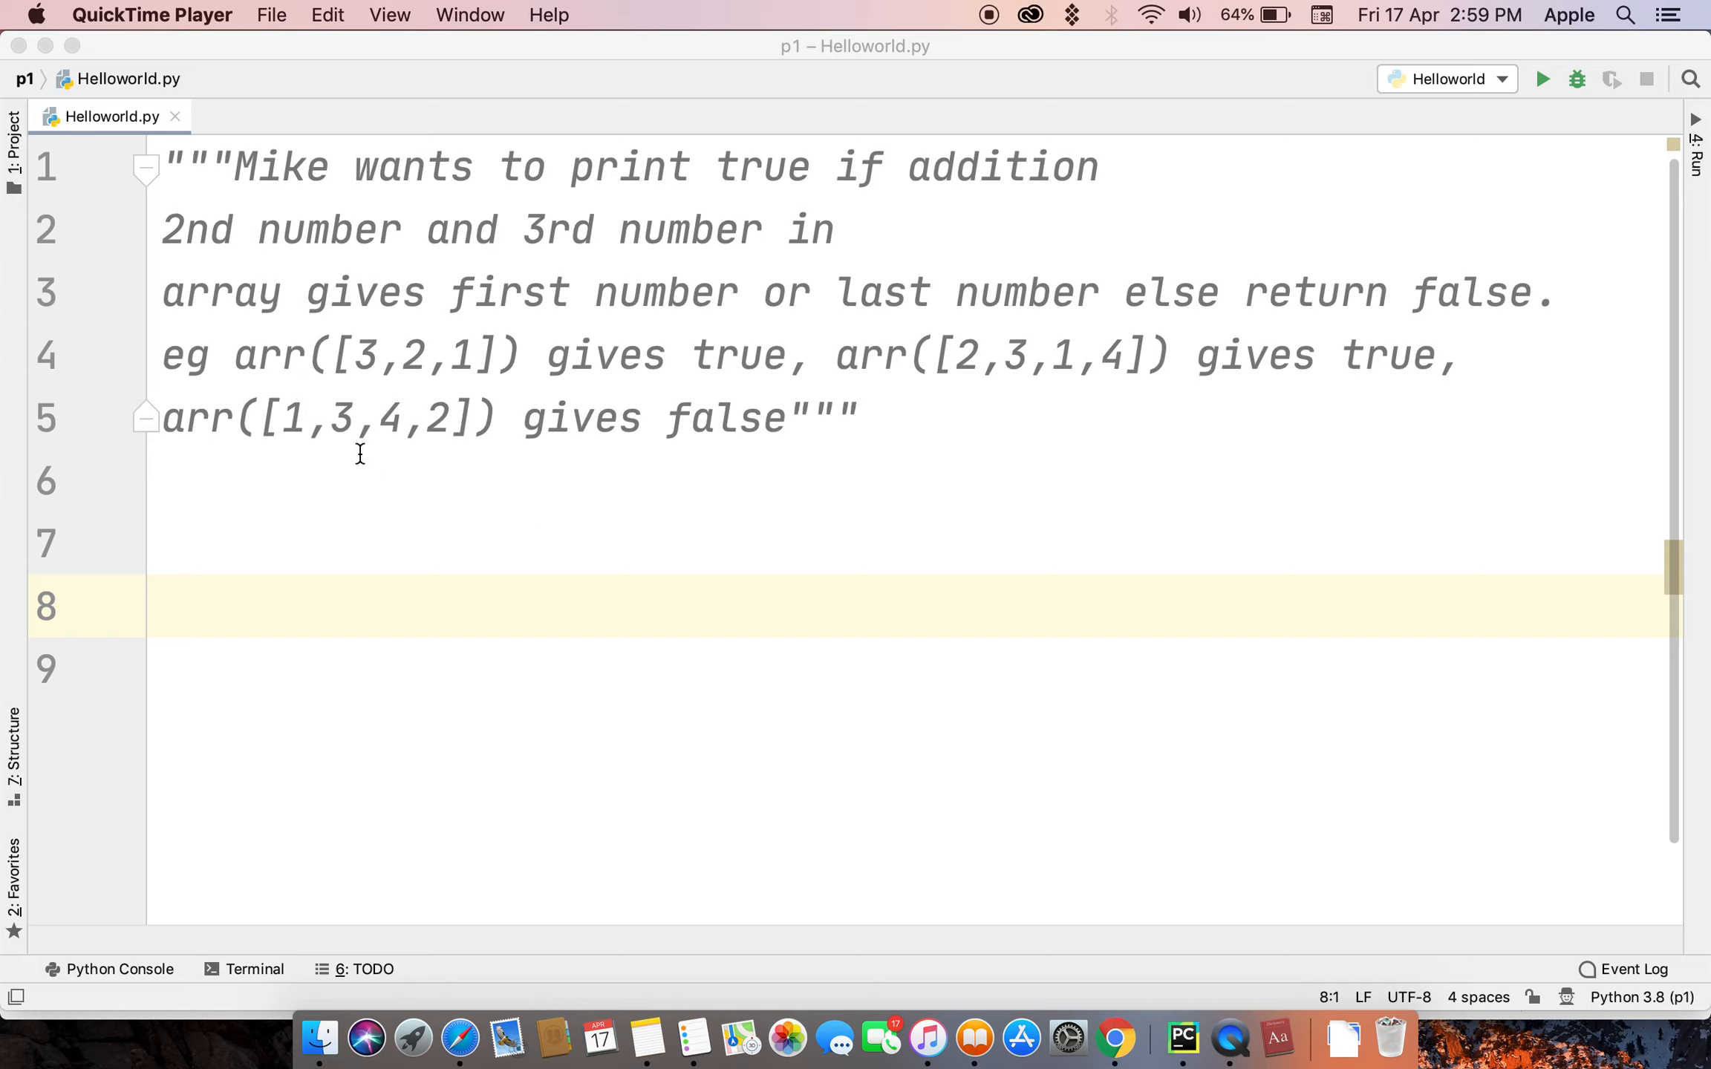
pyautogui.moveTo(511, 414)
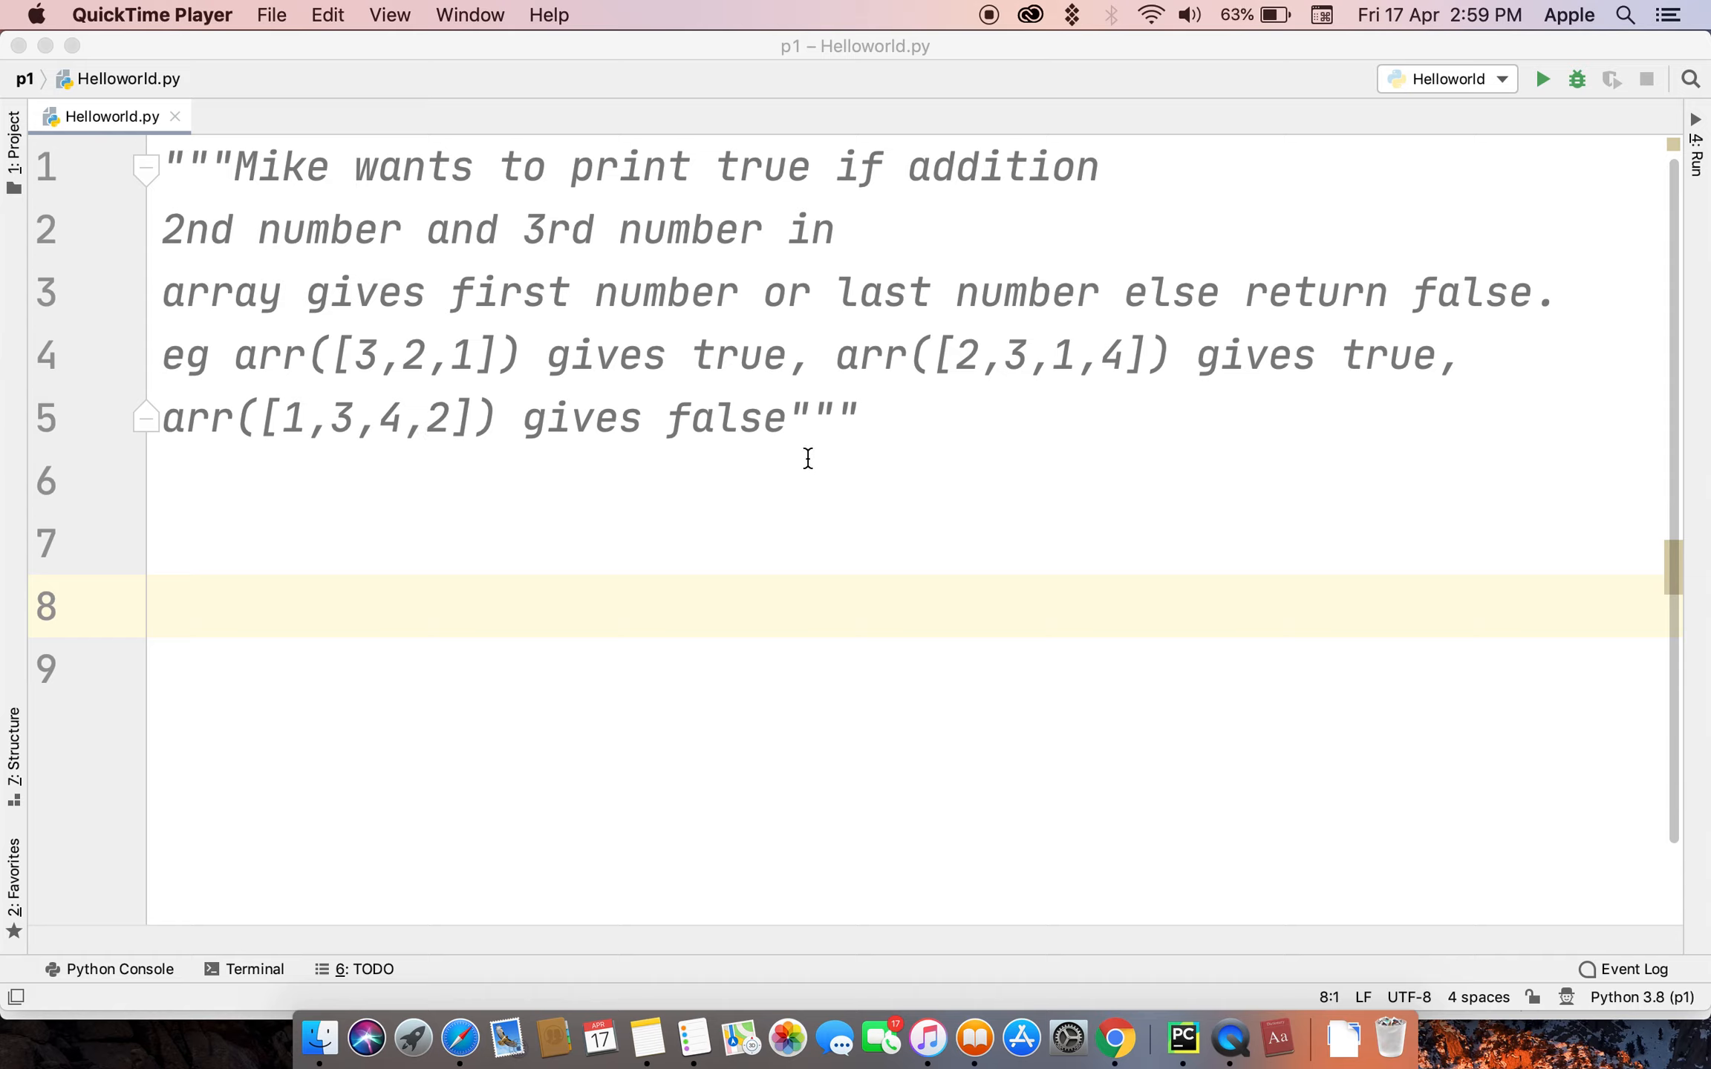
pyautogui.moveTo(368, 560)
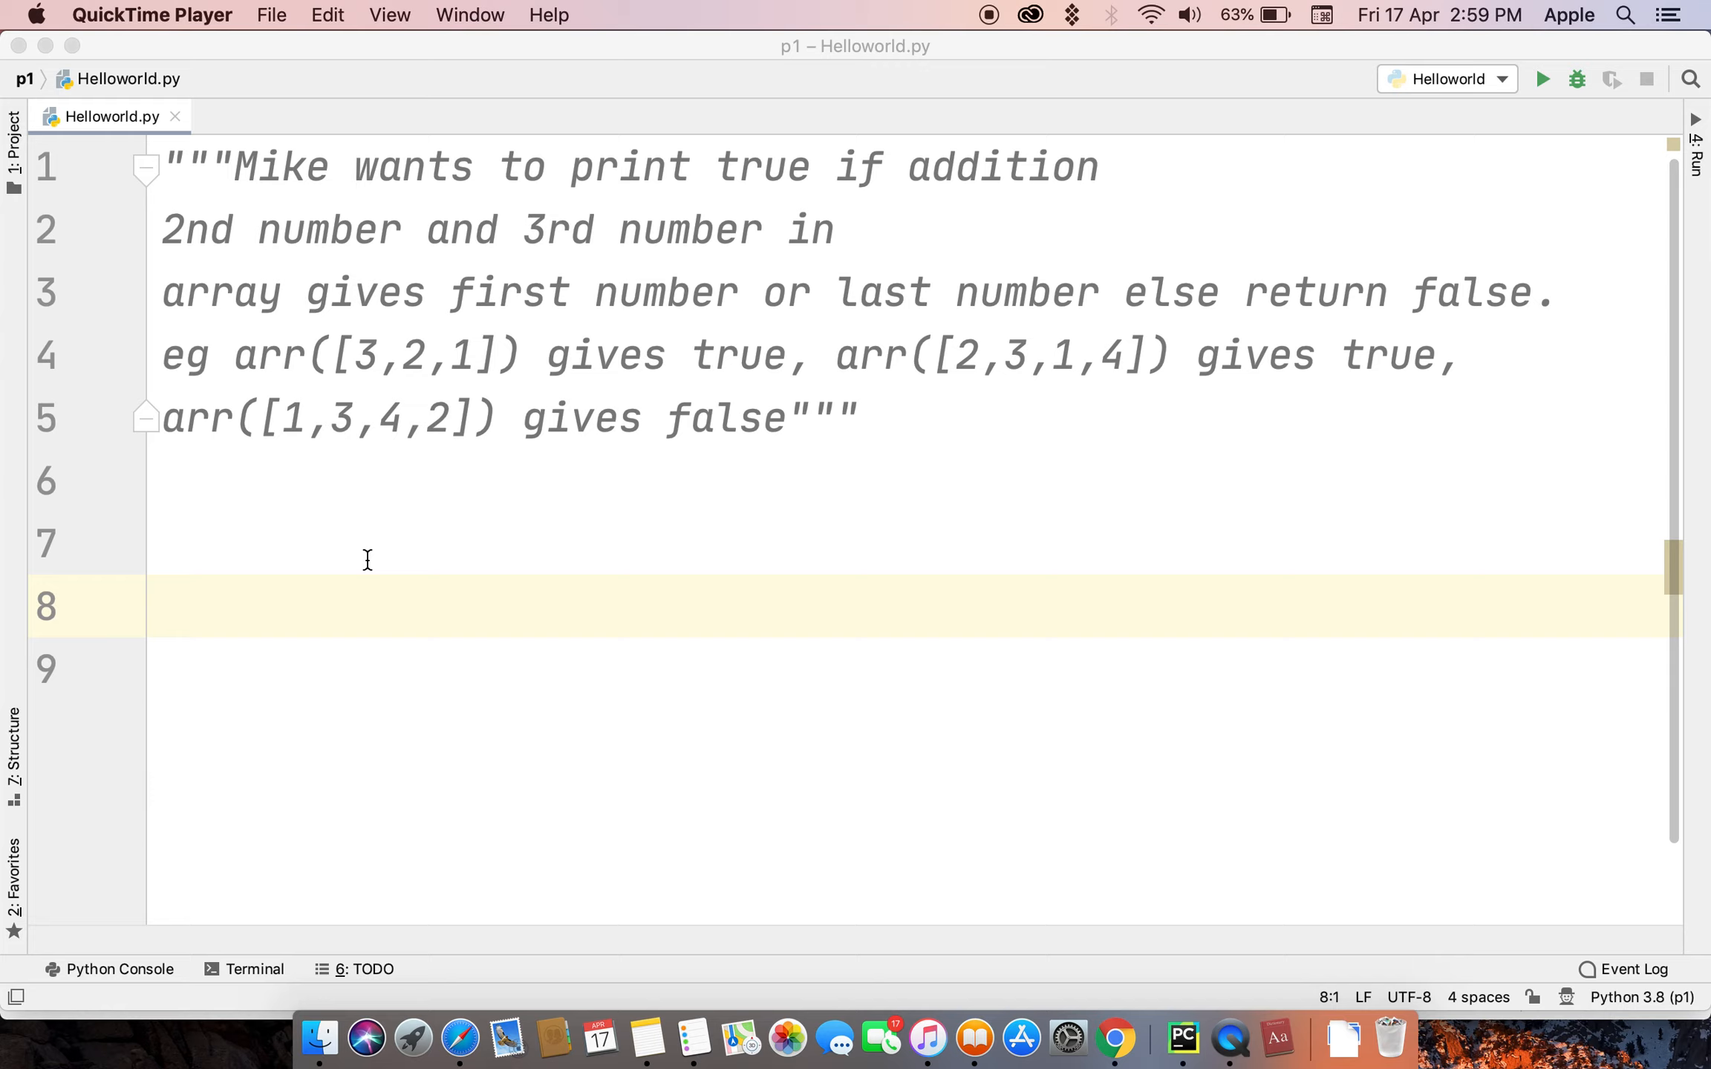
pyautogui.moveTo(187, 576)
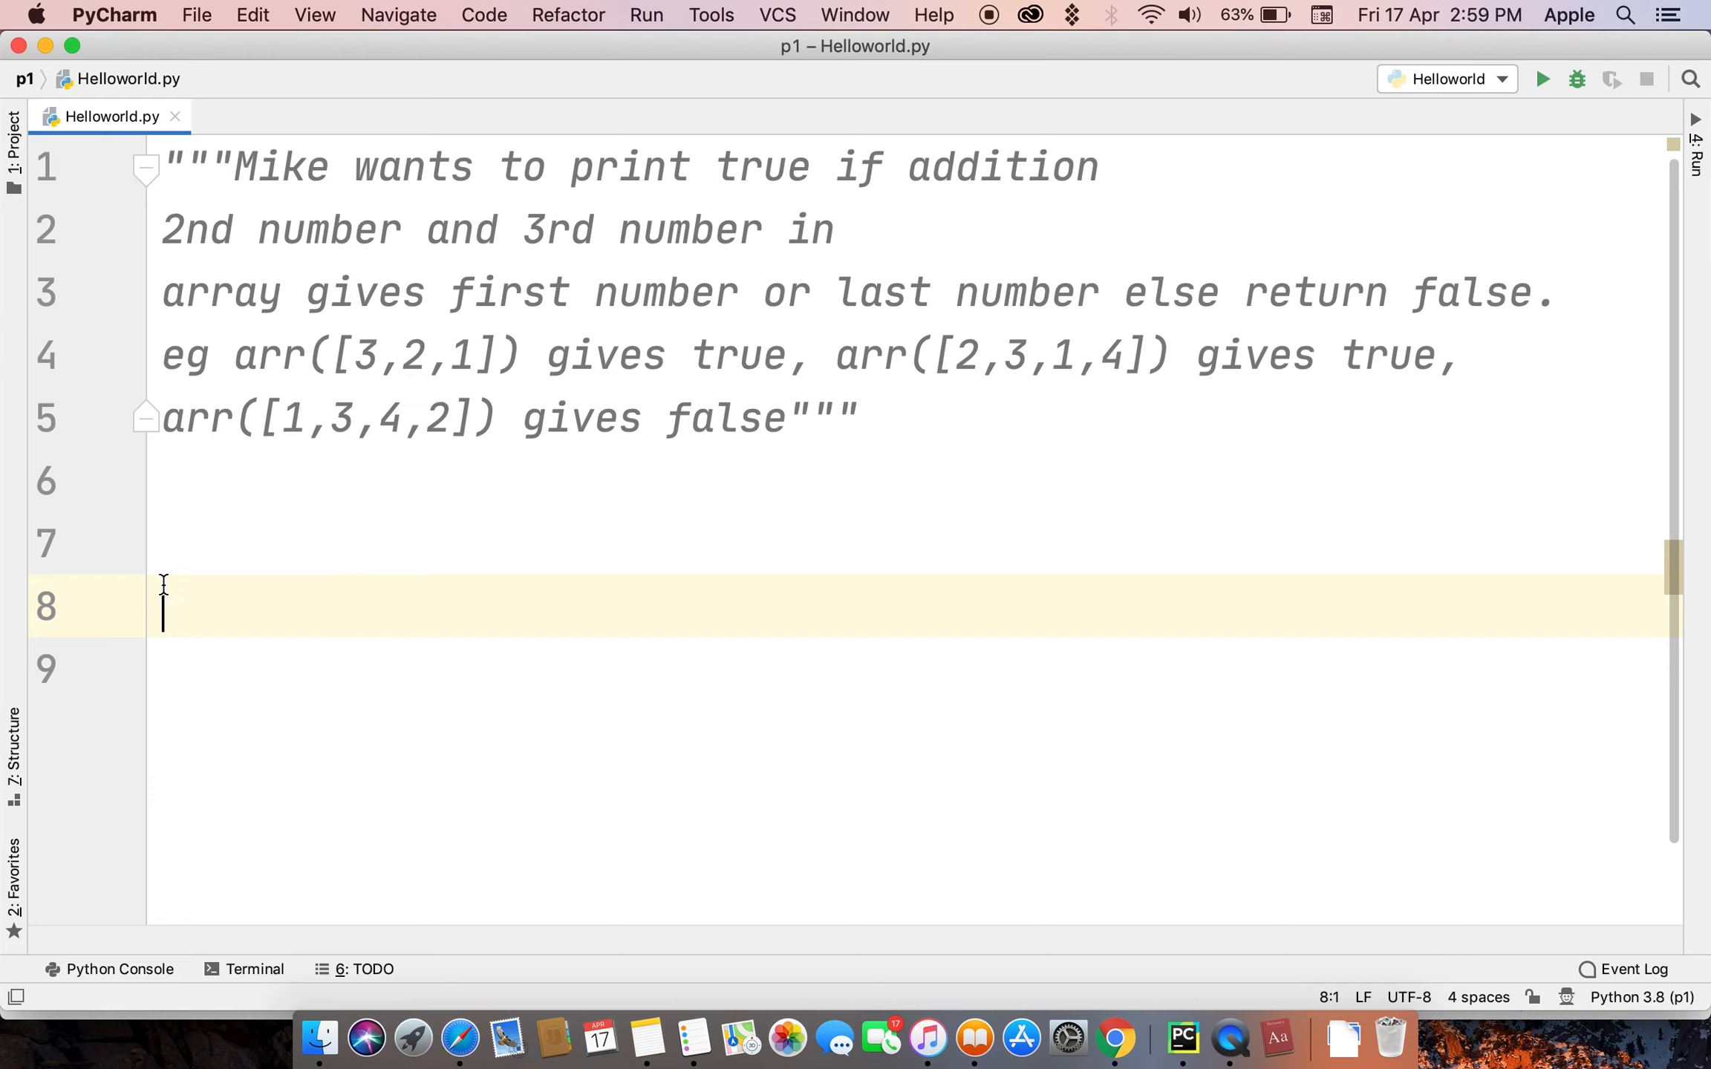
# Step: Define arr(a) and start the condition a[0]==a[1]+a[2]
pyautogui.write('def')
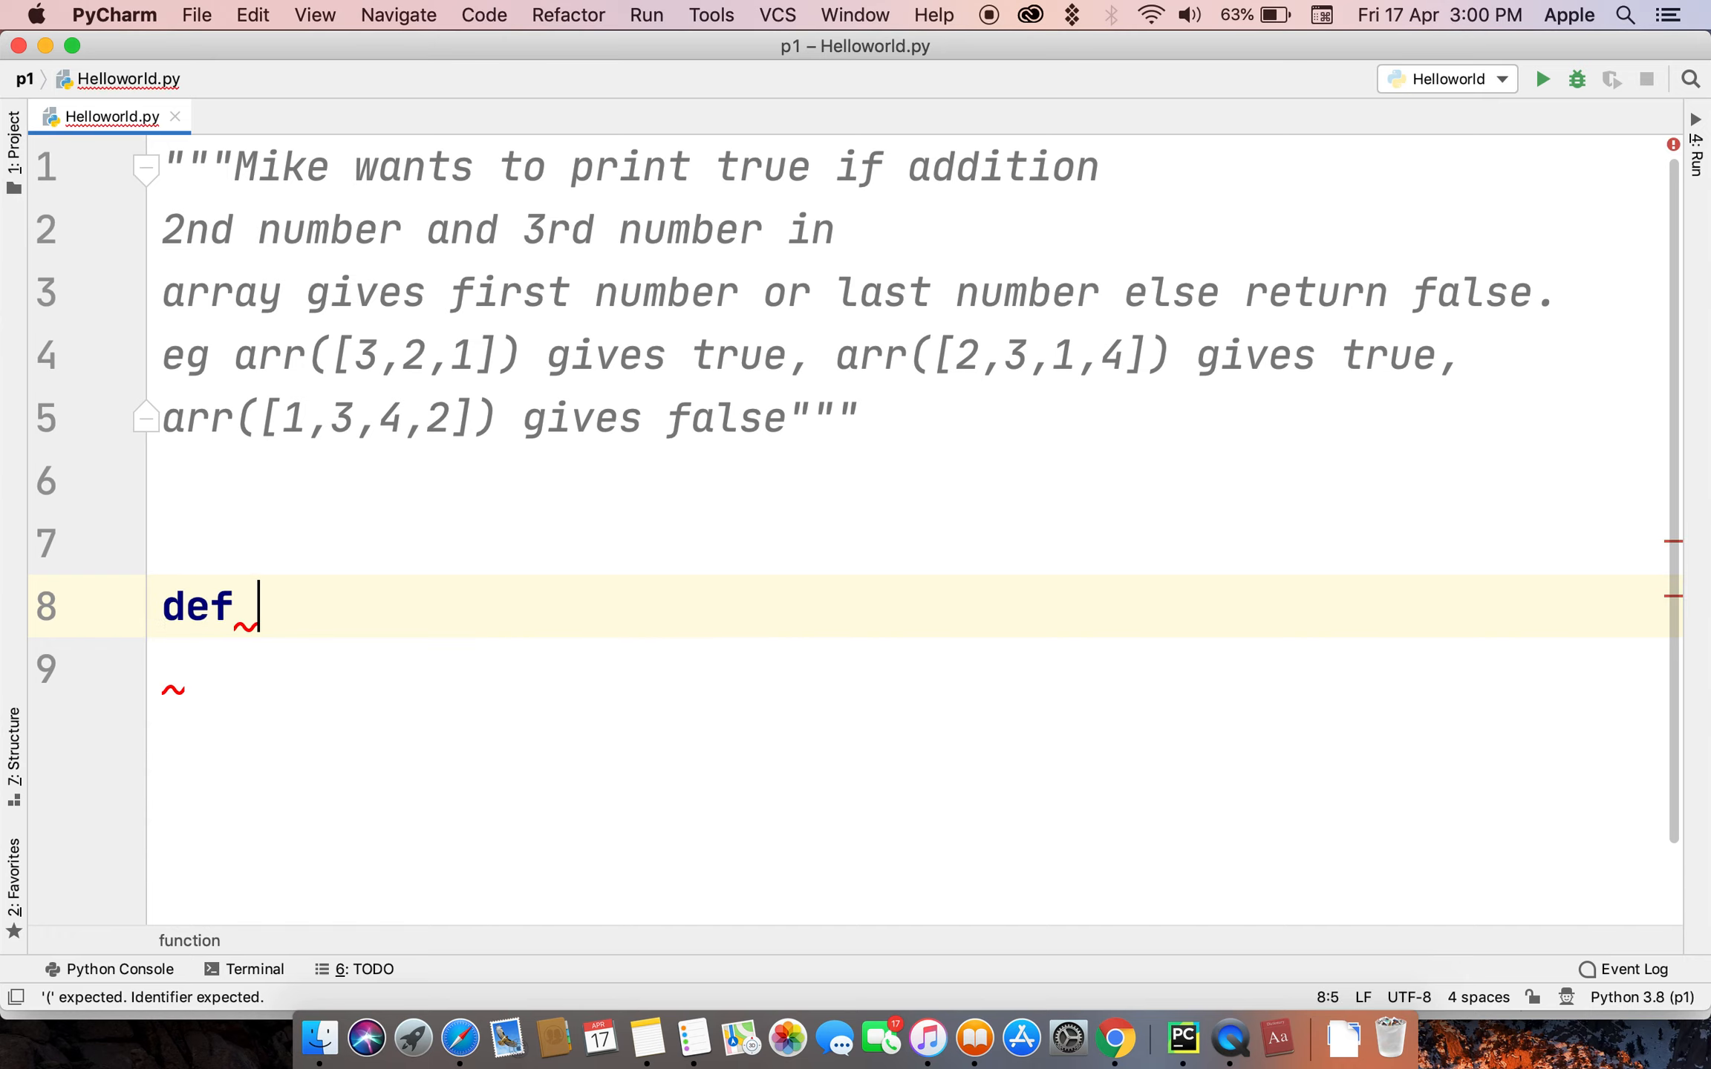
pyautogui.write('arr')
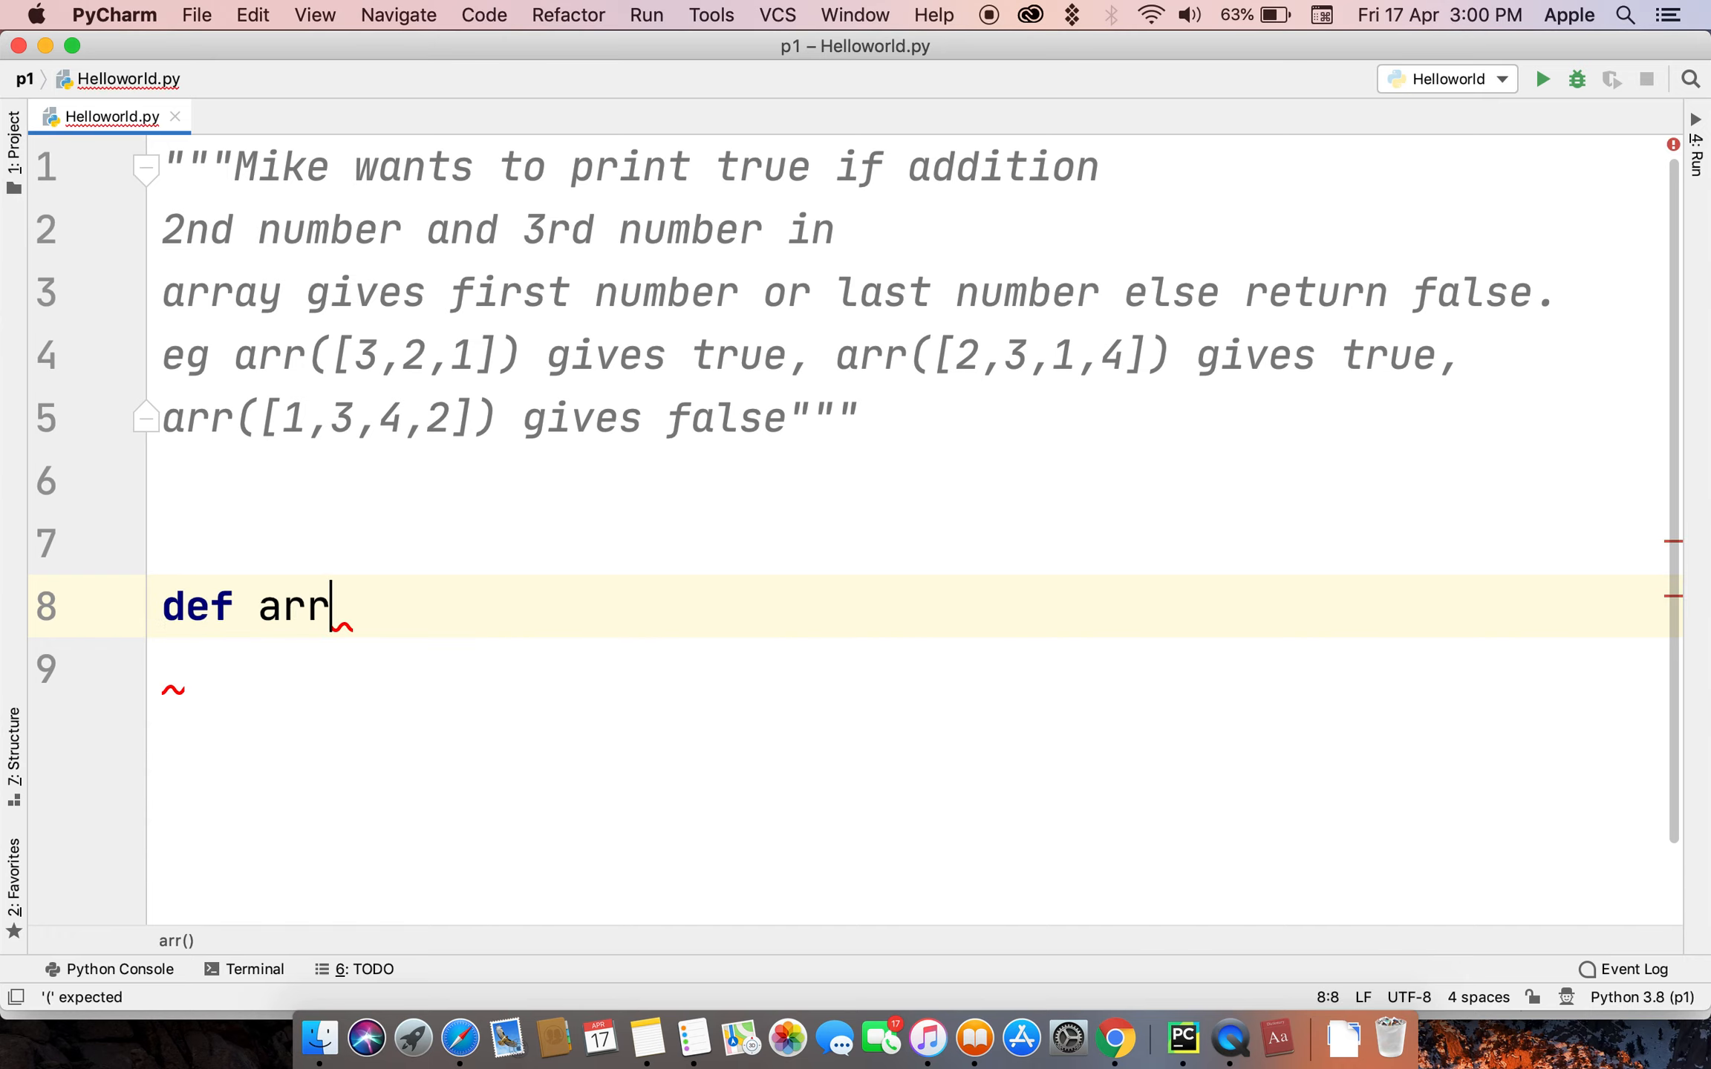
pyautogui.write('(a):')
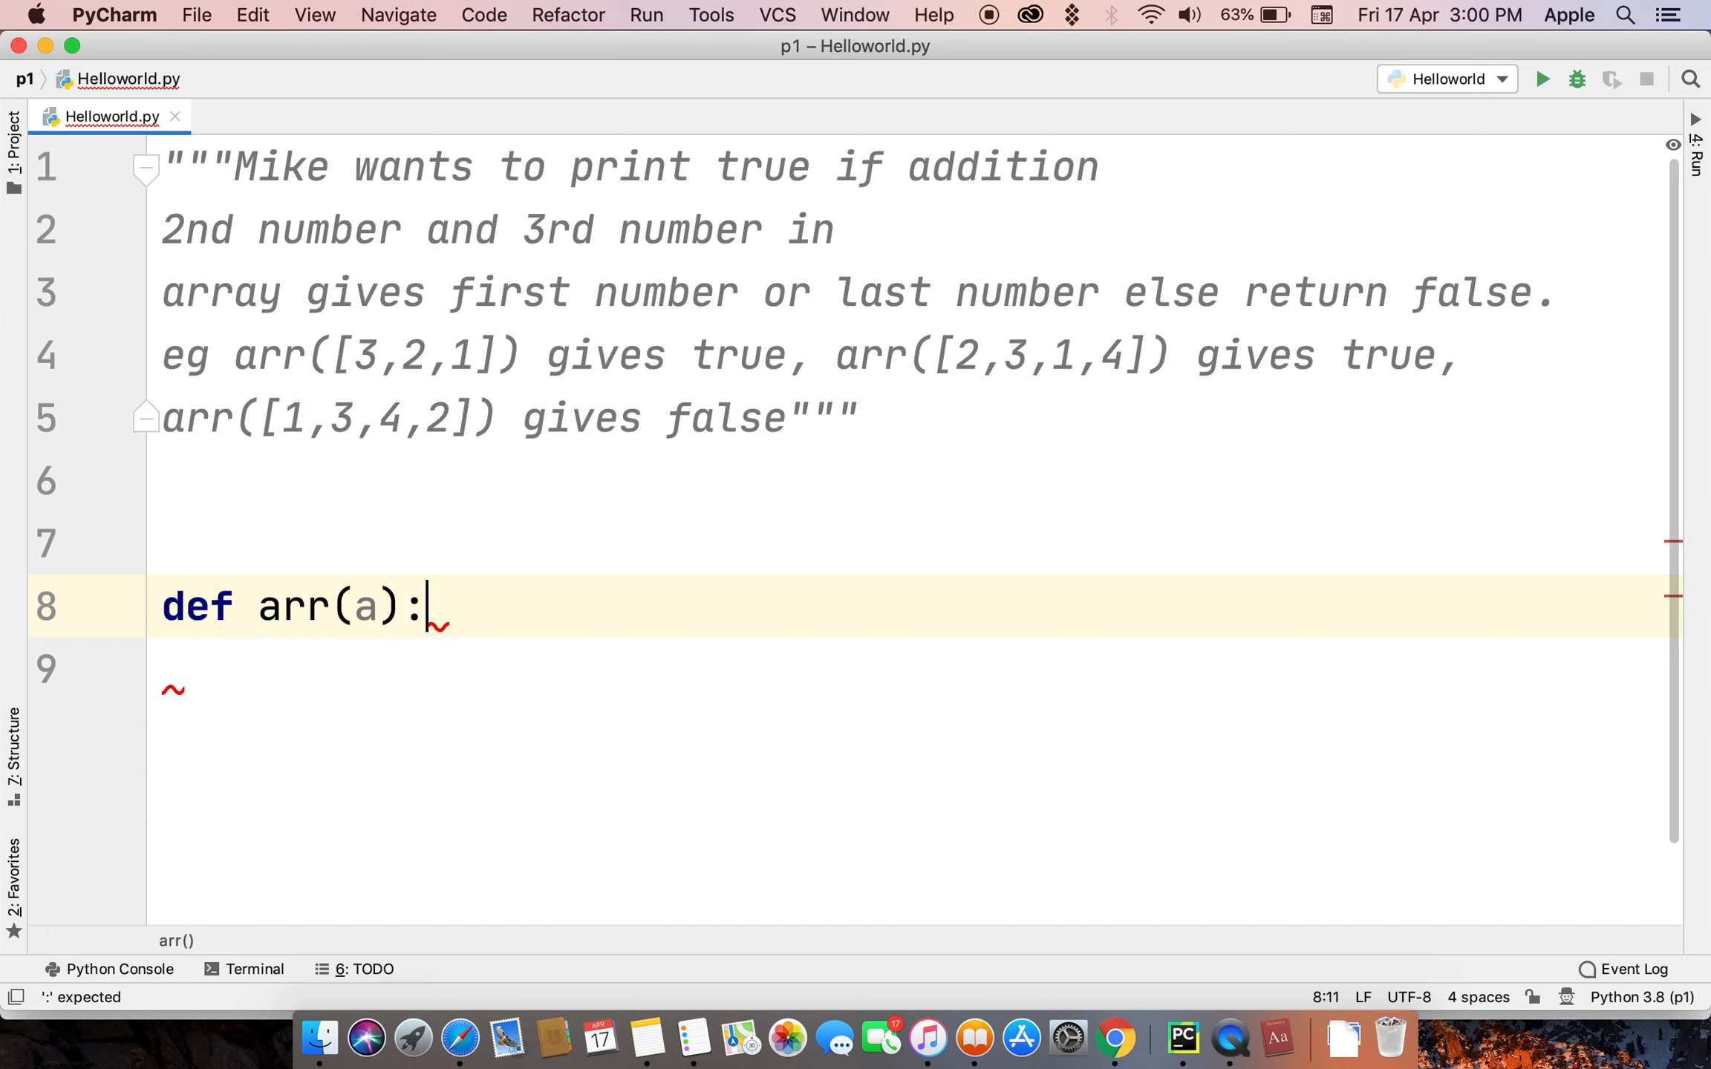
pyautogui.write('if a[0')
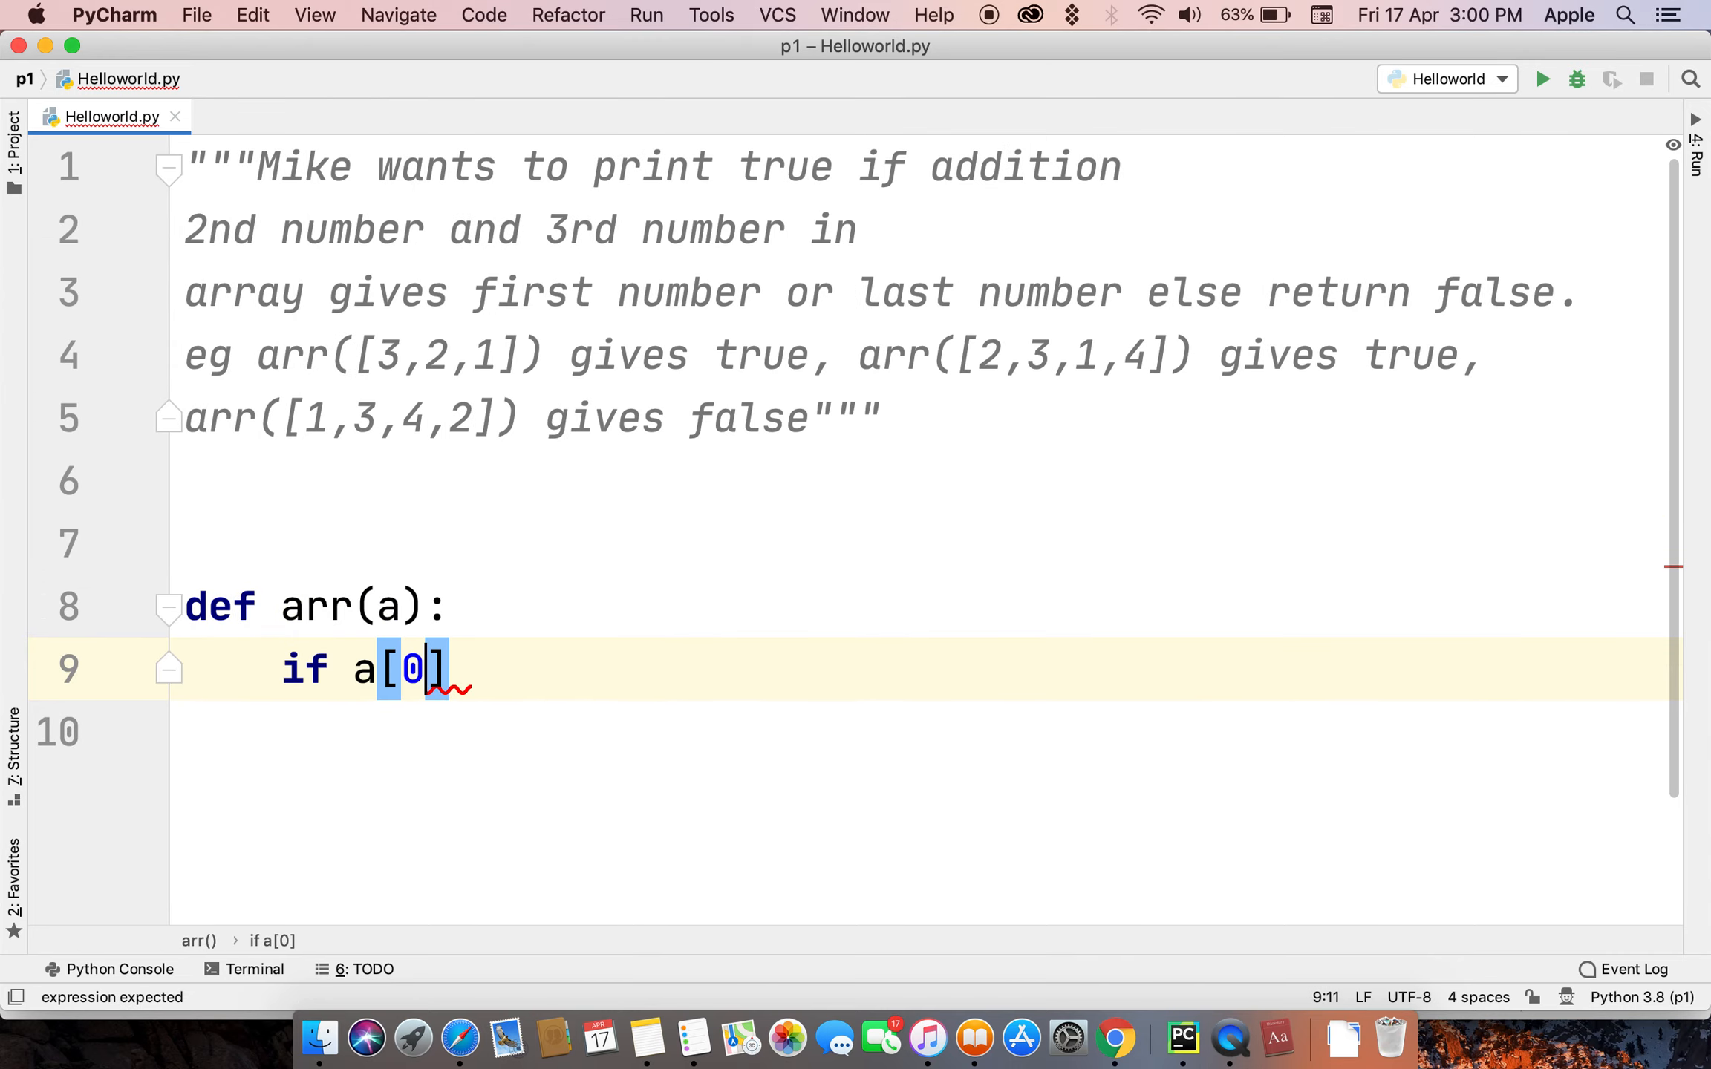
pyautogui.write('==')
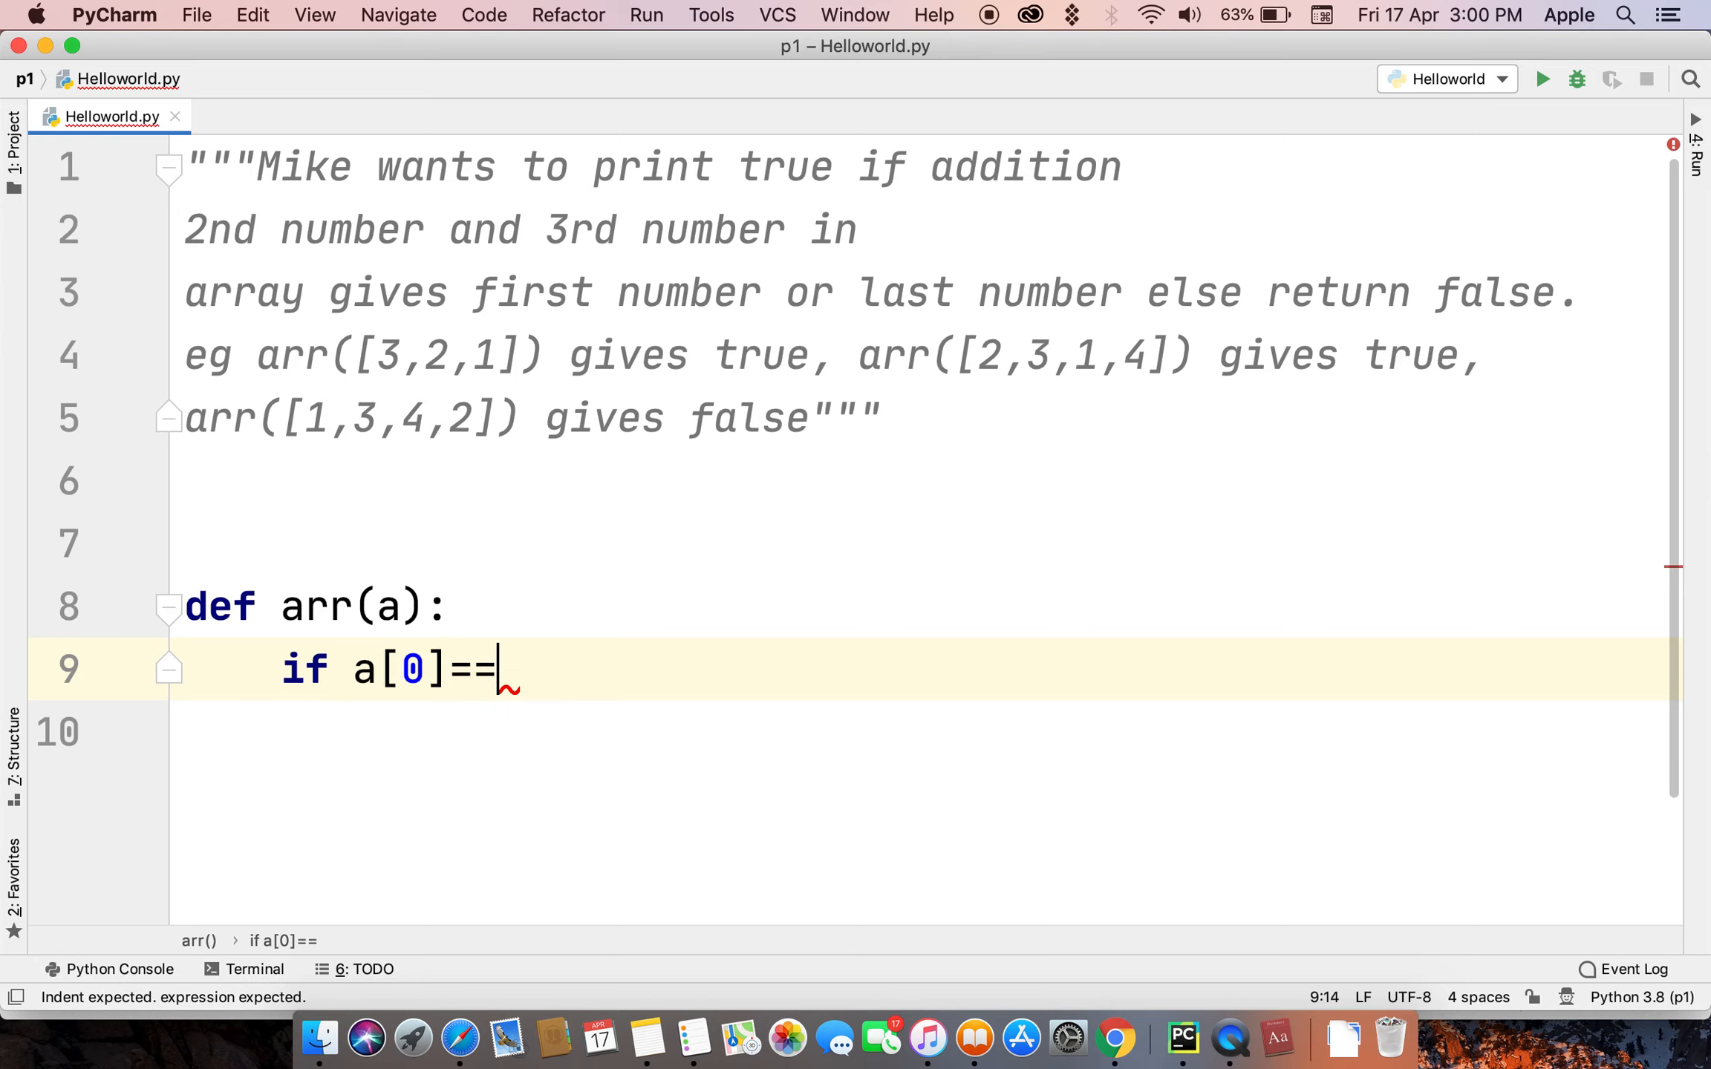
pyautogui.write('a[')
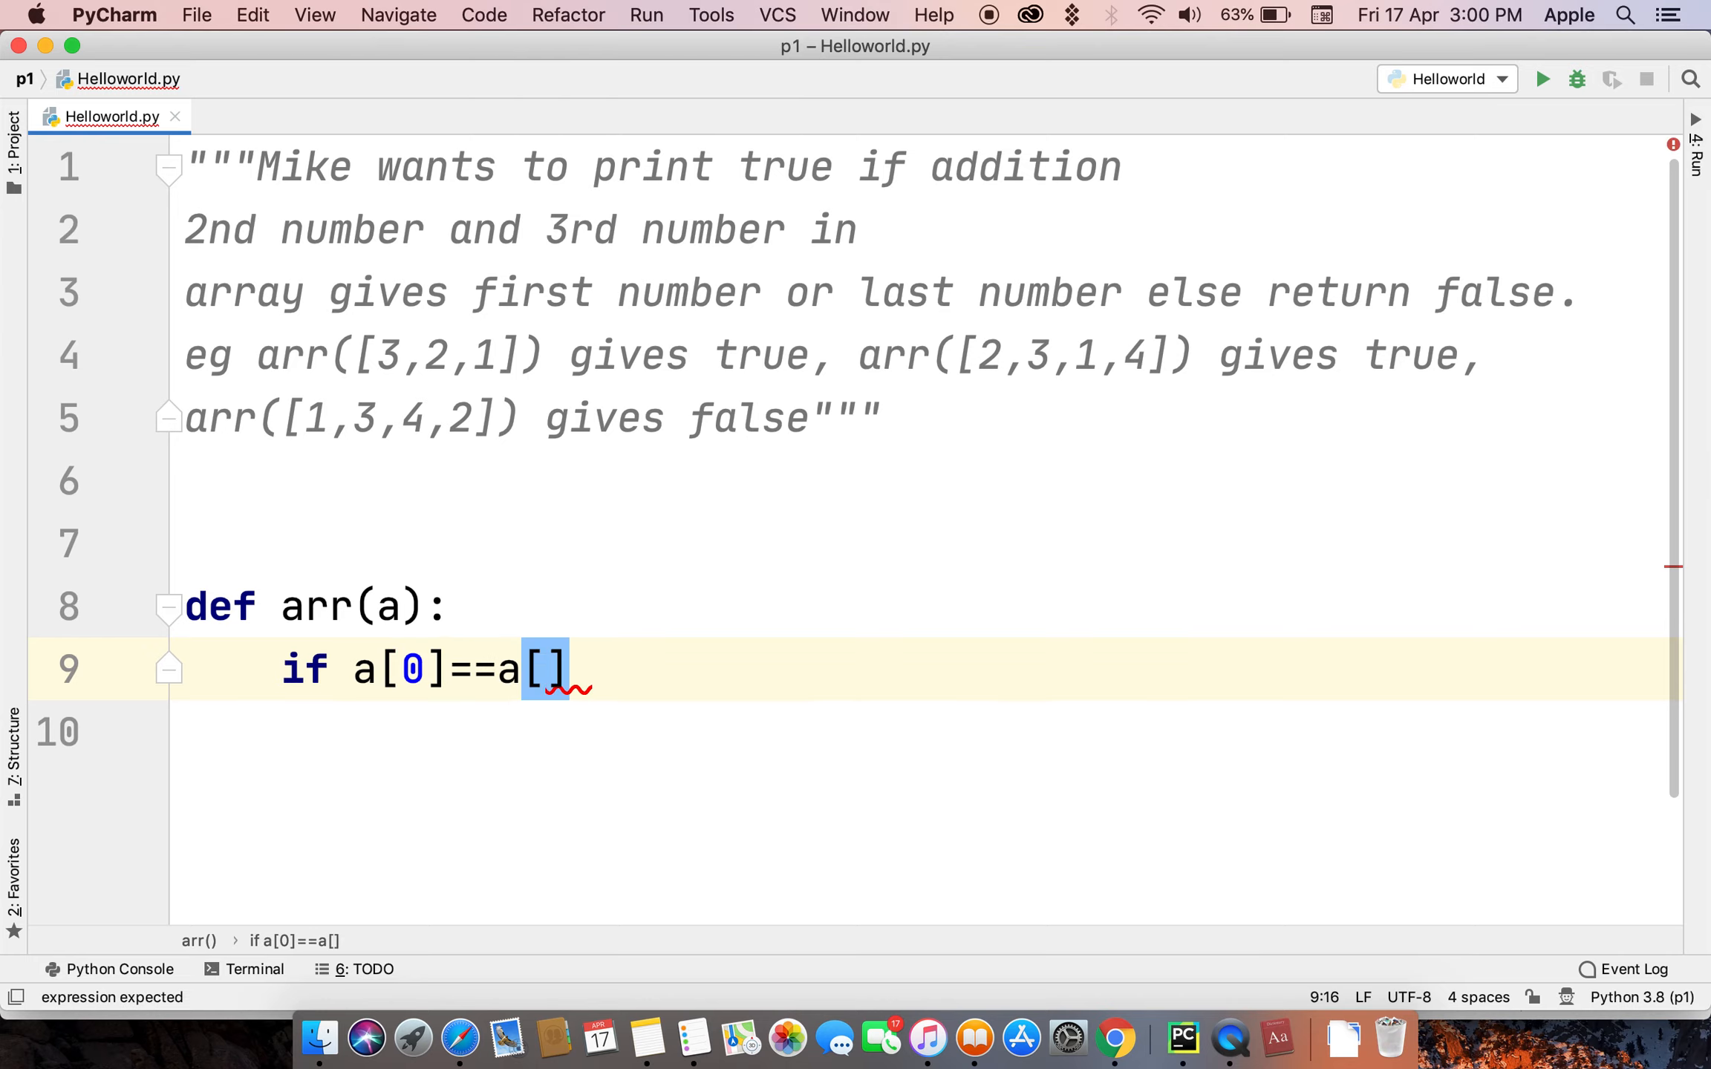
pyautogui.write('1')
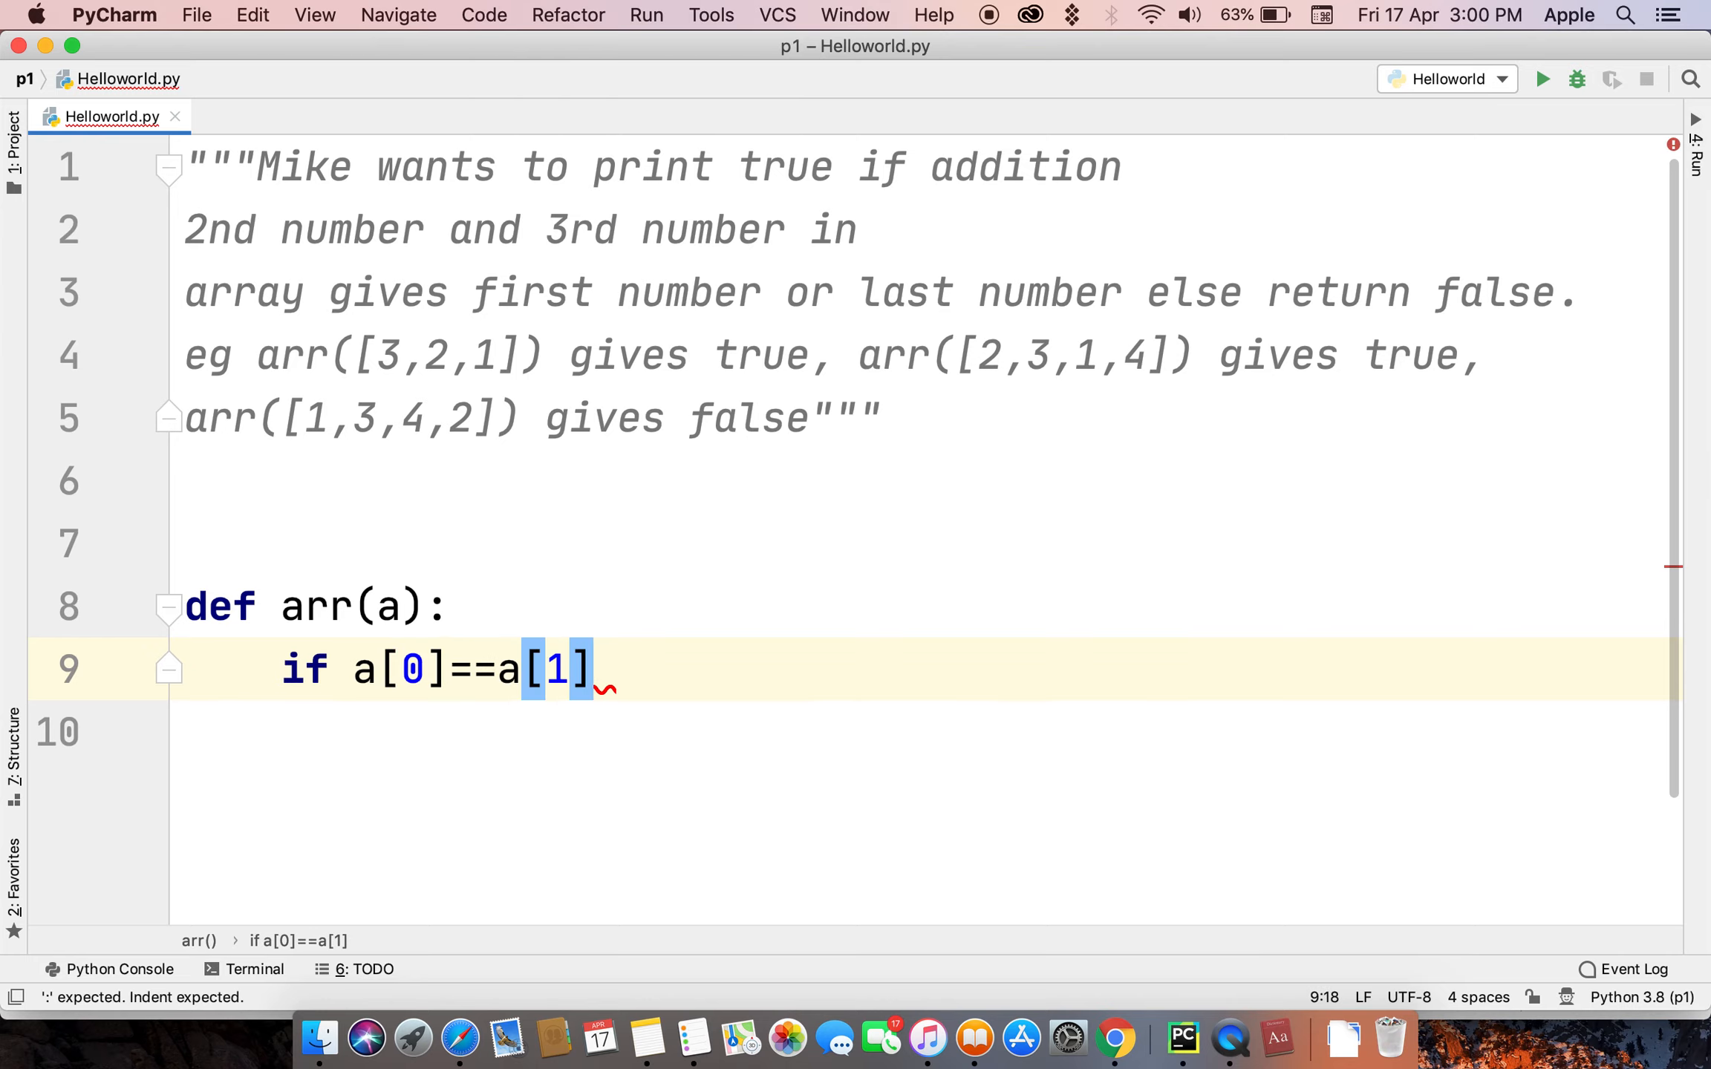
pyautogui.write('+a')
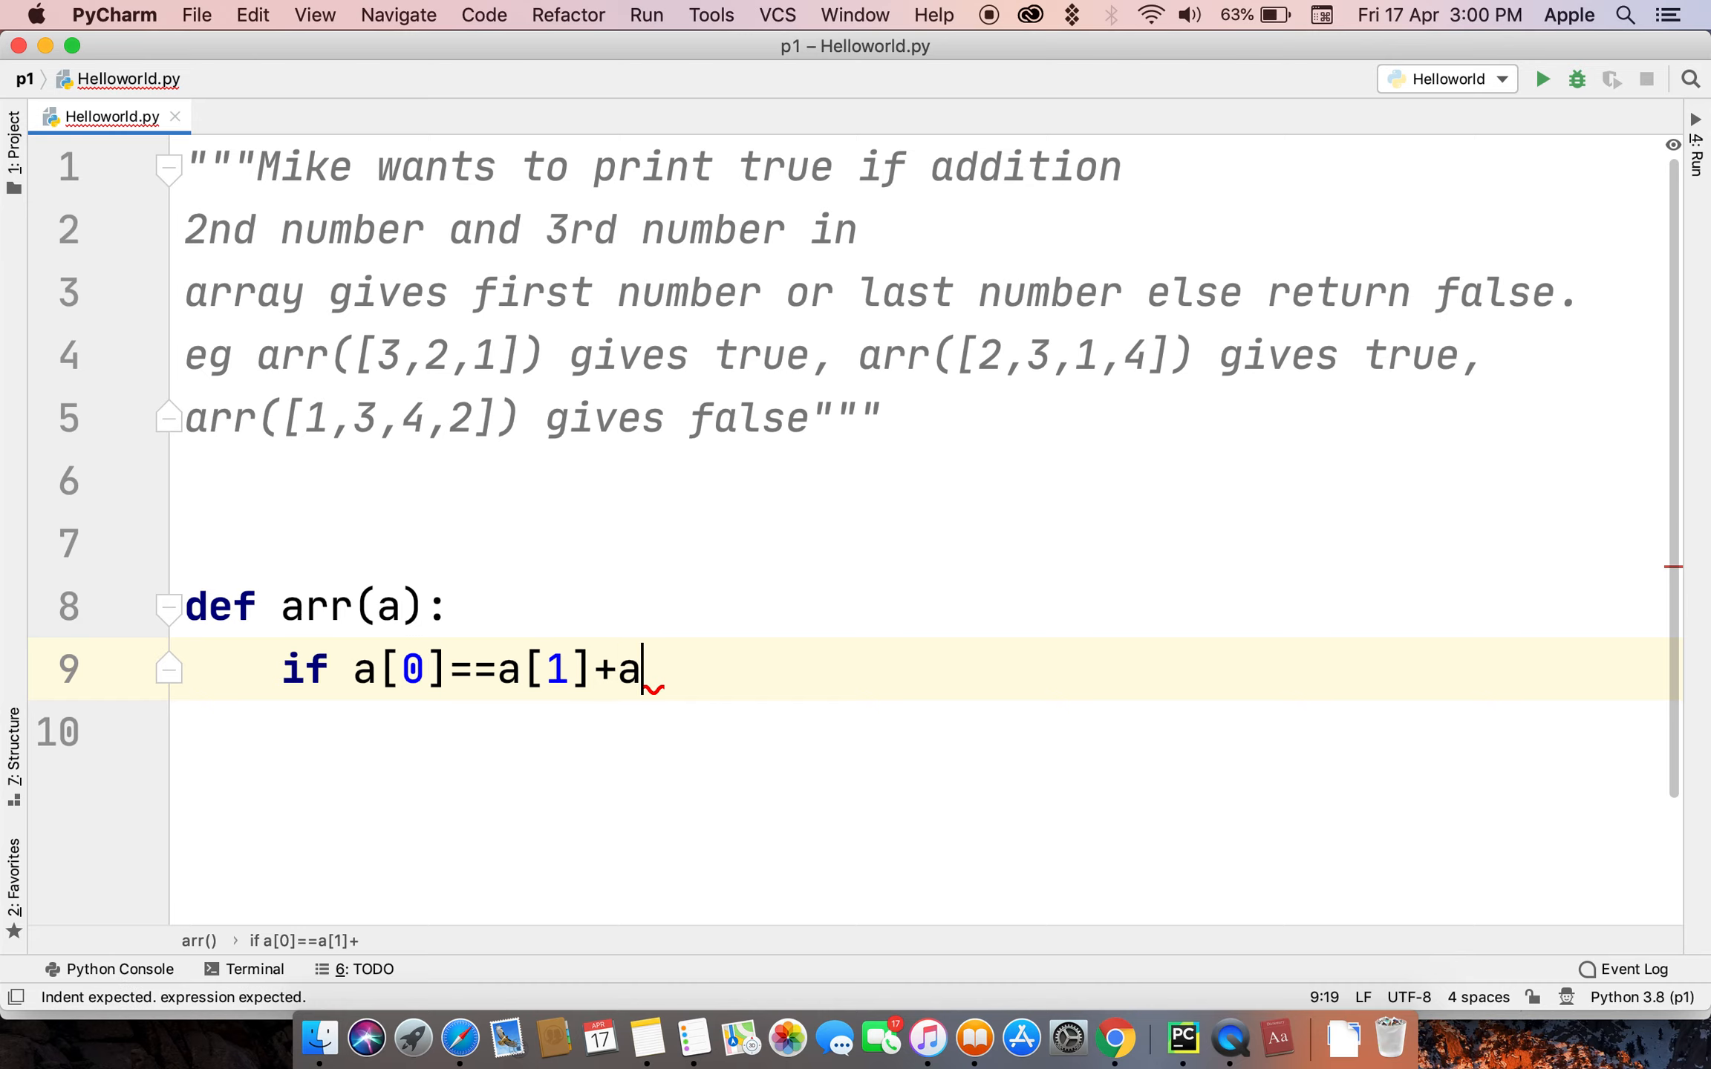
pyautogui.write('[2] or a[-1')
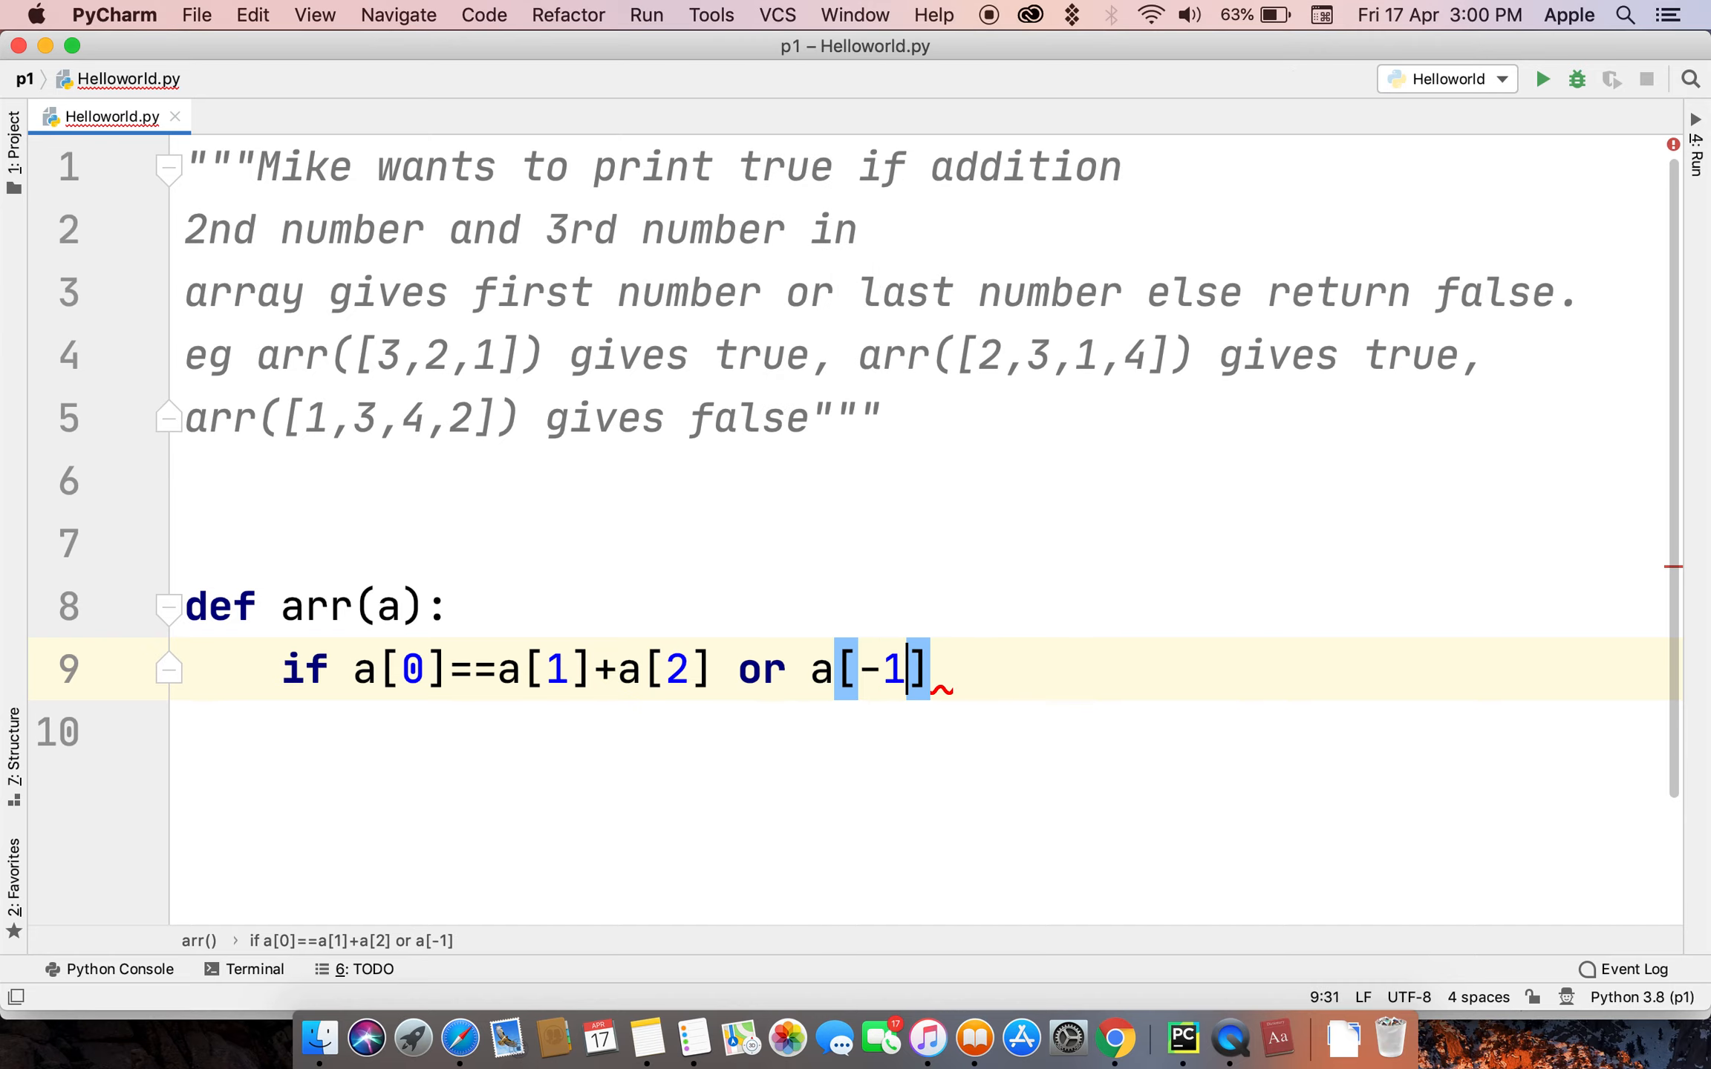
# Step: Extend the condition with or a[-1]==a[1]+a[2]
pyautogui.write('==')
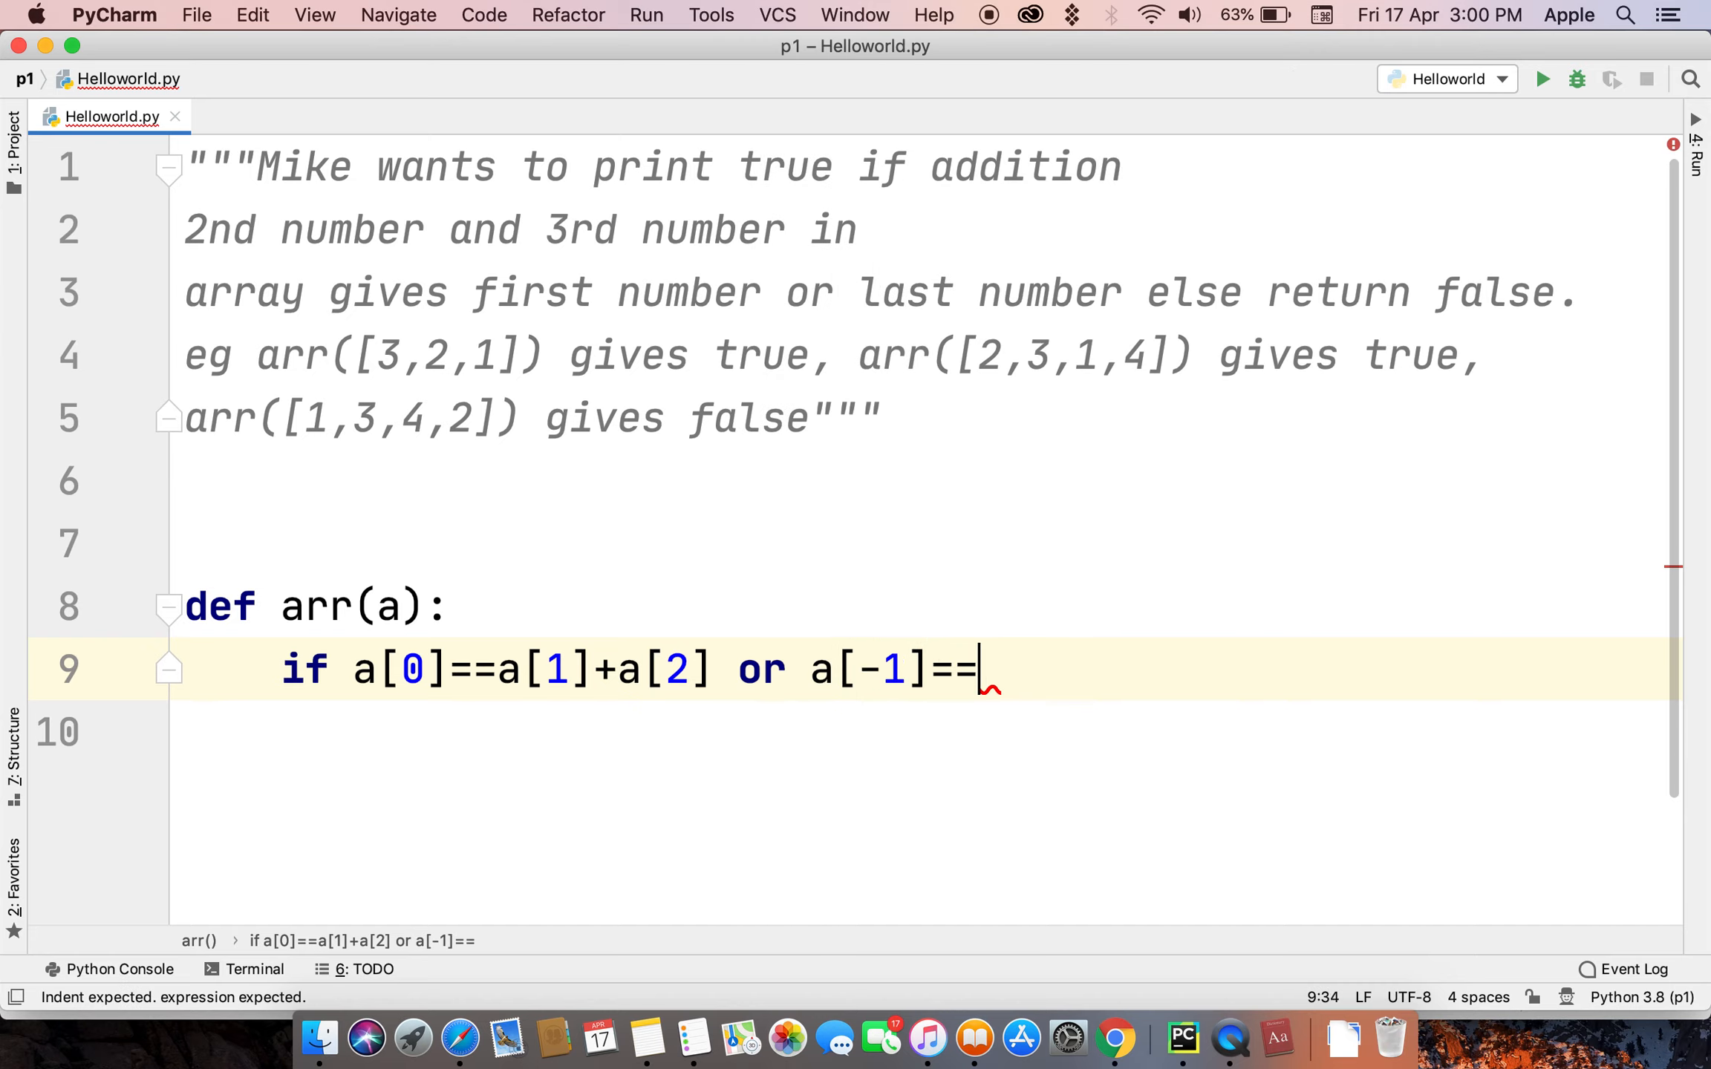
pyautogui.write('a[]')
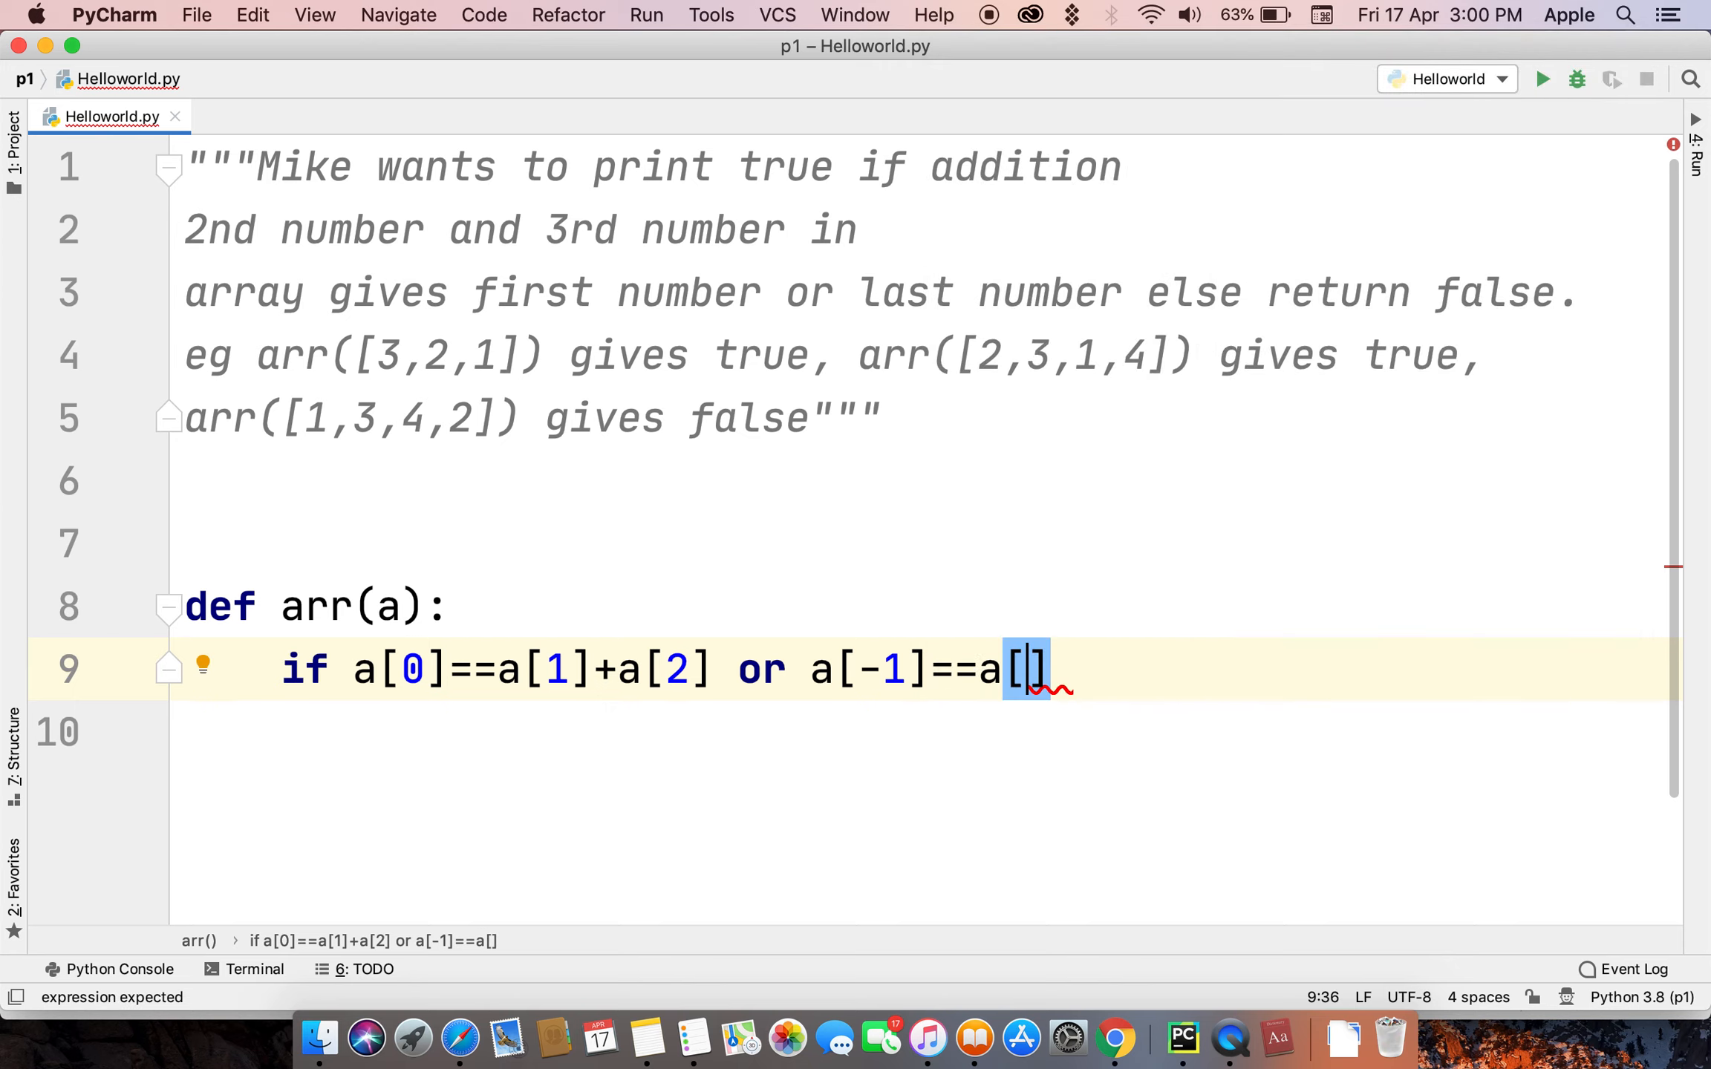
pyautogui.write('1')
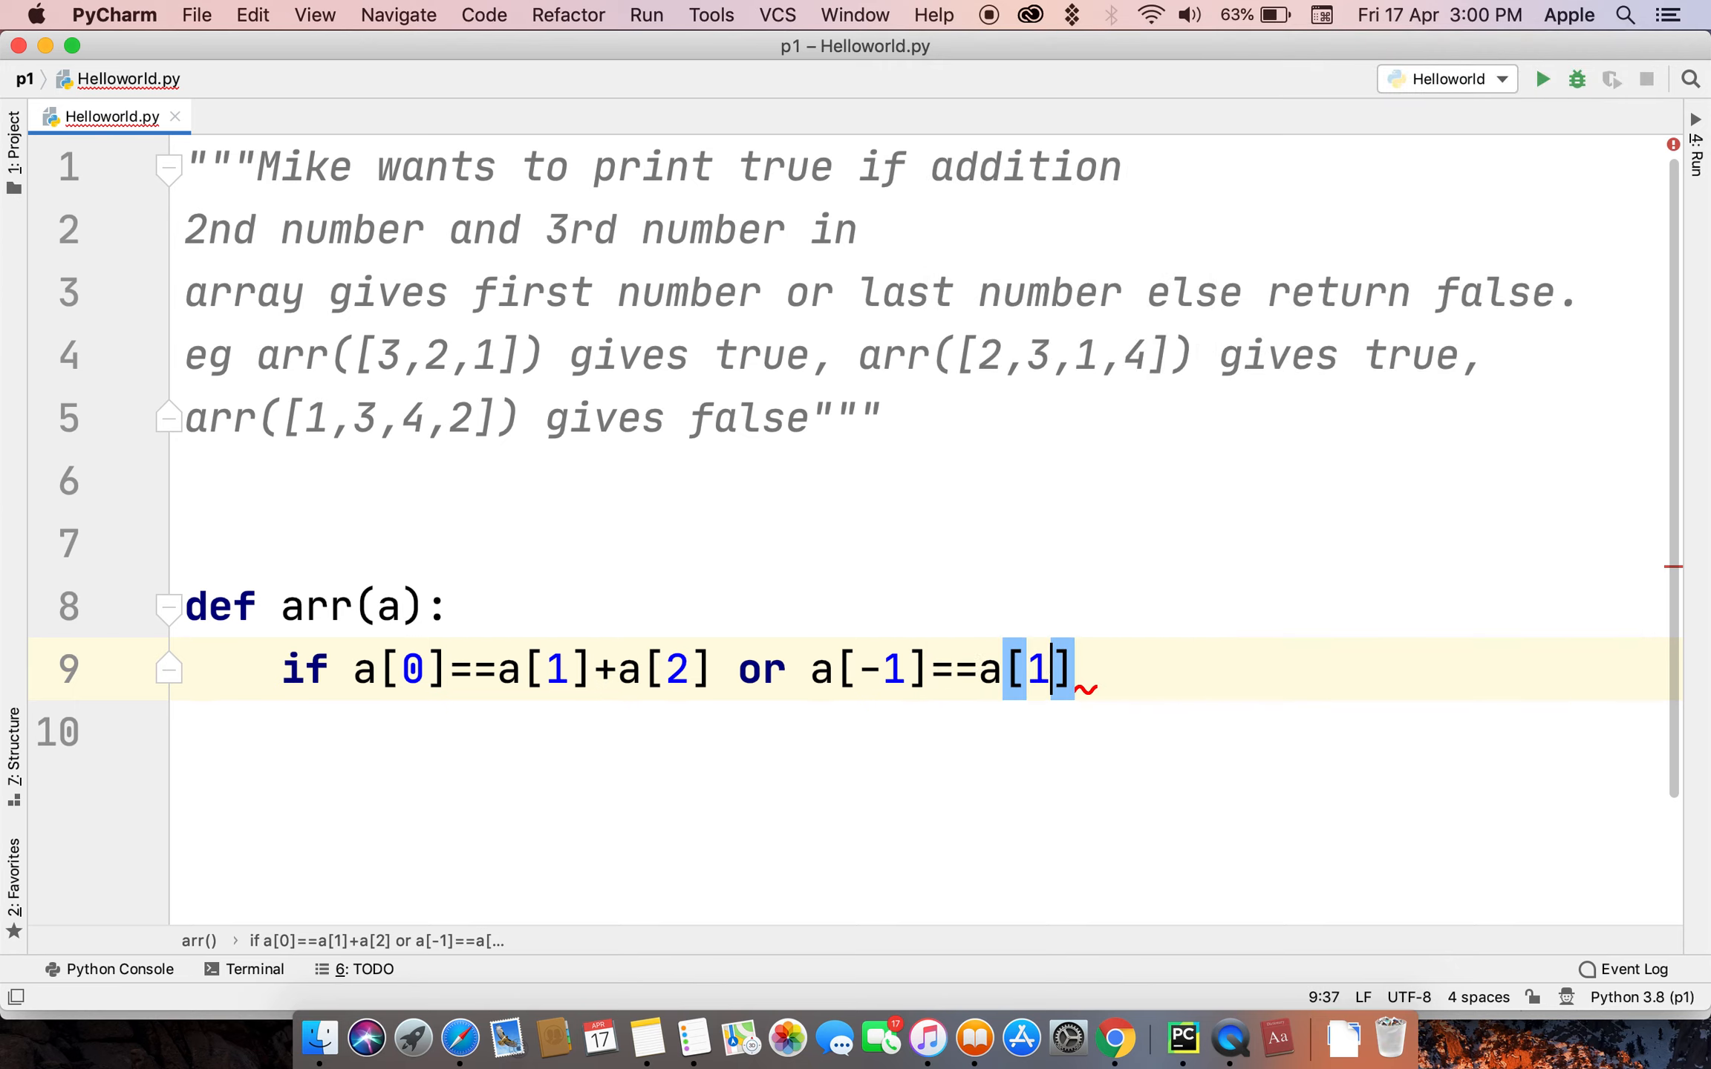
pyautogui.write('+')
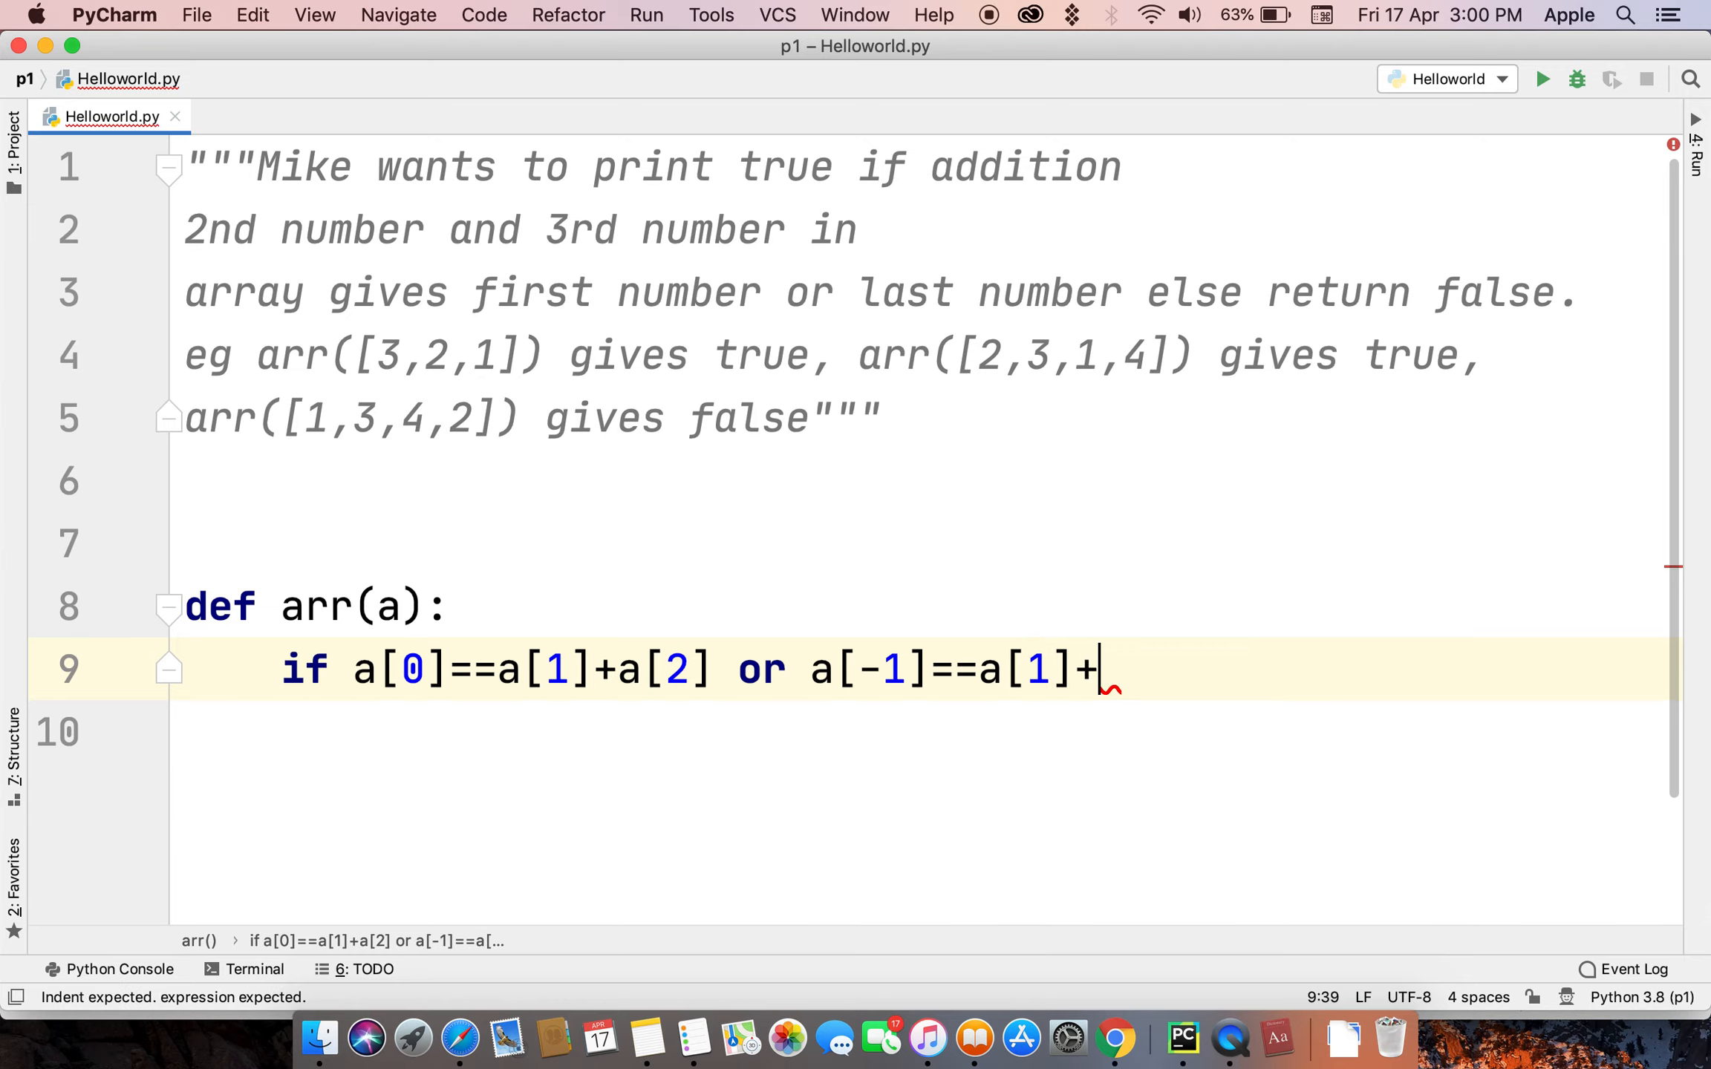
pyautogui.write('a[]')
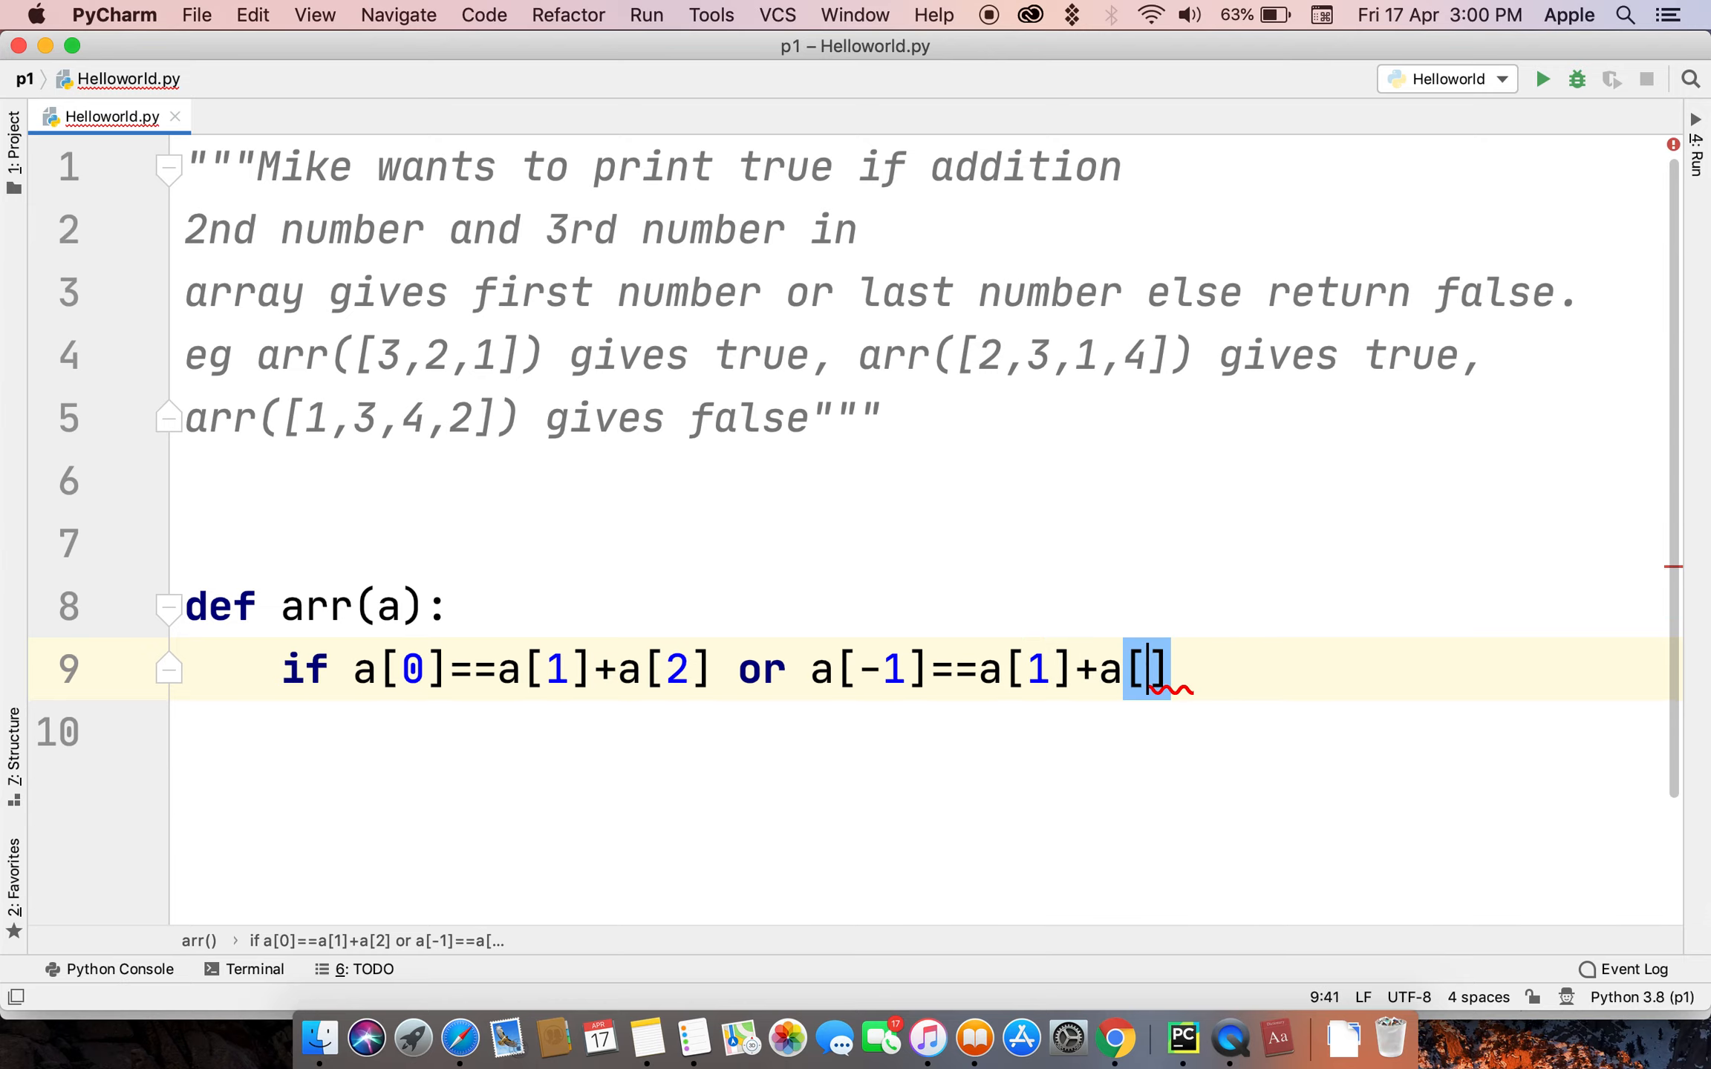
pyautogui.write('2')
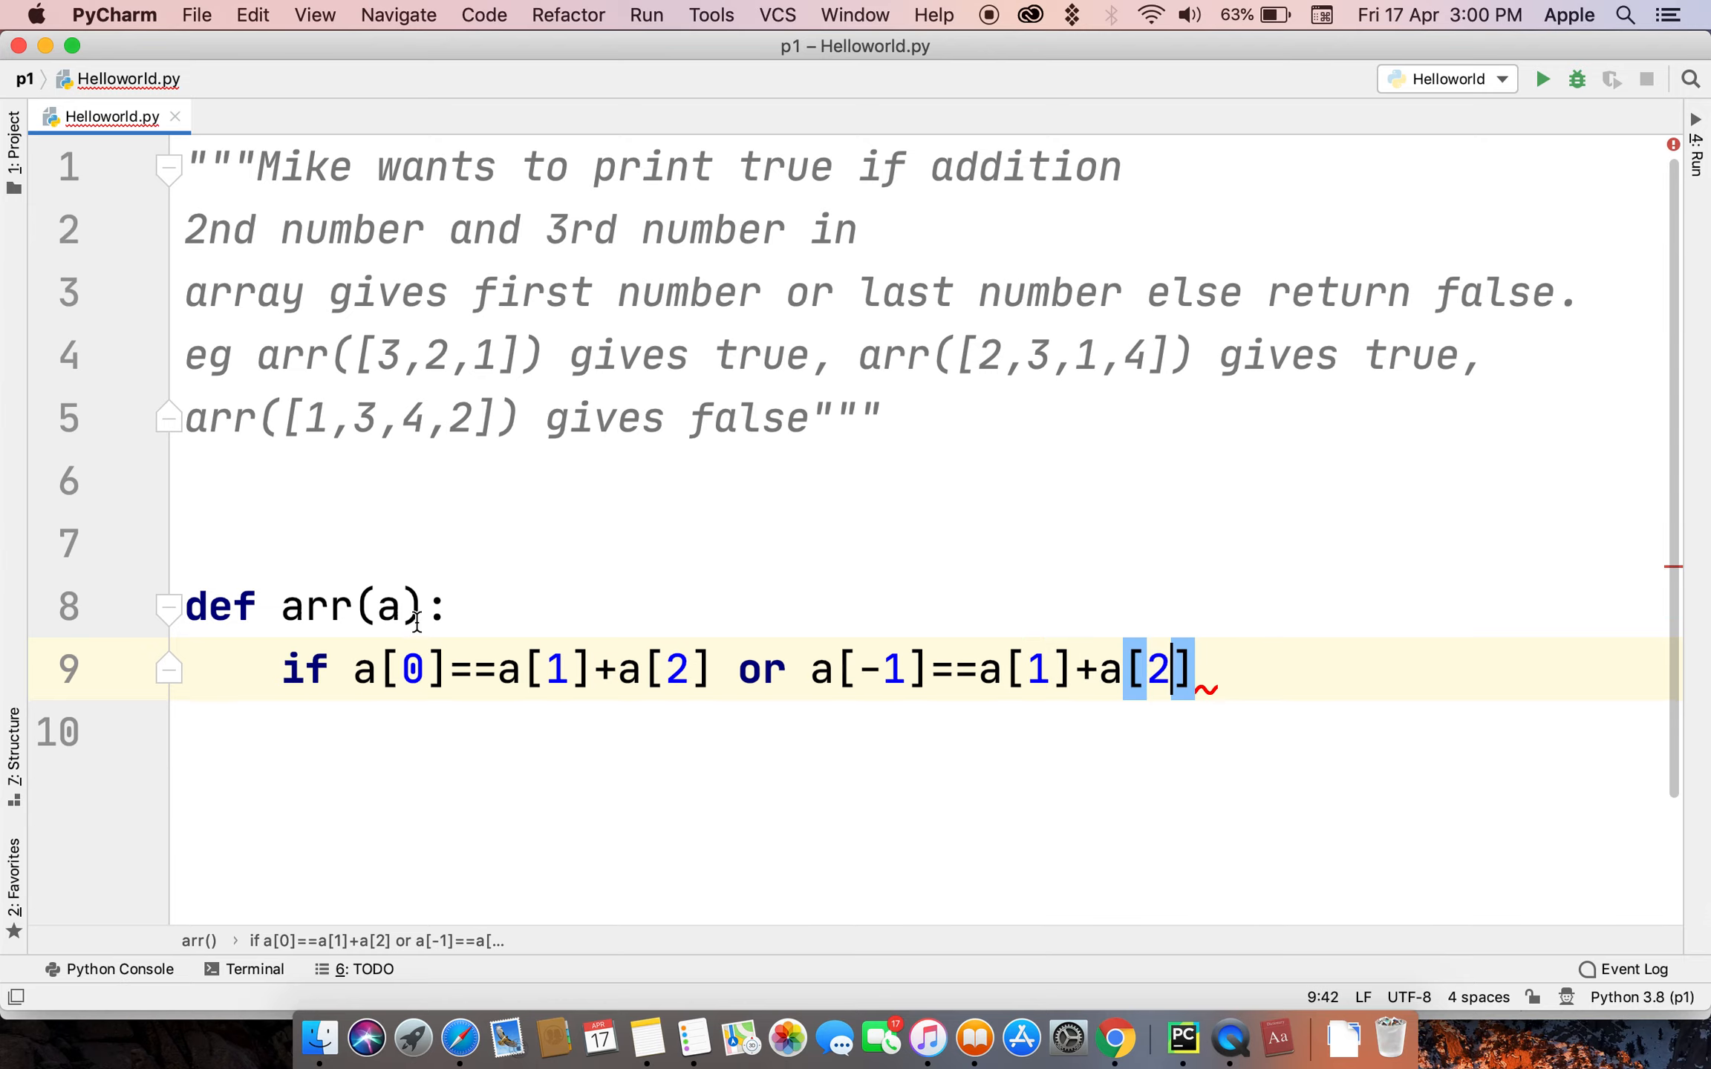
pyautogui.moveTo(1222, 670)
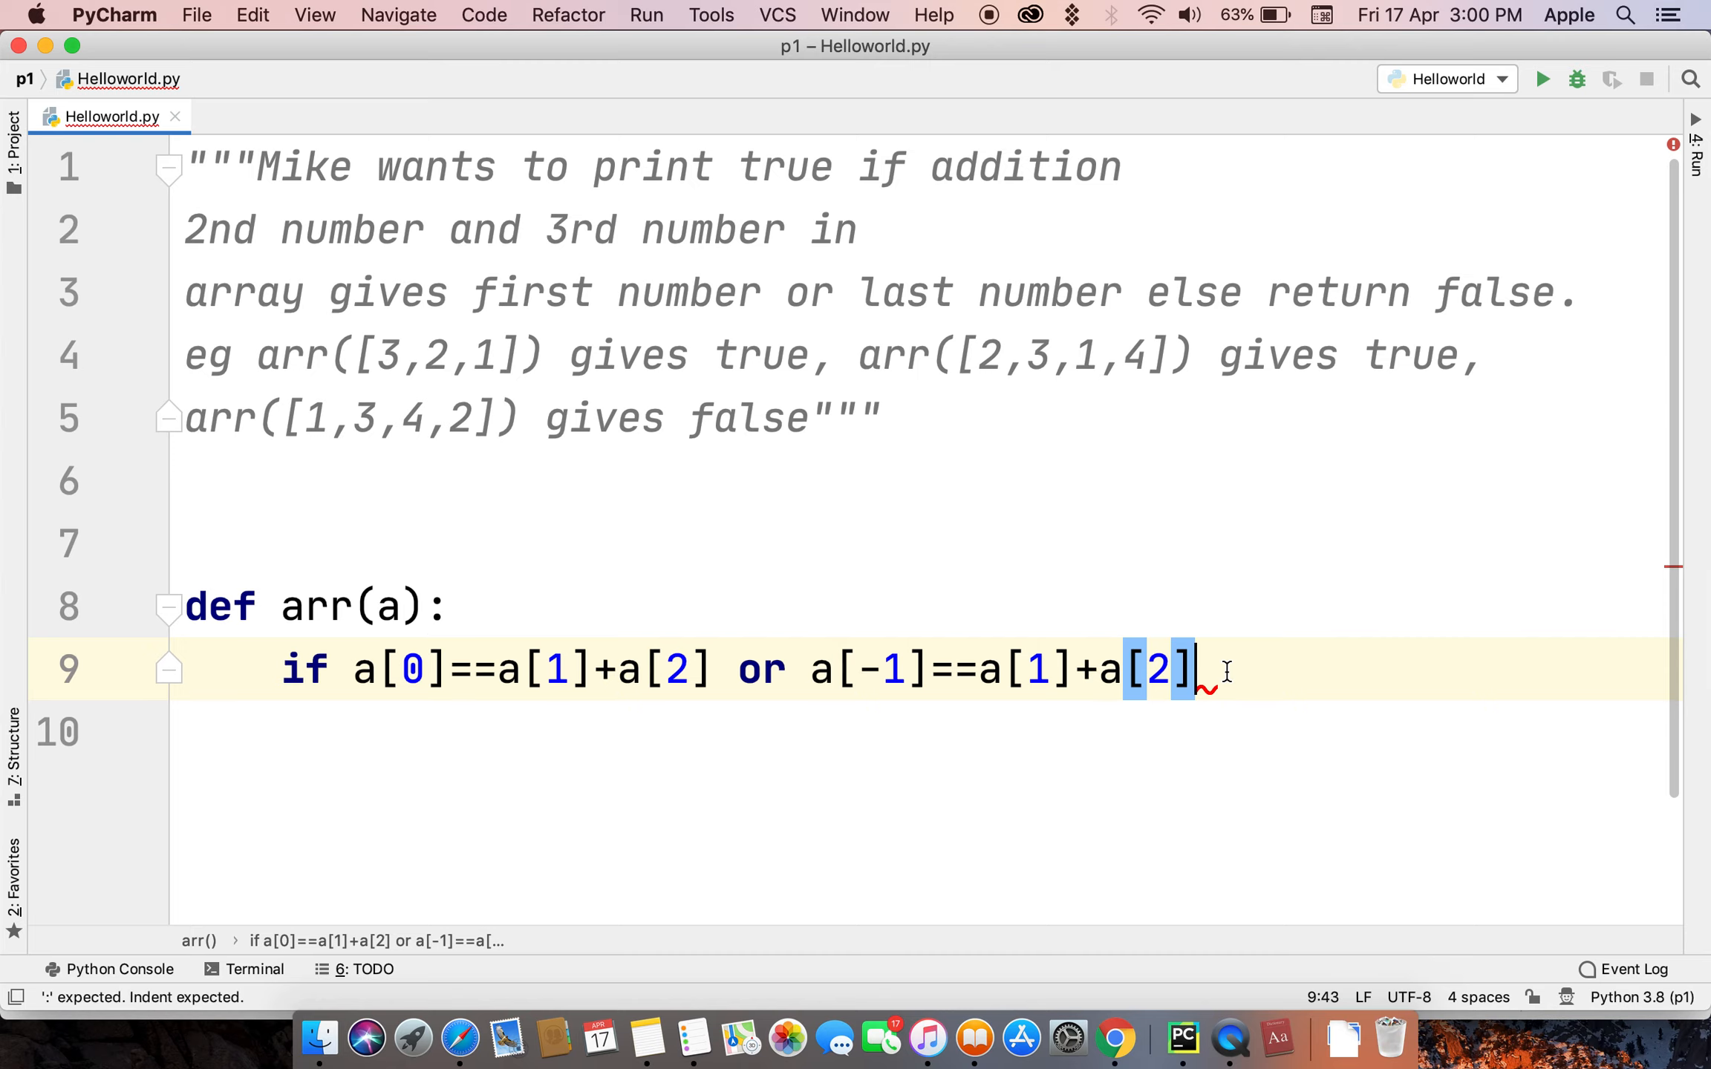
# Step: Return True when the condition holds, else return False, and add an empty print() below
pyautogui.write(':')
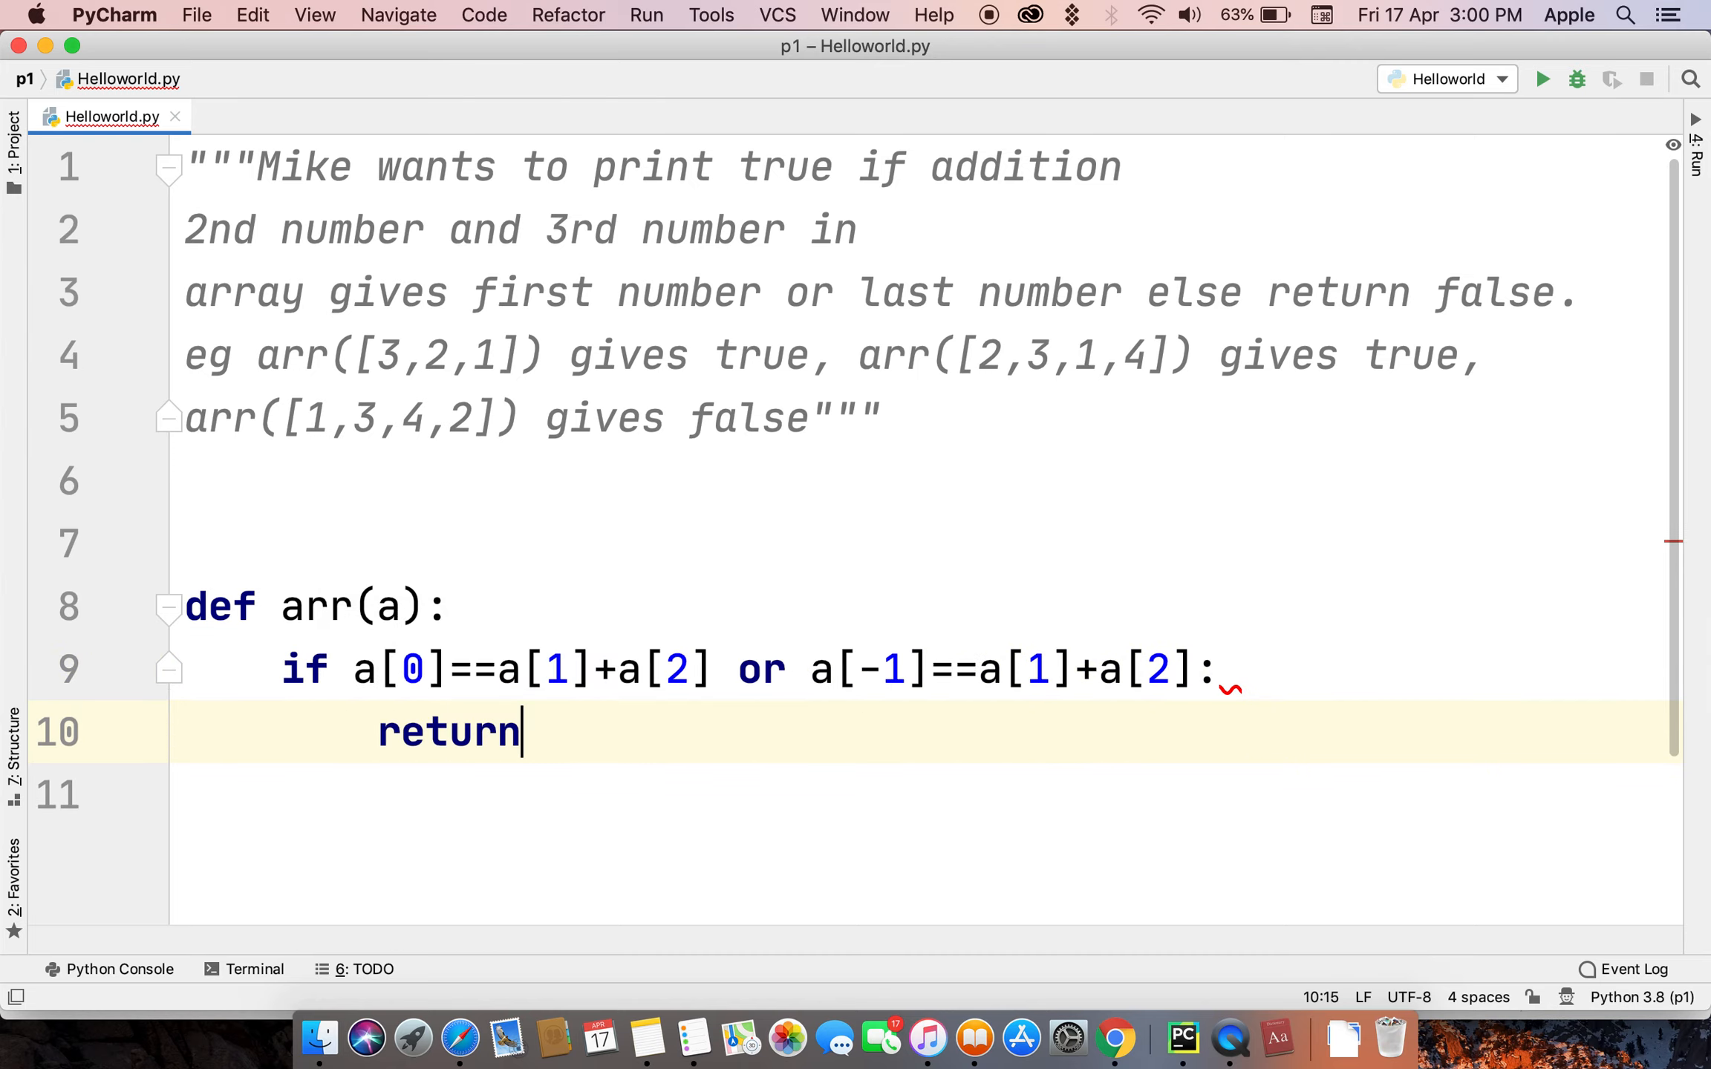
pyautogui.write('True')
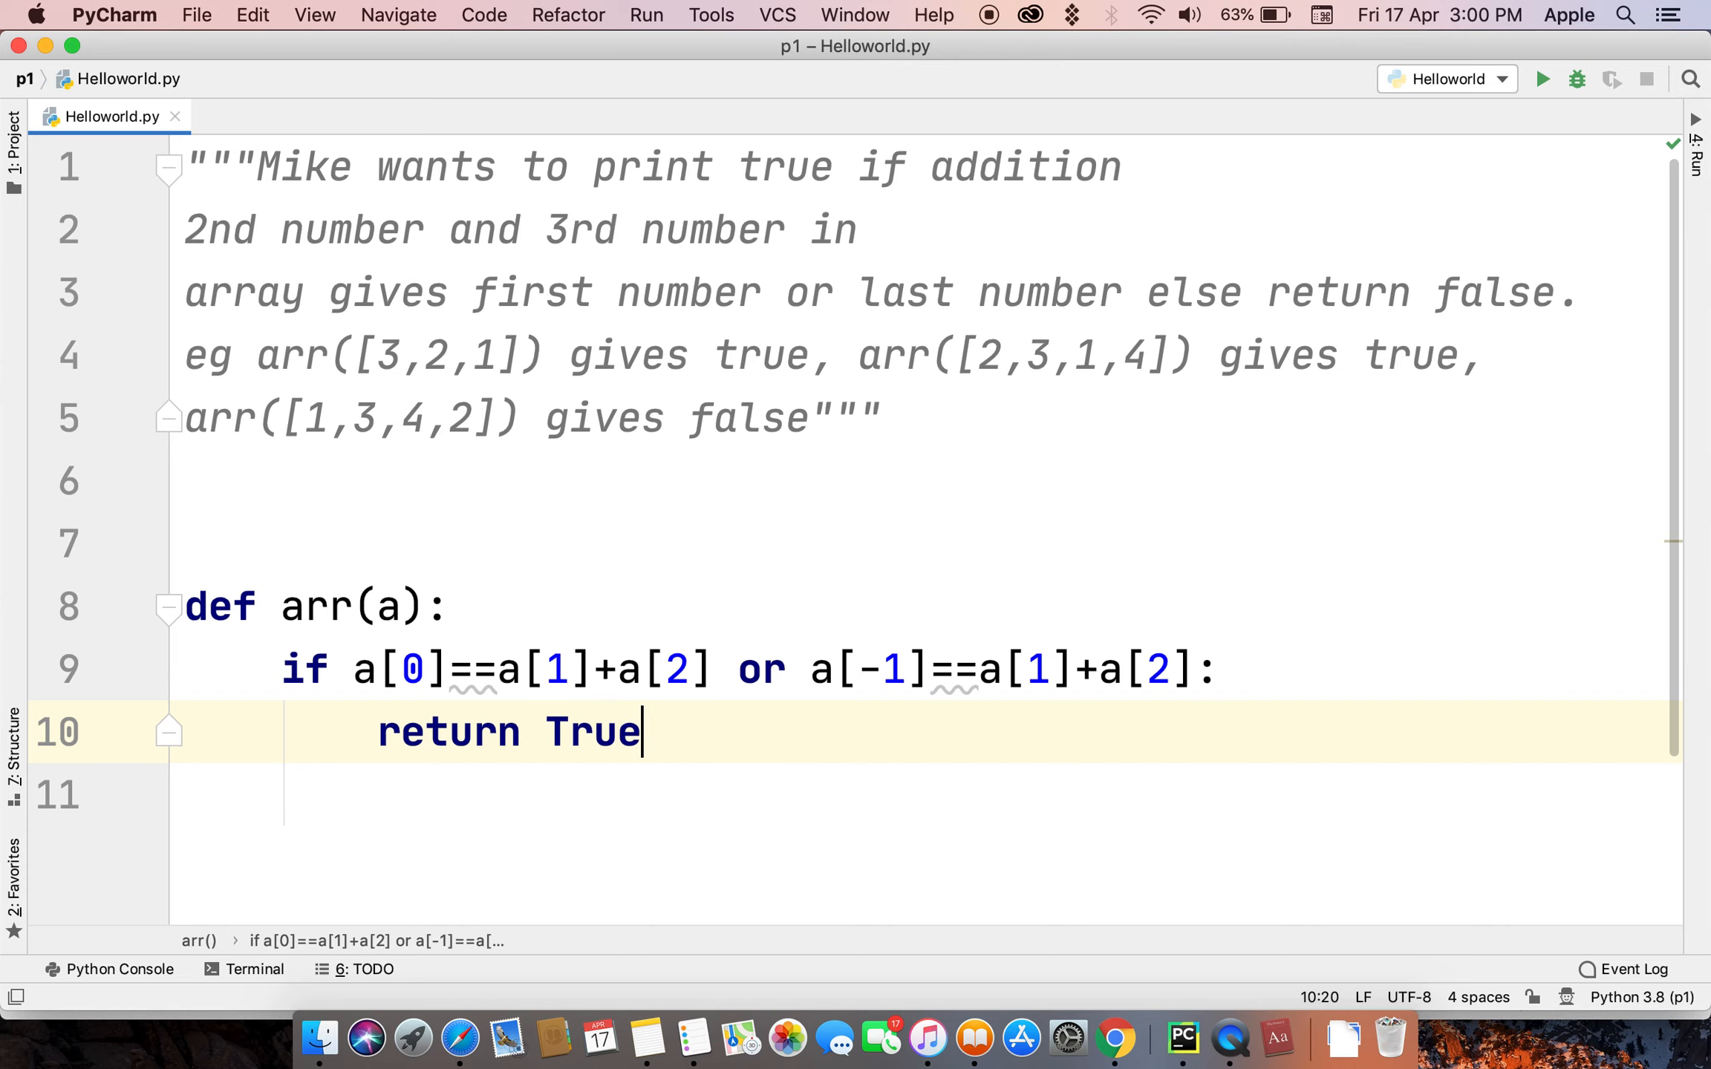
pyautogui.write('els')
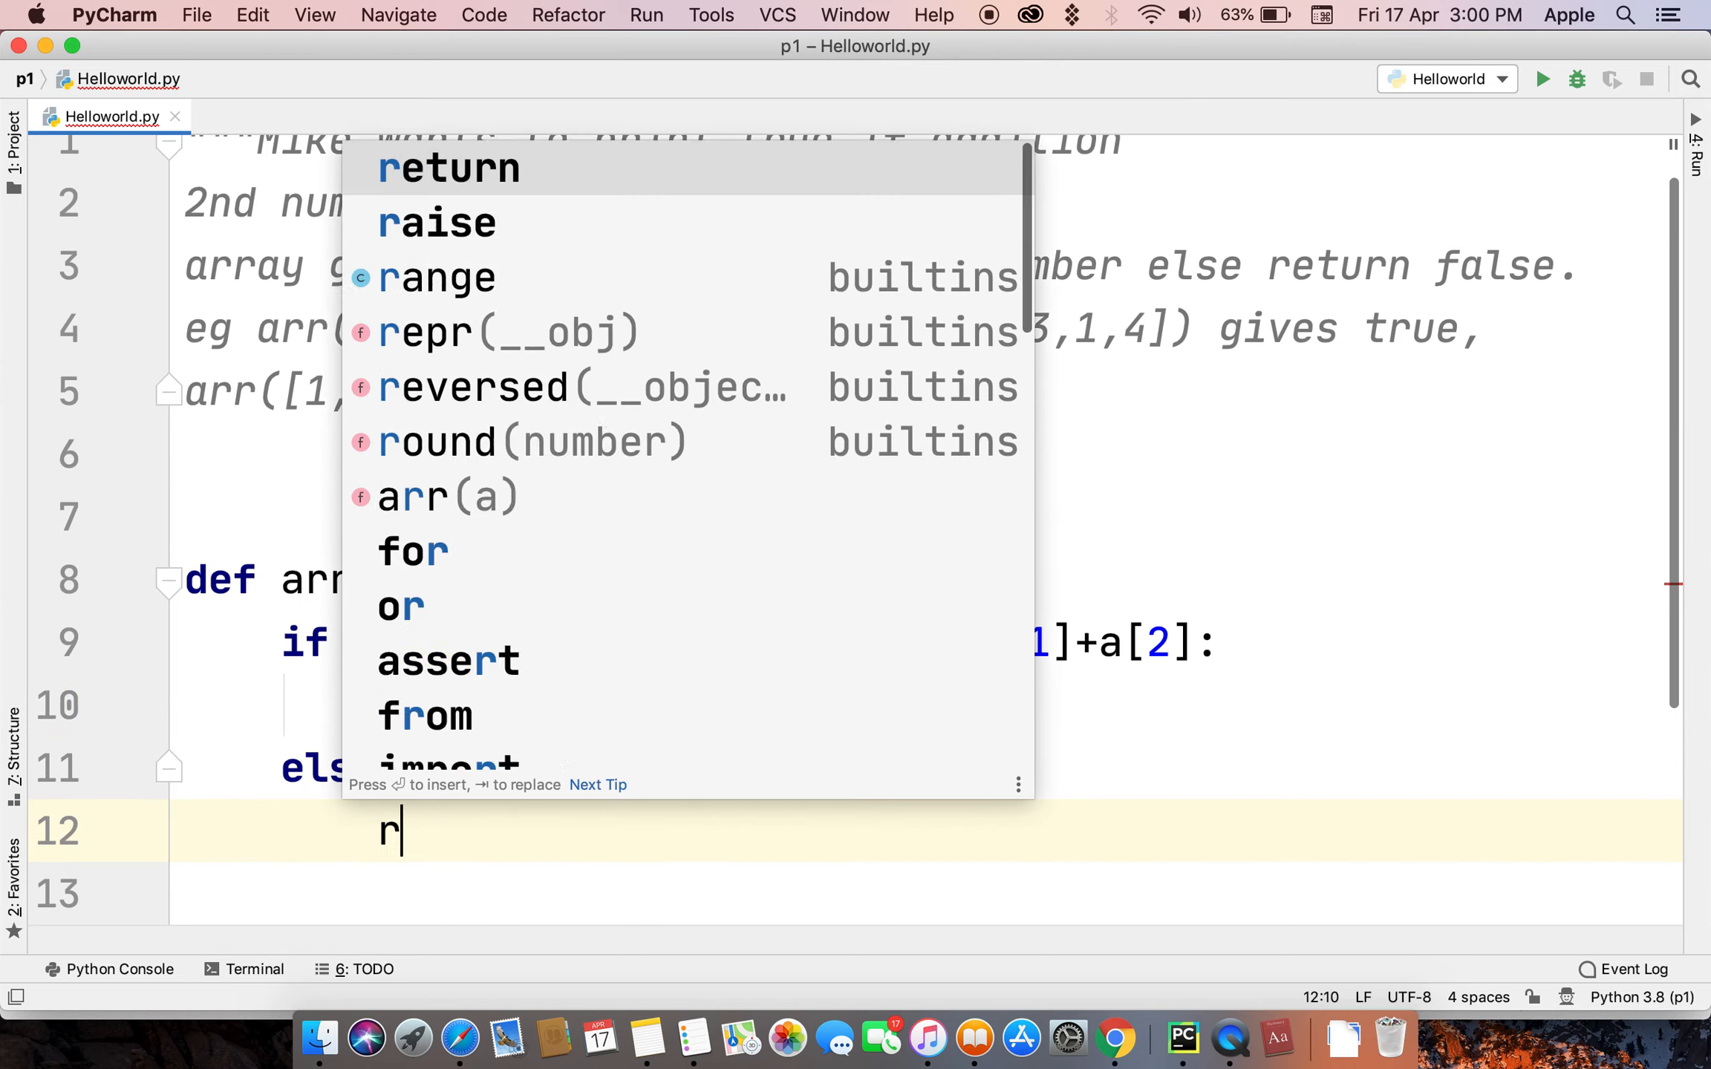
pyautogui.write('return False')
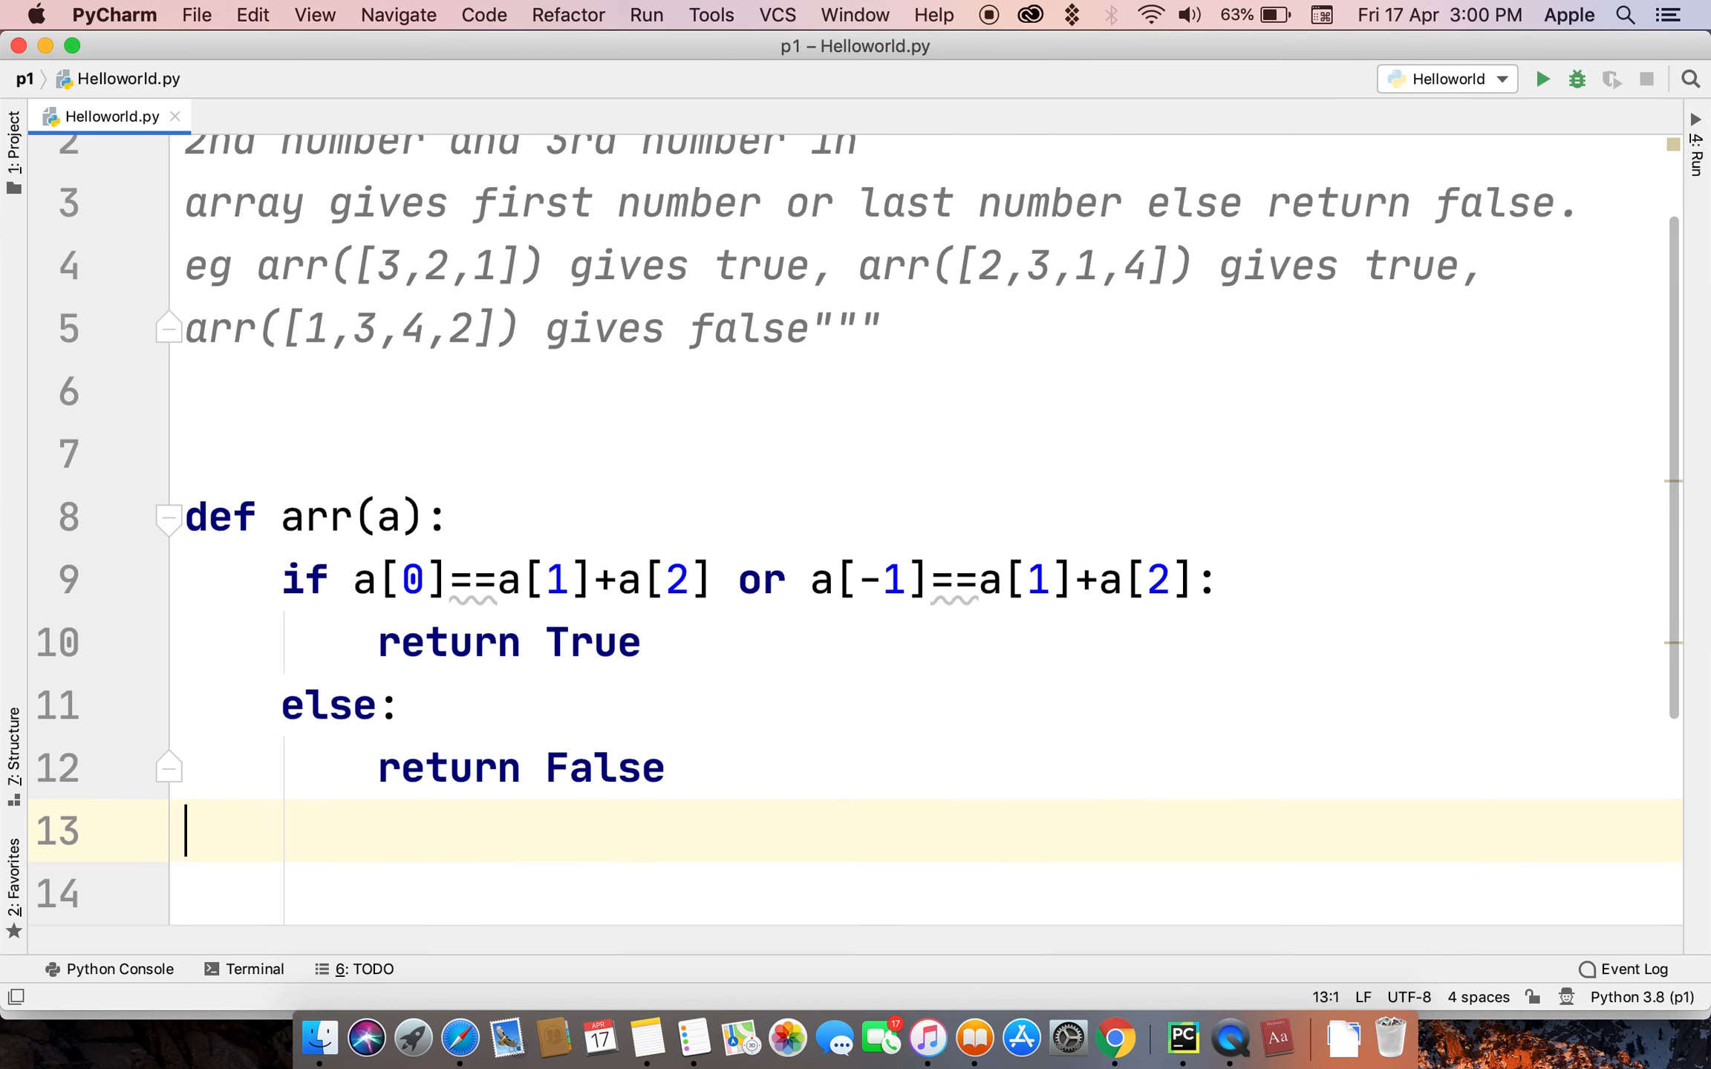
pyautogui.write('prit')
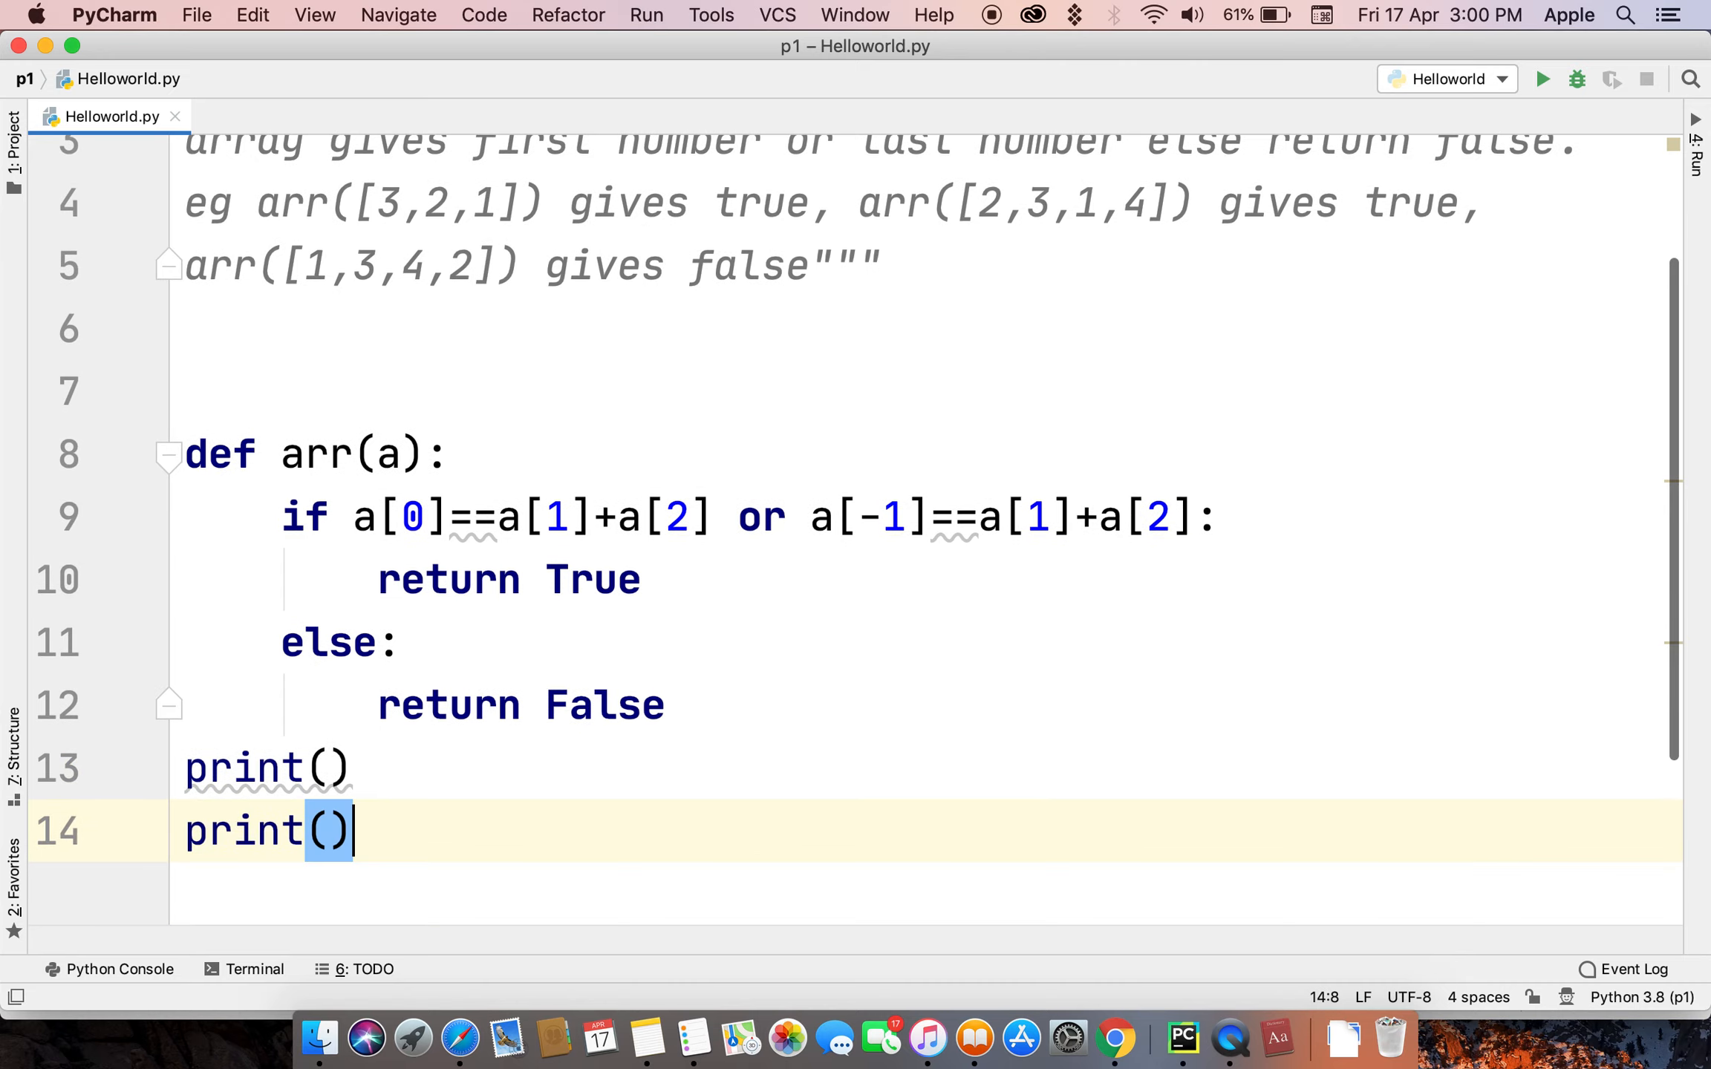
# Step: Fill three prints with arr([3,2,1]), arr([2,3,1,4]), arr([1,3,4,2]) and run, printing True True False
pyautogui.write('print()')
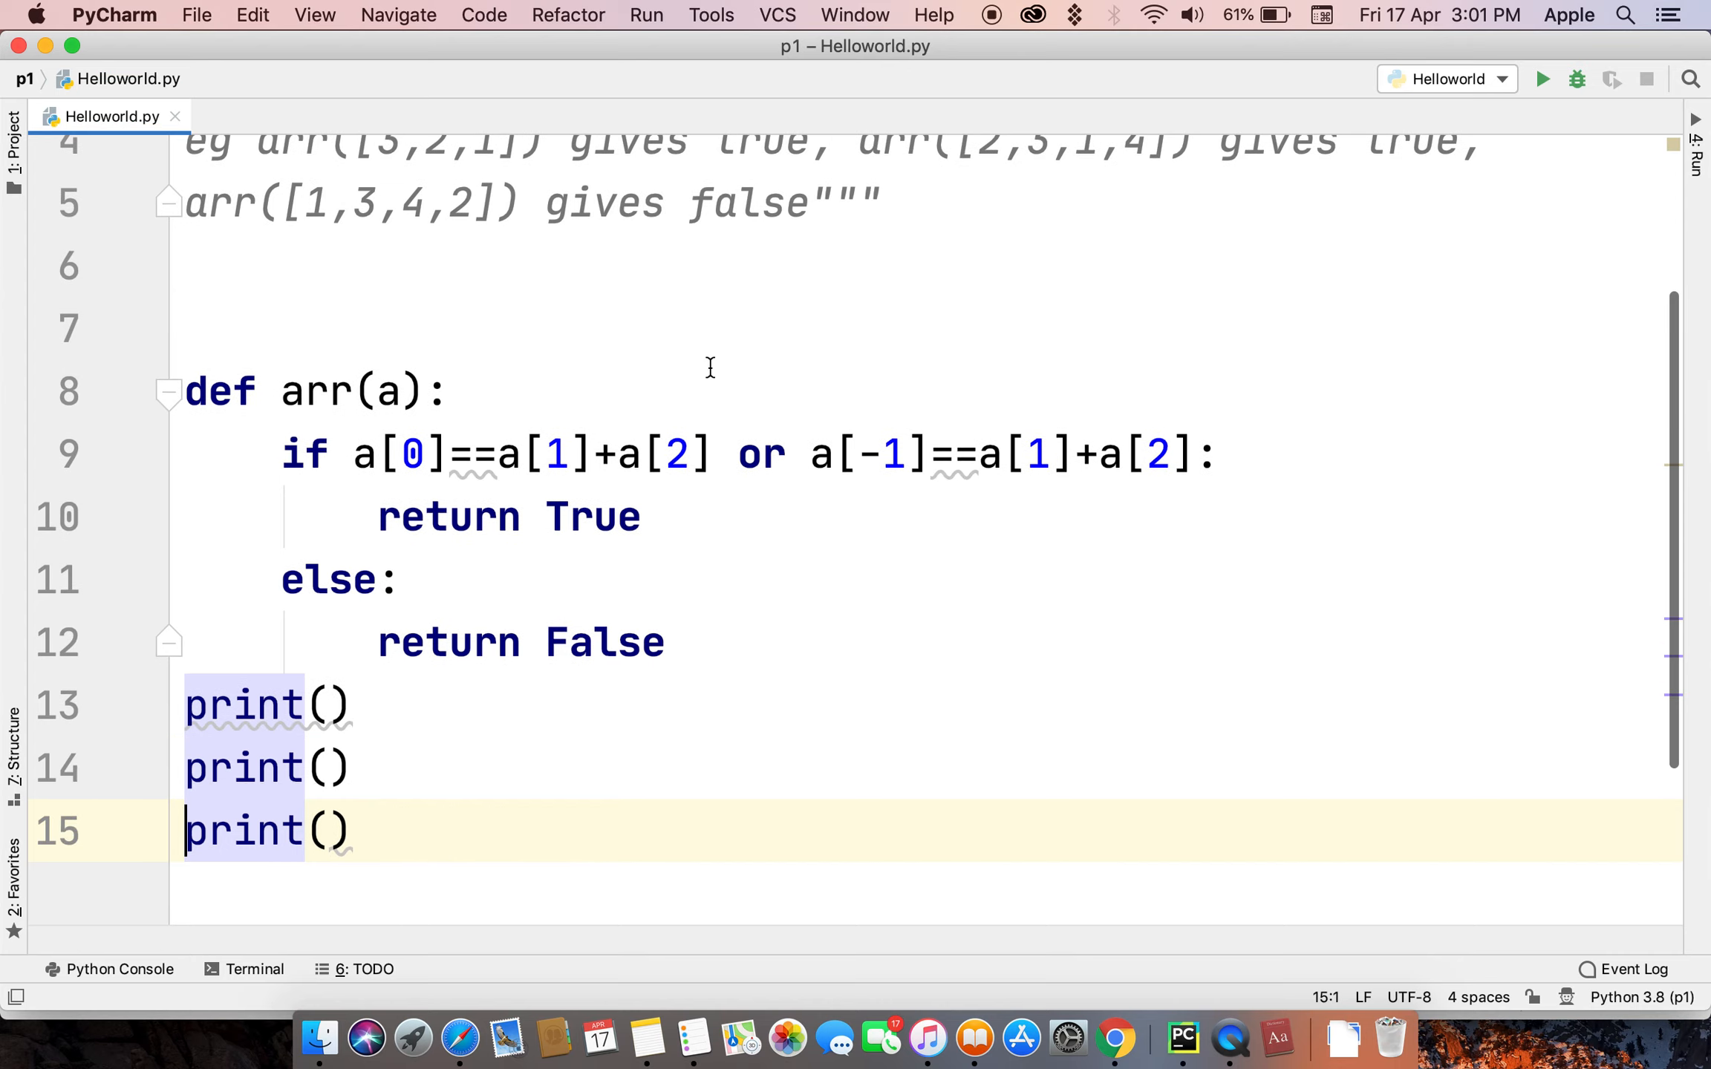
pyautogui.doubleClick(291, 197)
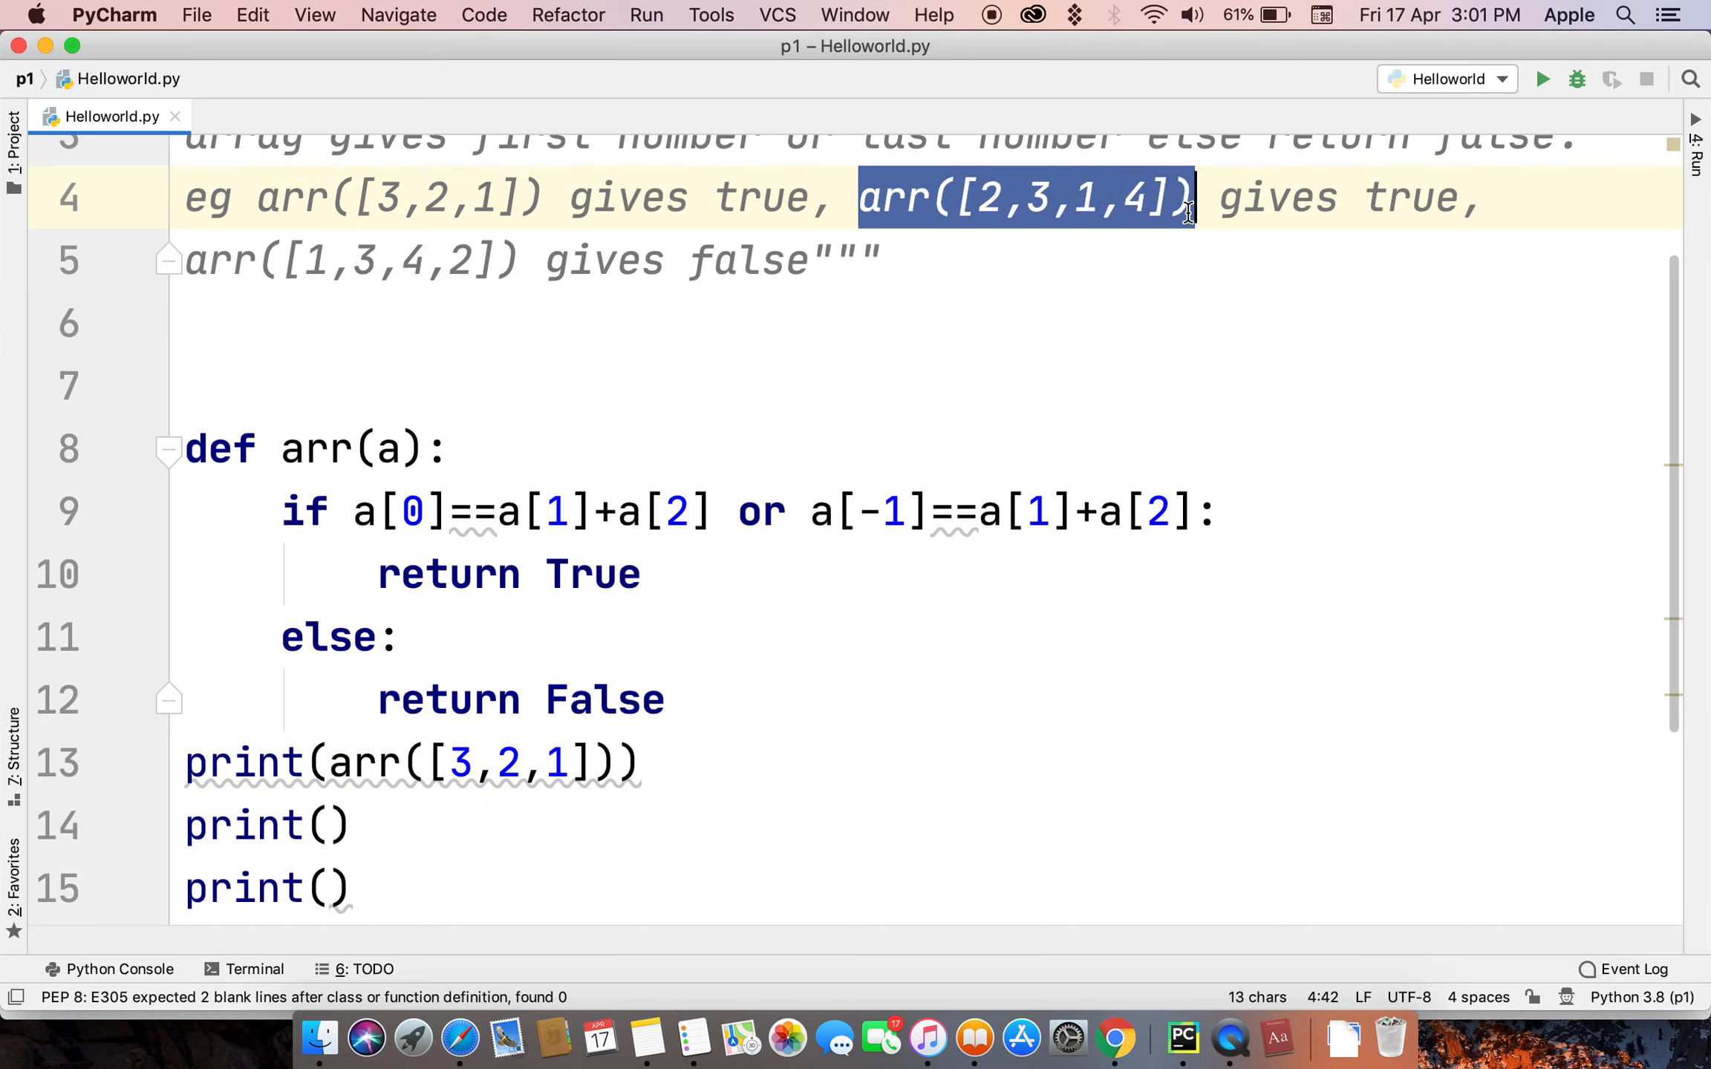
pyautogui.click(336, 826)
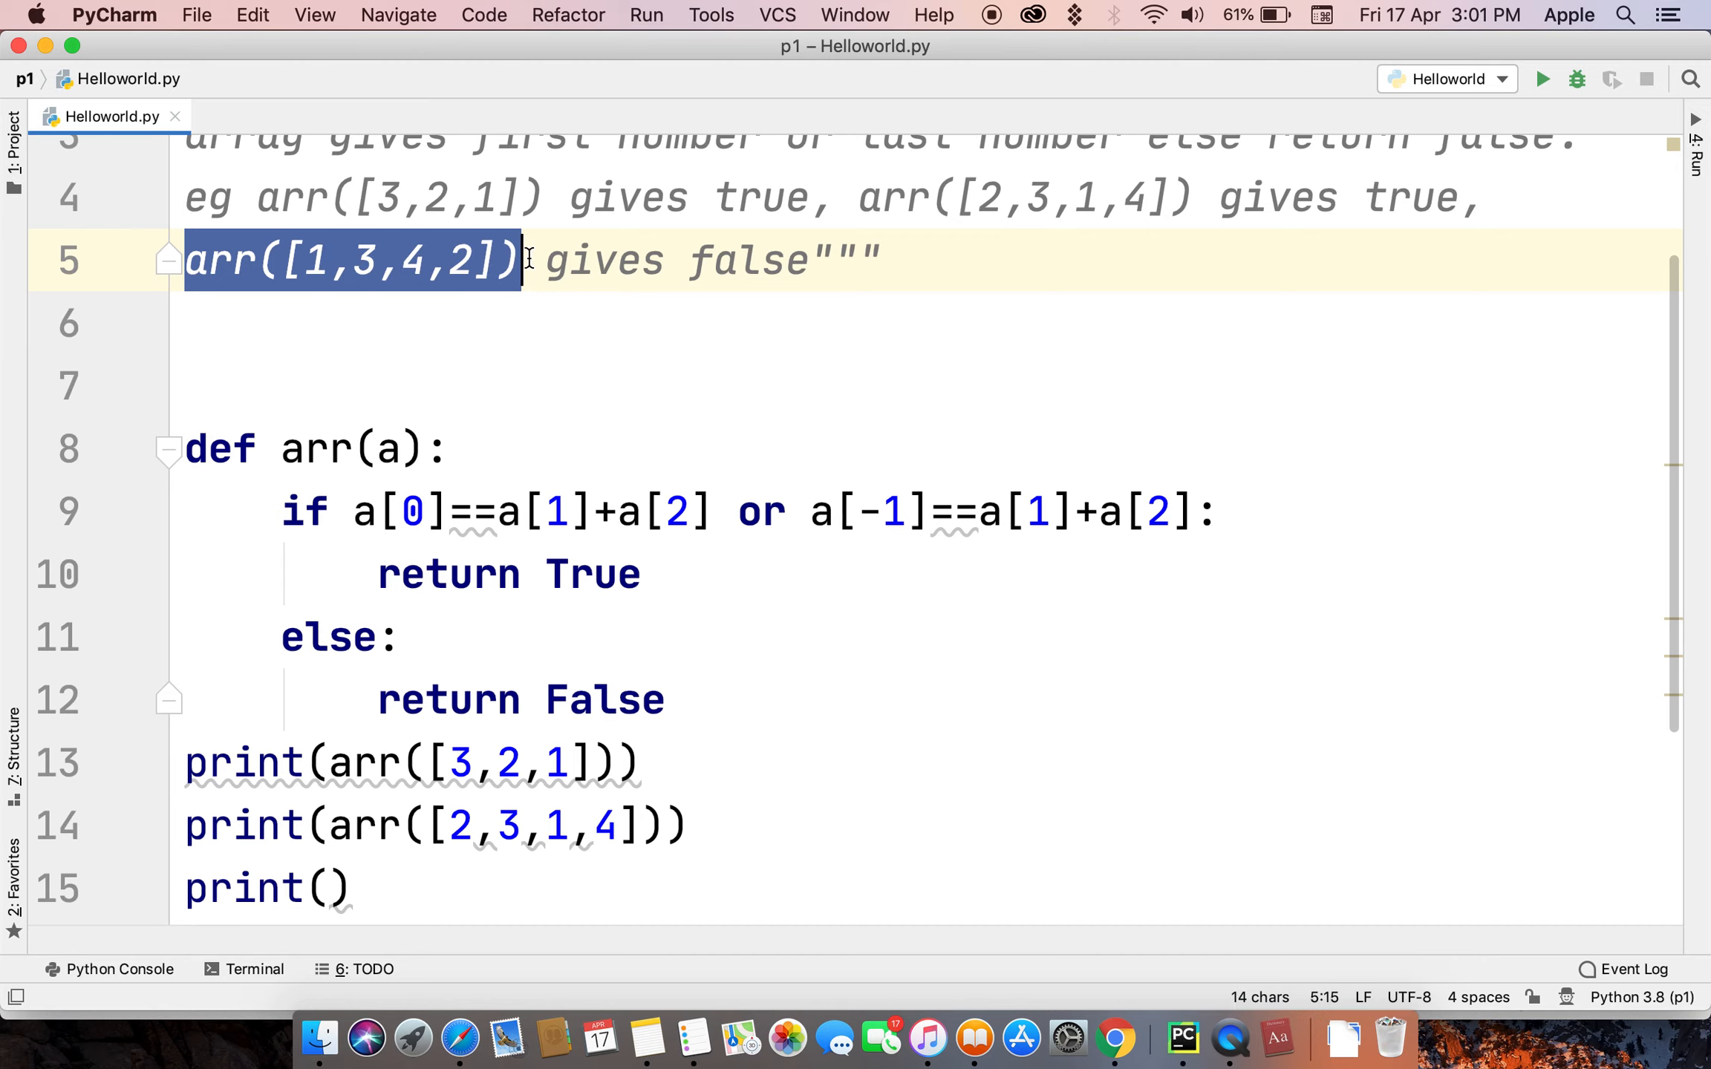
pyautogui.click(325, 886)
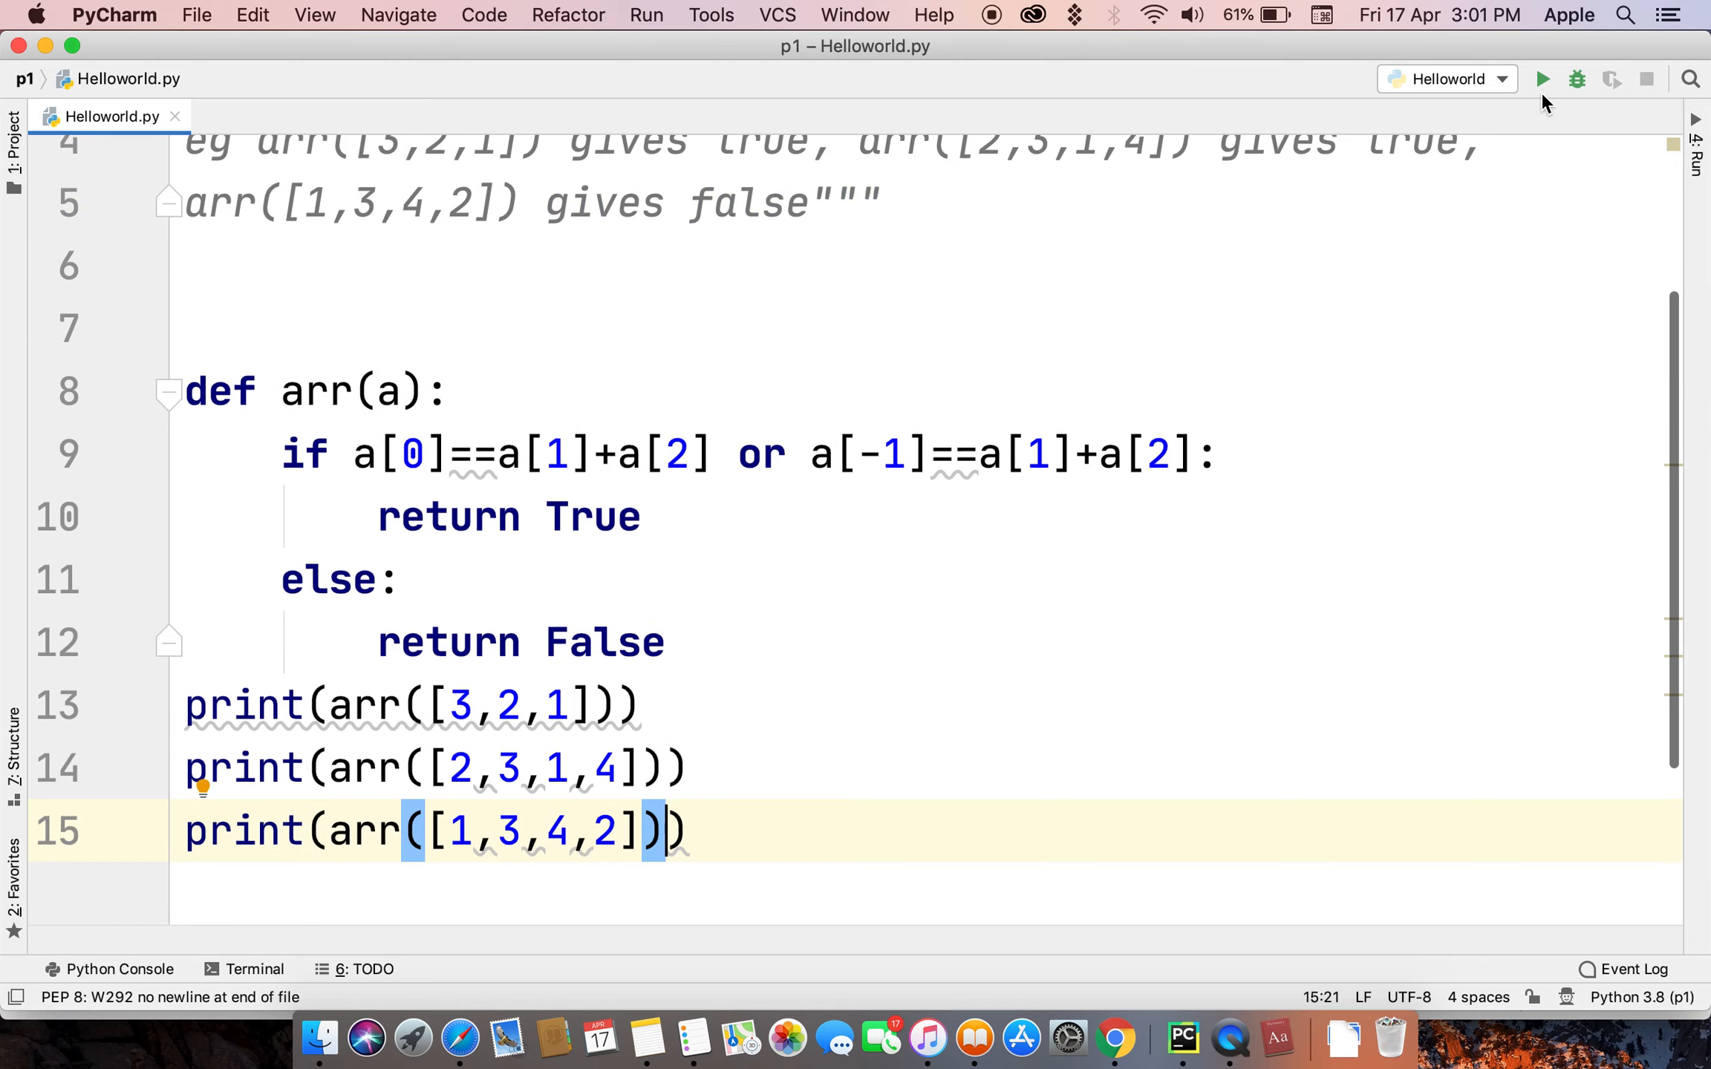
pyautogui.click(1542, 79)
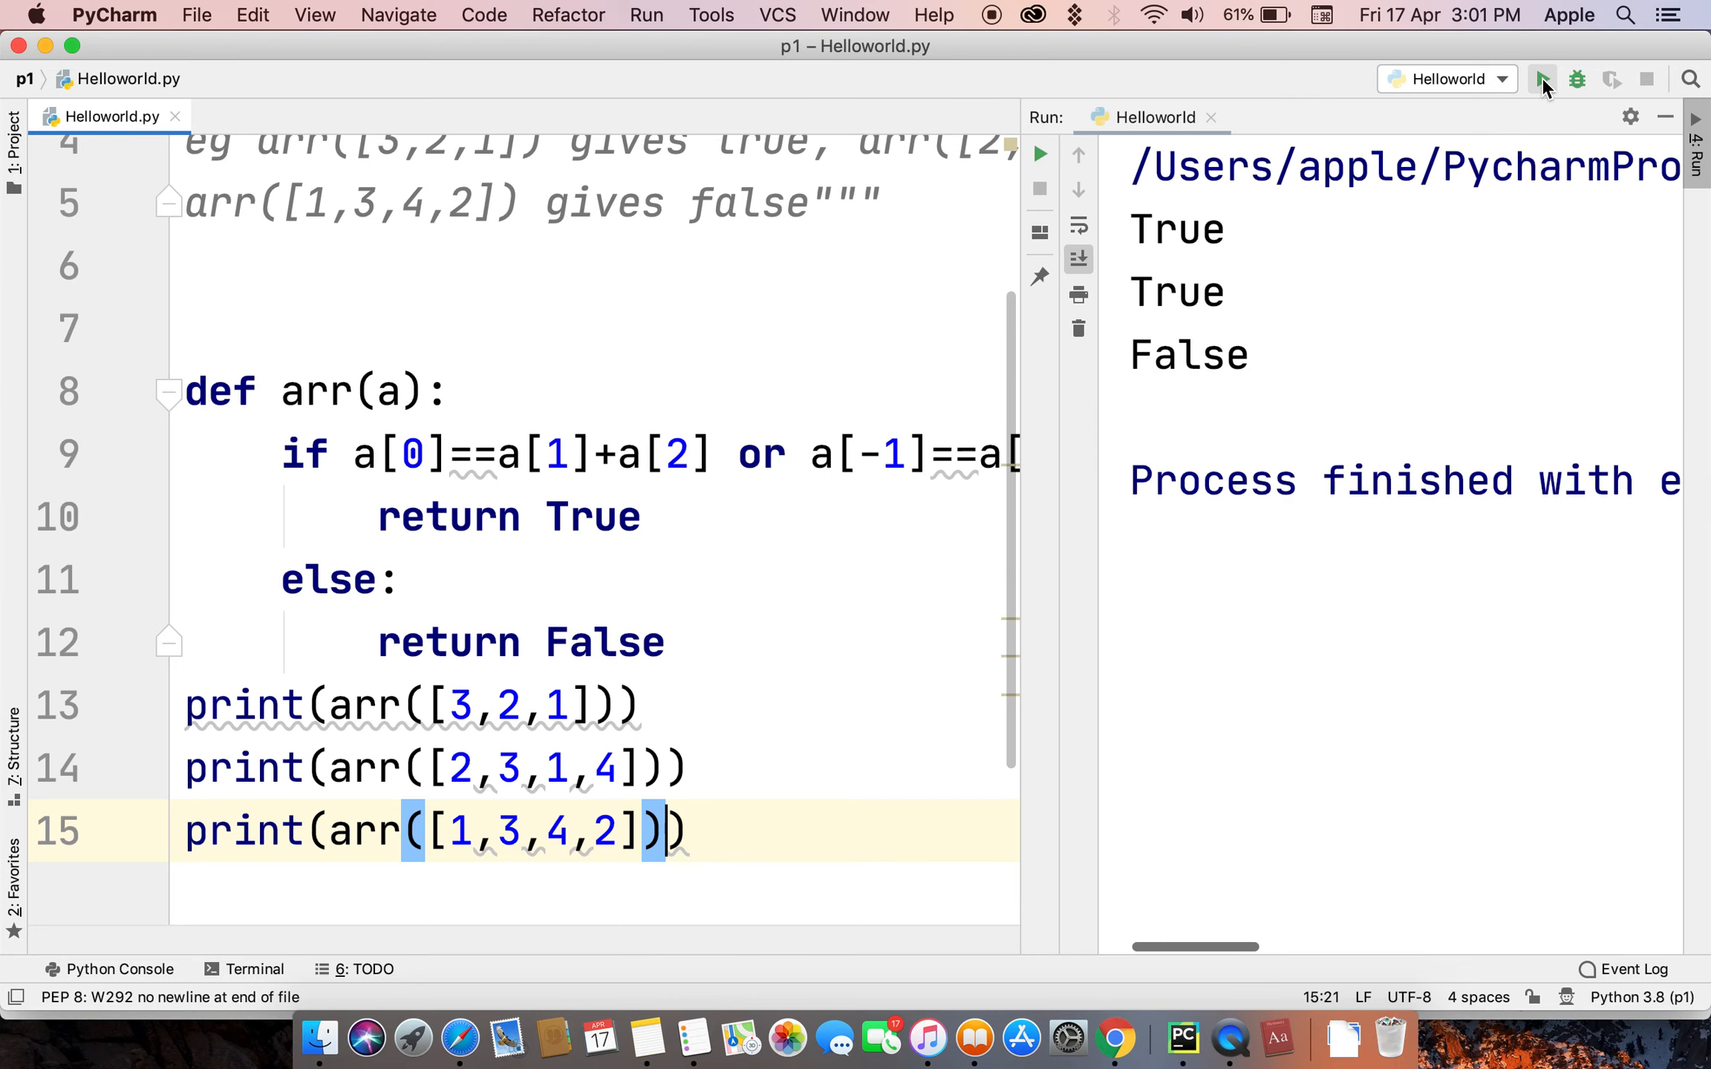